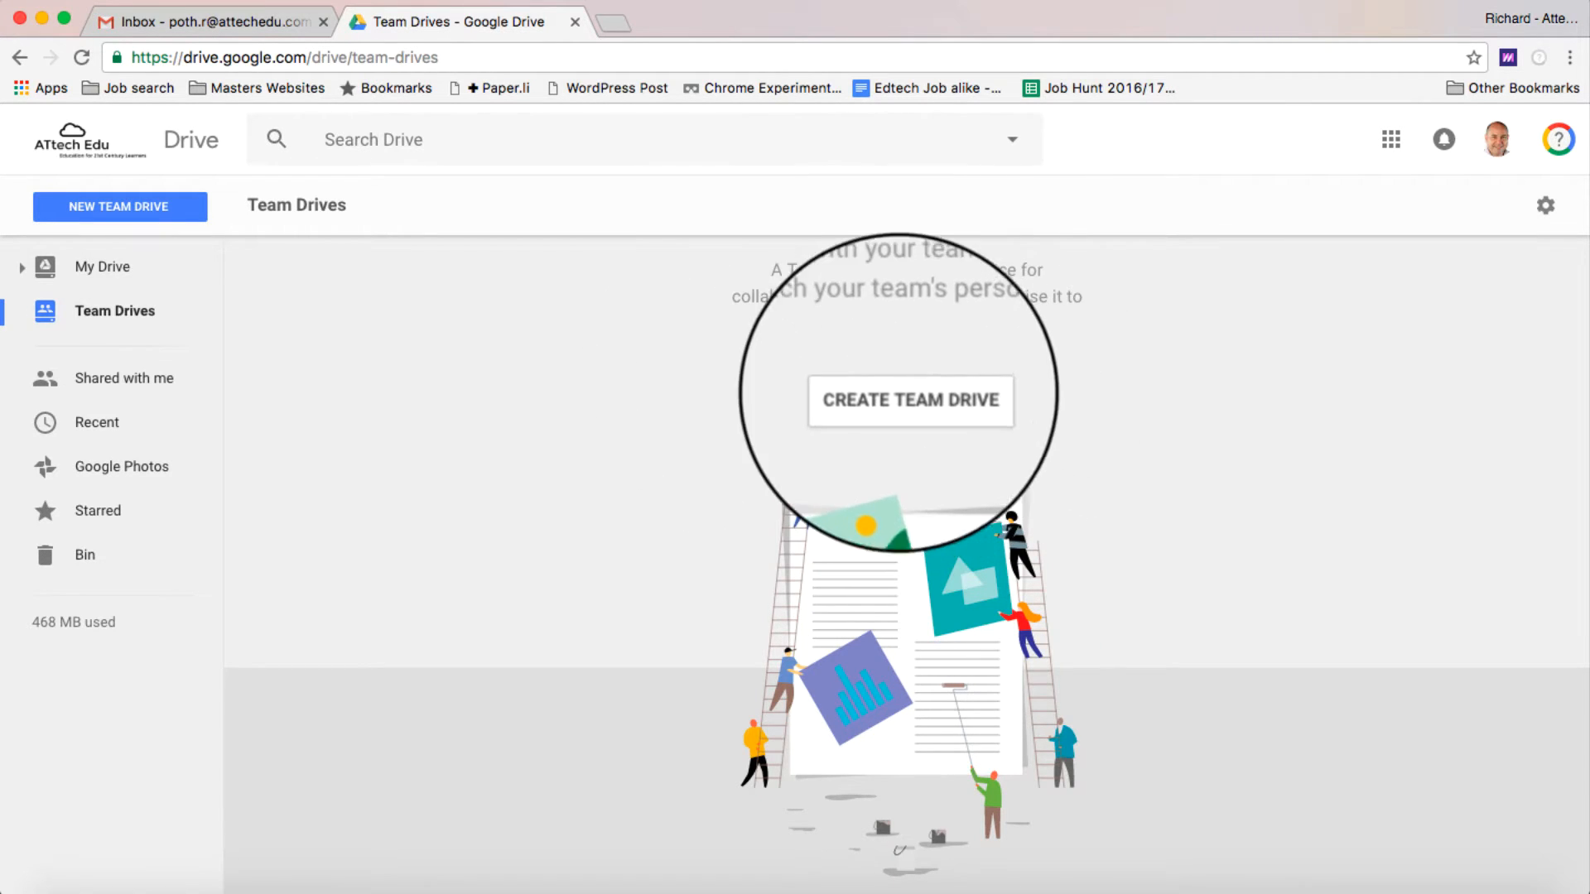
# Create a new Team Drive named 'Test Folder'.
pyautogui.click(909, 400)
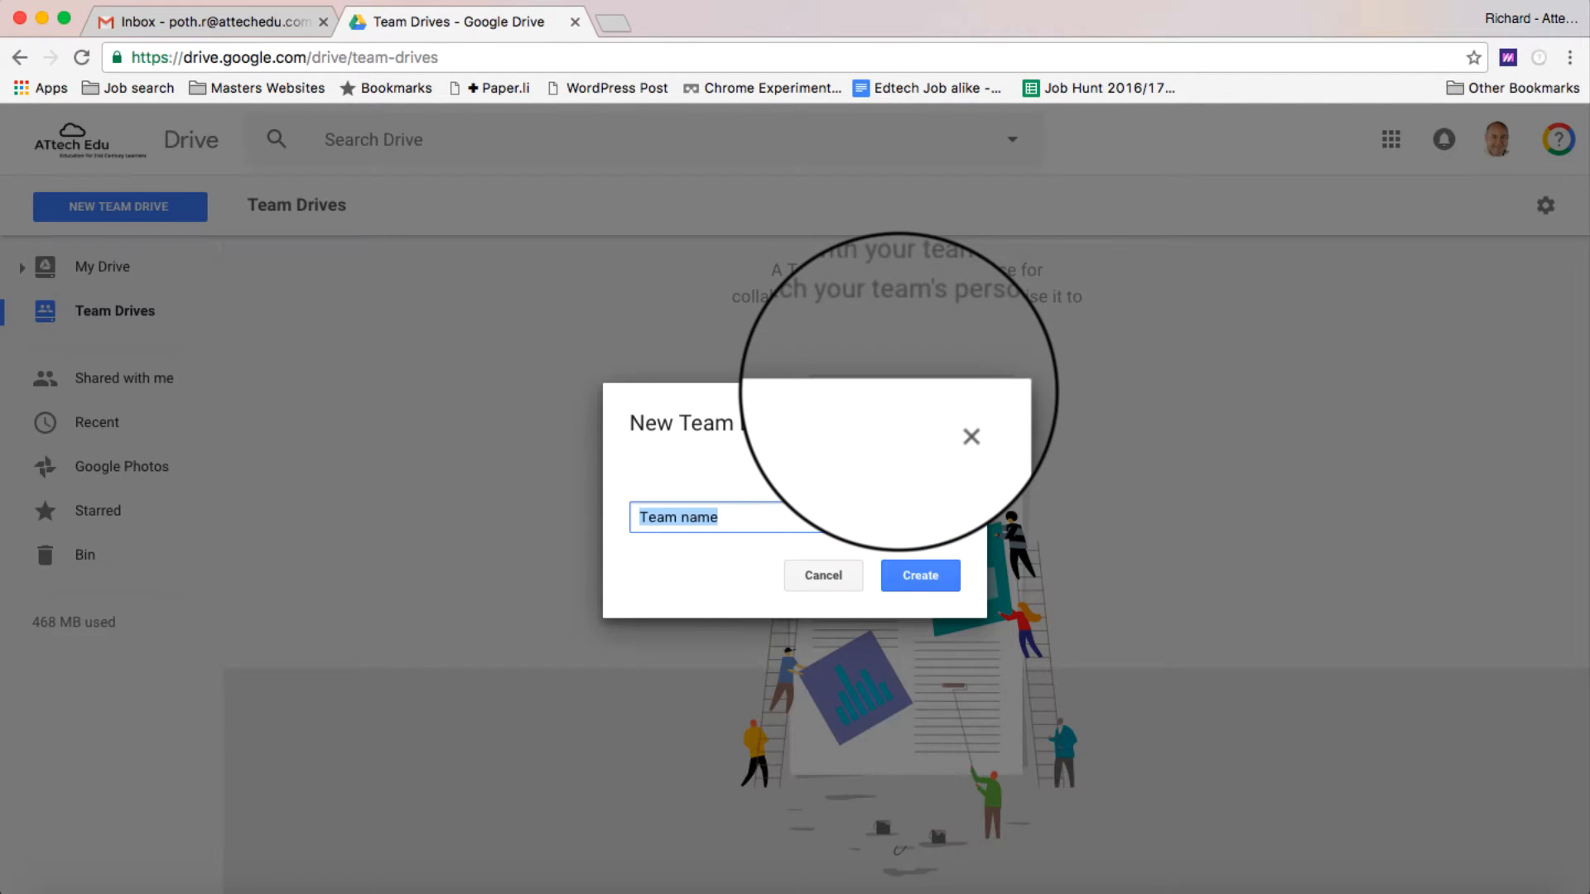
pyautogui.write('Test Folder')
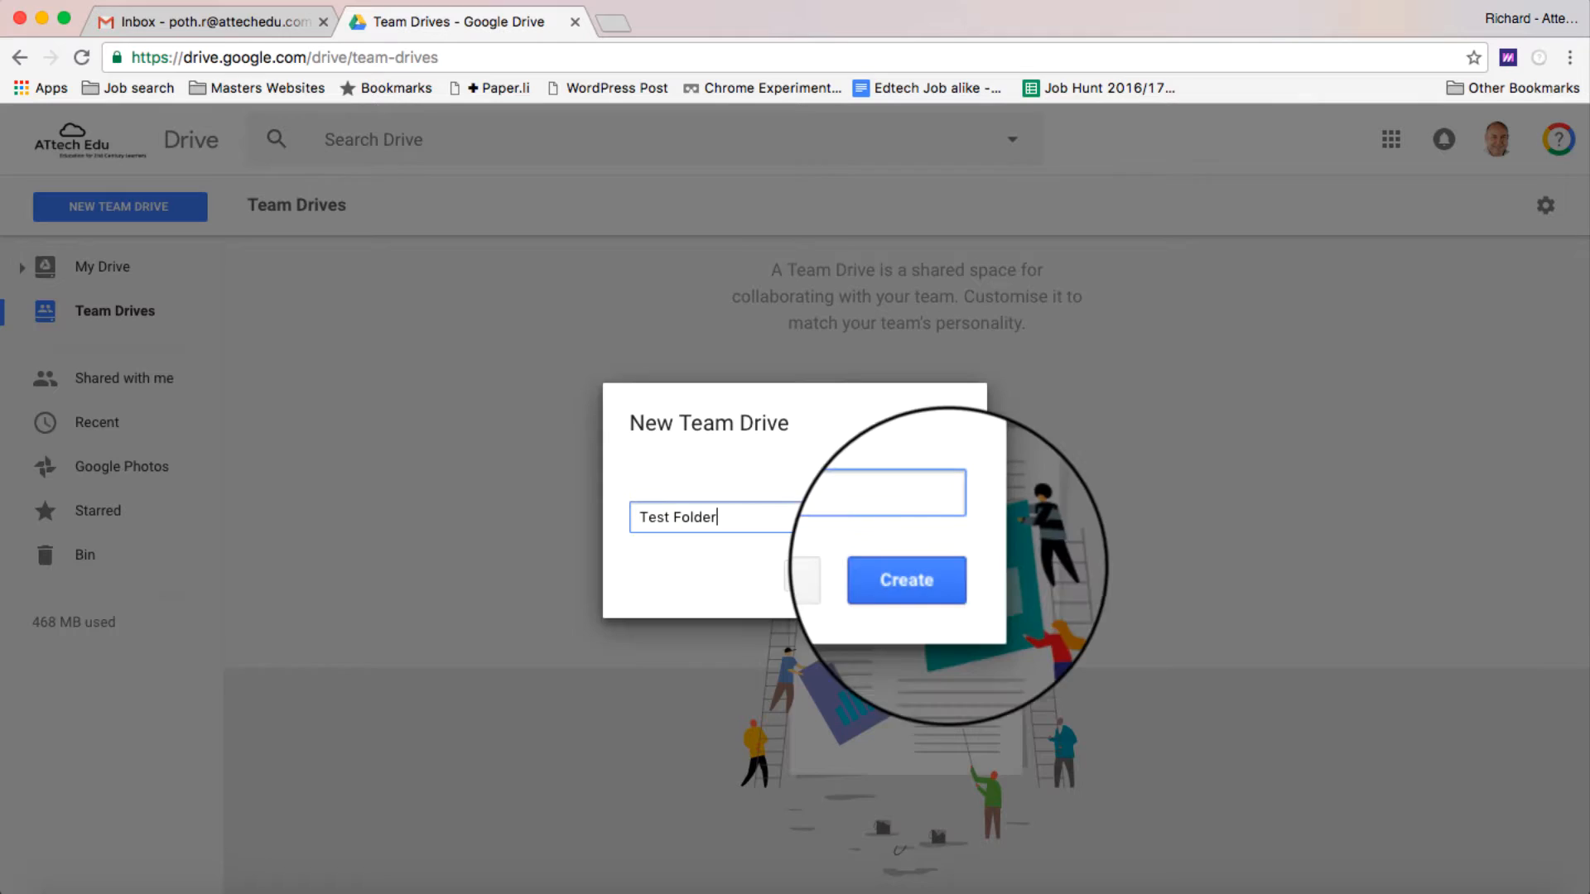
pyautogui.click(904, 580)
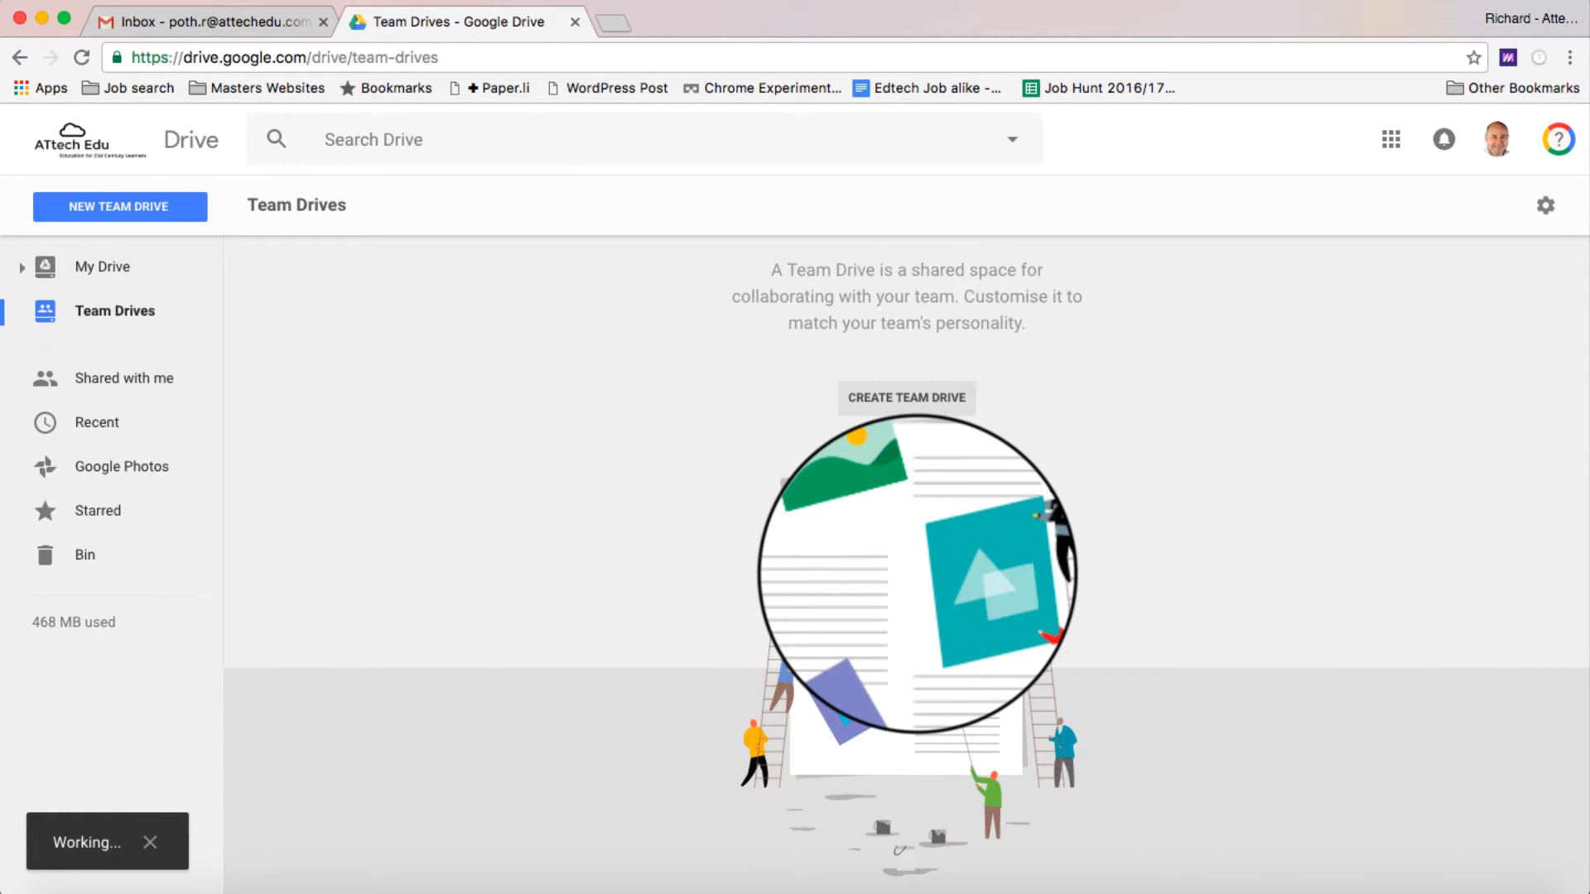
# In the Test Folder Team Drive, start adding Testing User as a member.
pyautogui.click(906, 397)
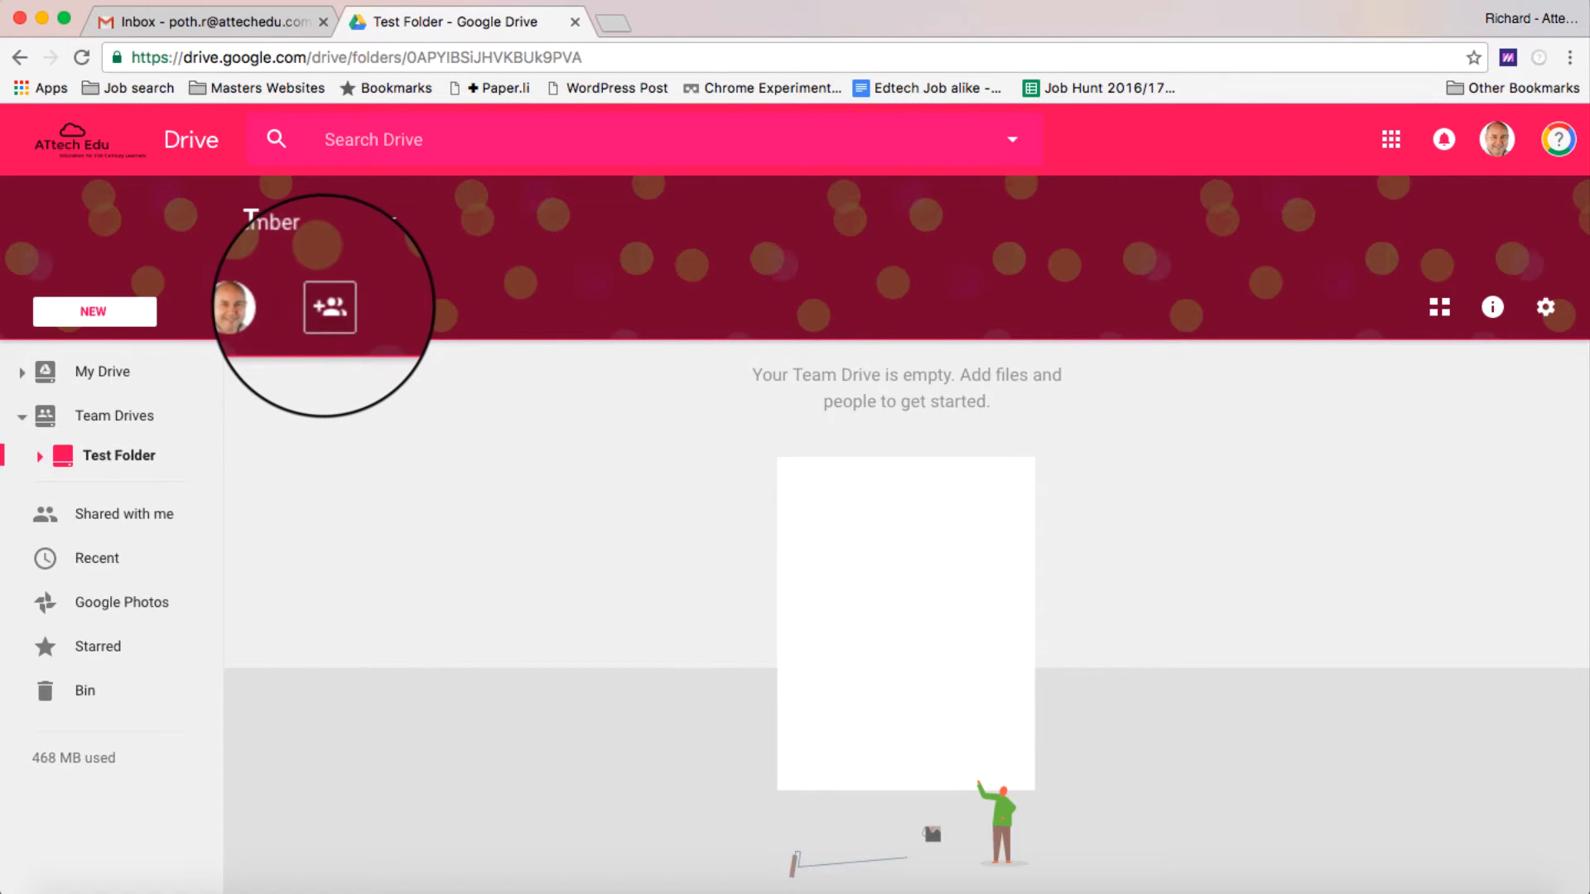
pyautogui.click(329, 306)
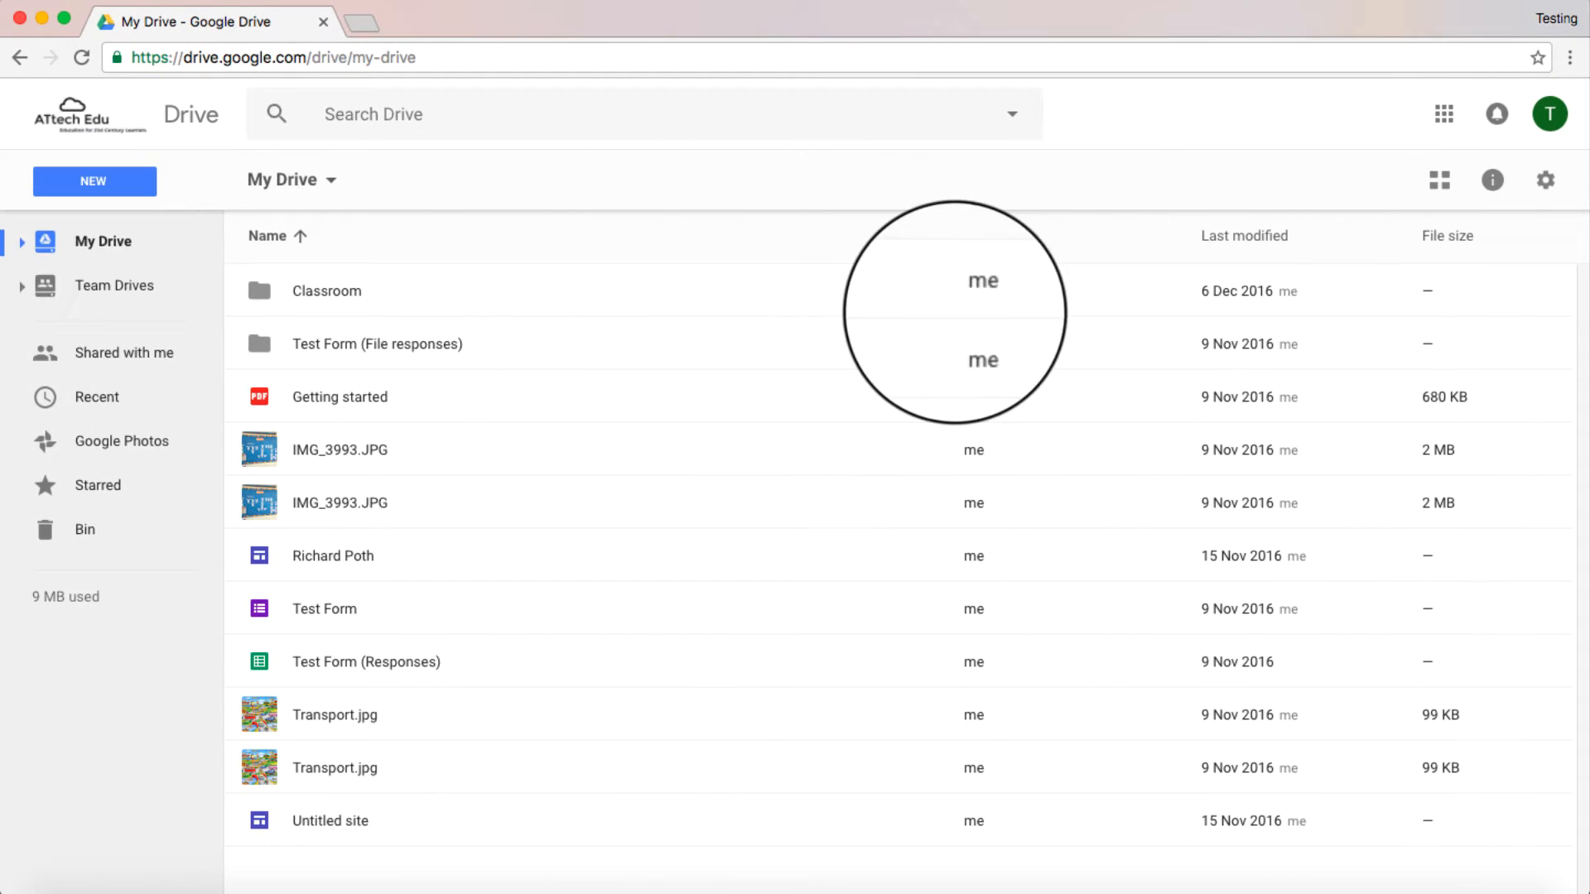
pyautogui.click(1550, 114)
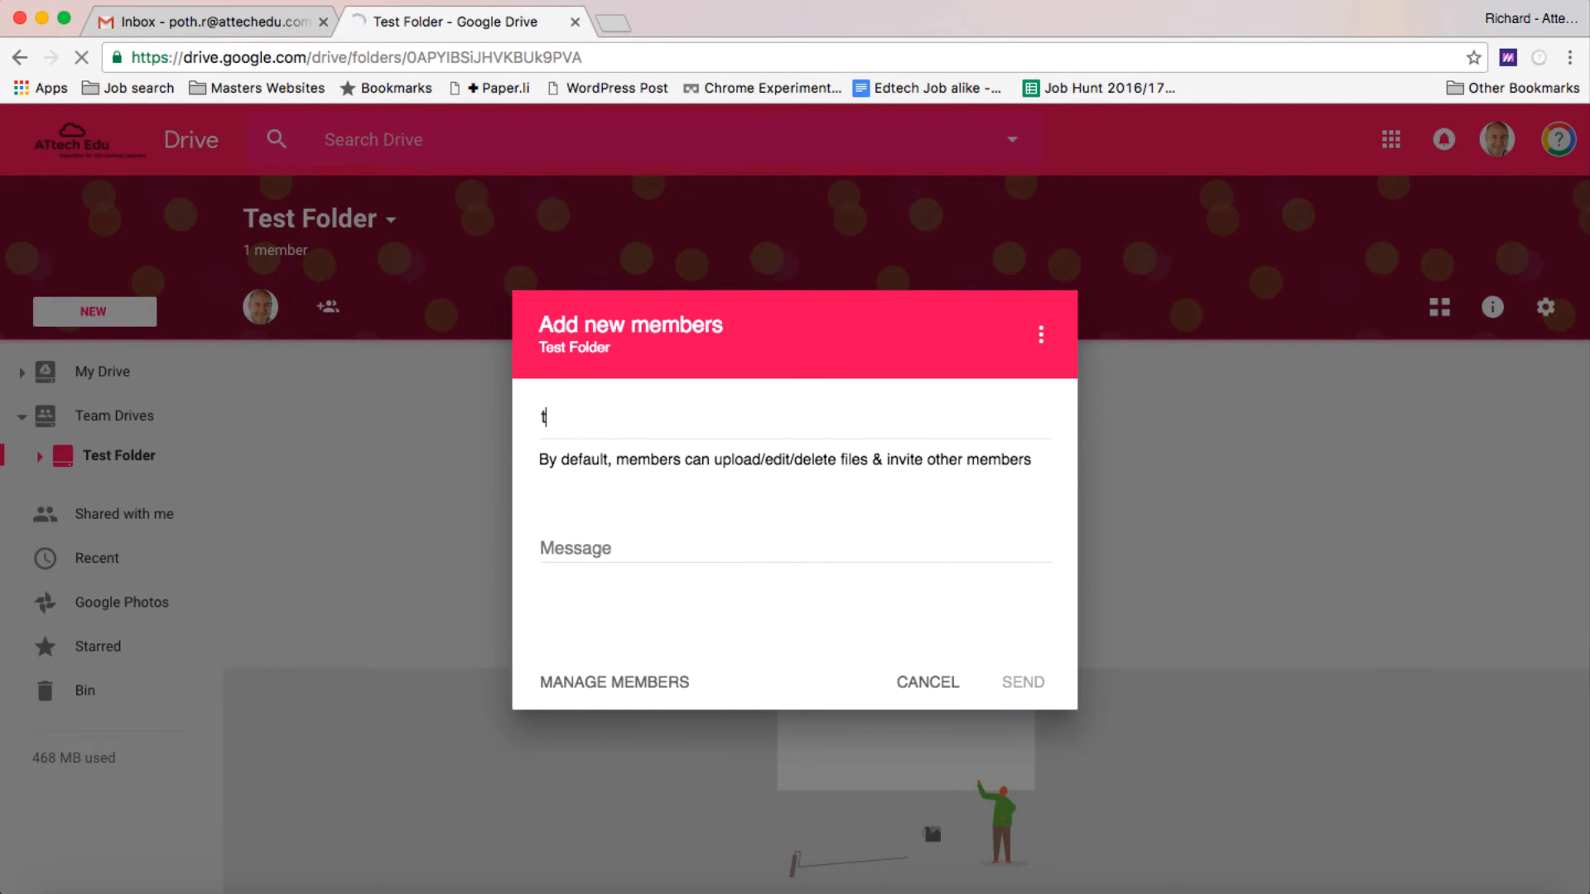
pyautogui.write('esting User')
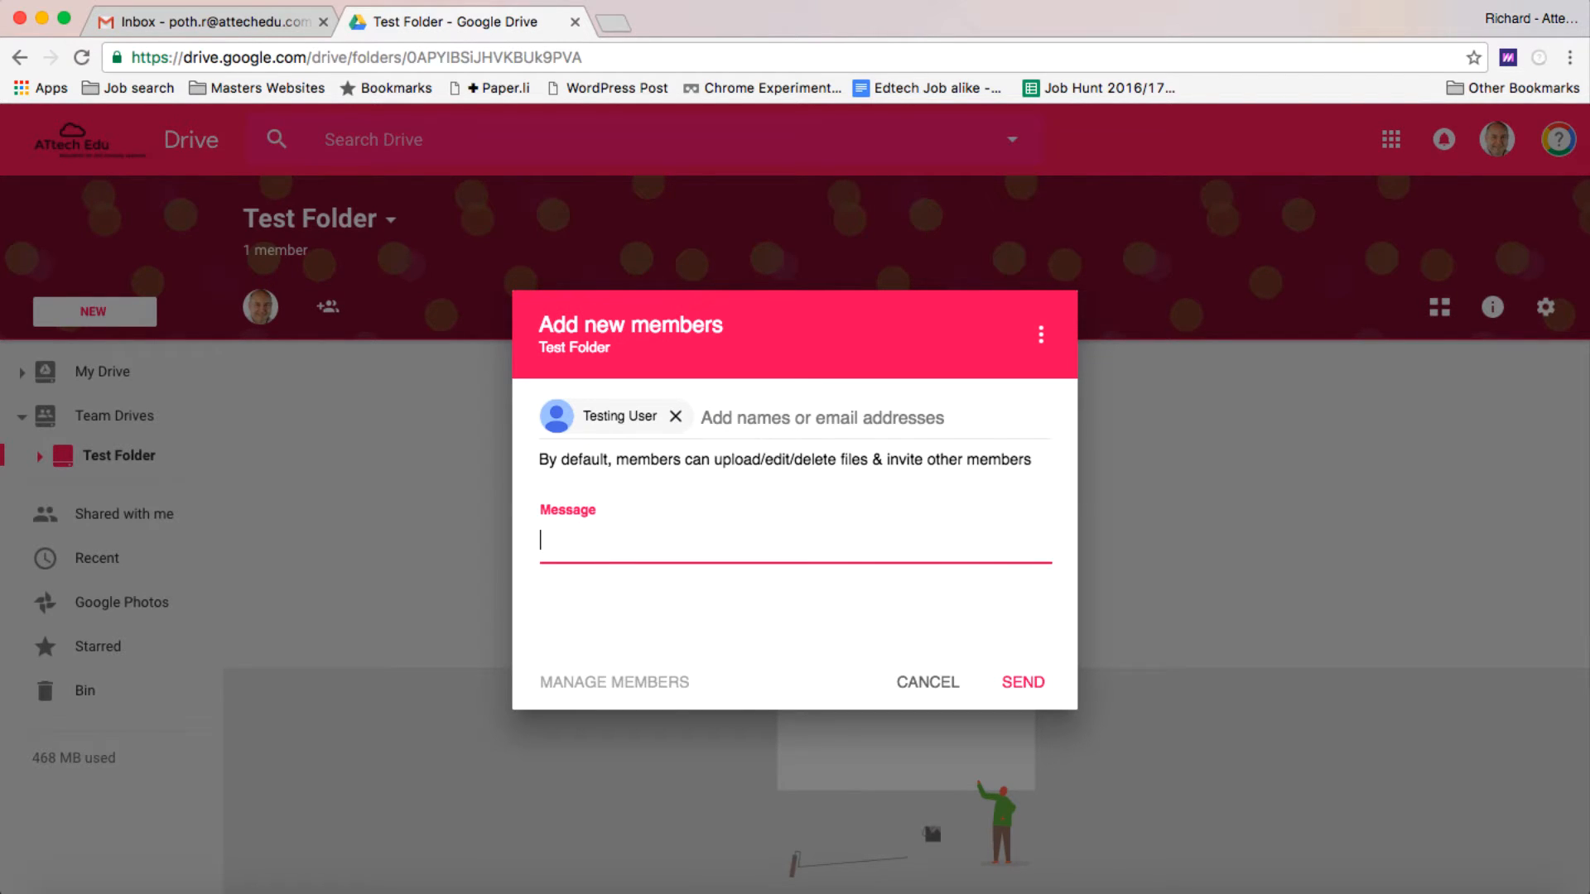
# Add a short welcome message about the folder and send the invitation.
pyautogui.write("Here's a test fo")
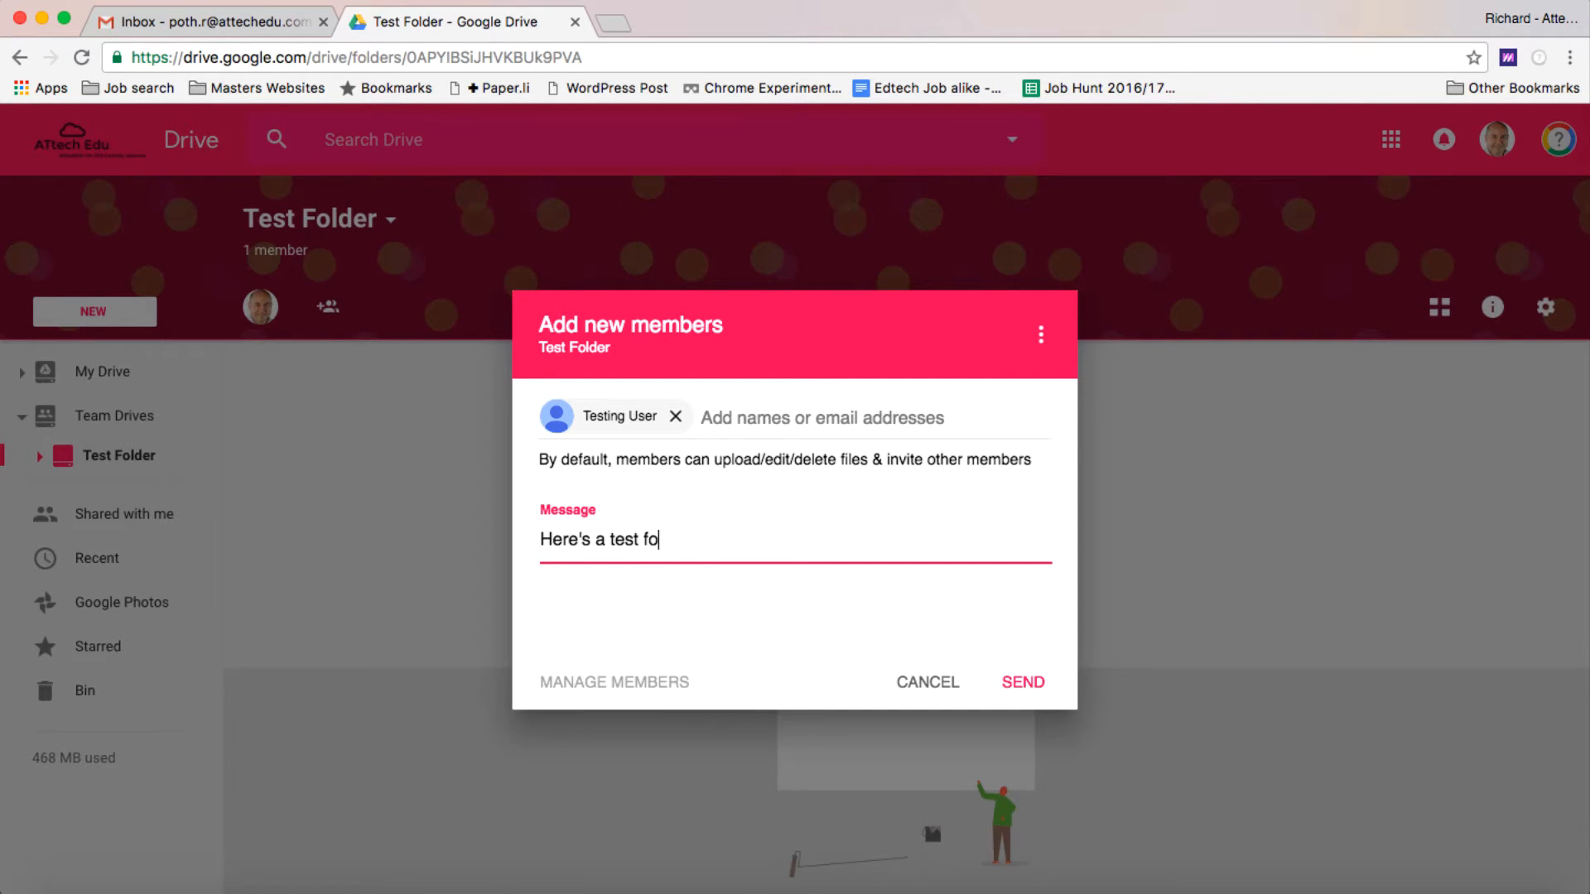
pyautogui.write('lder')
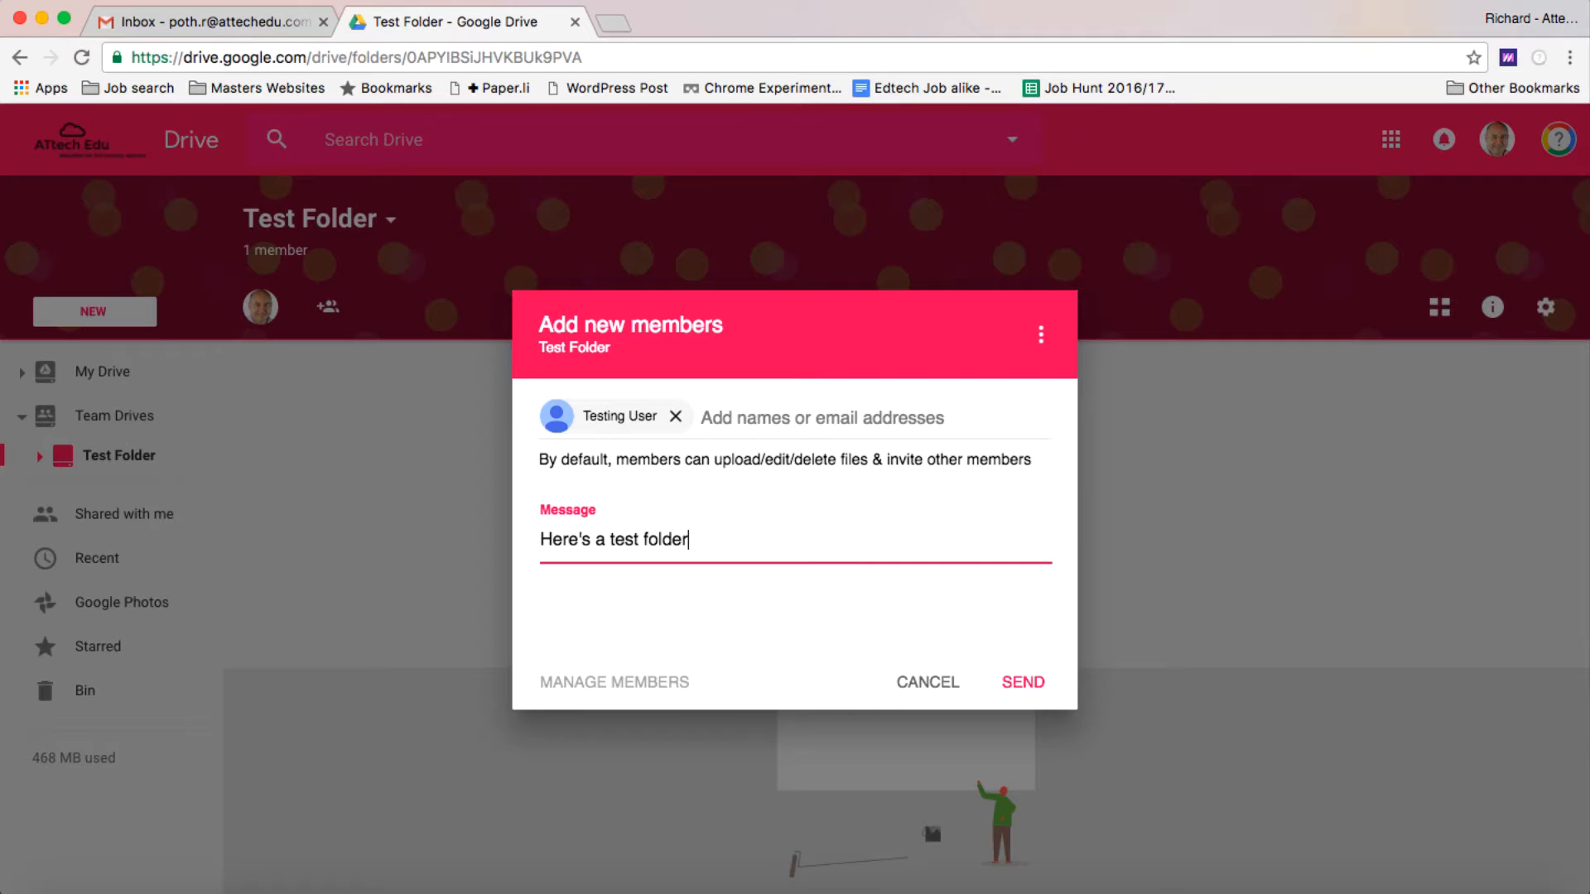
pyautogui.click(1021, 681)
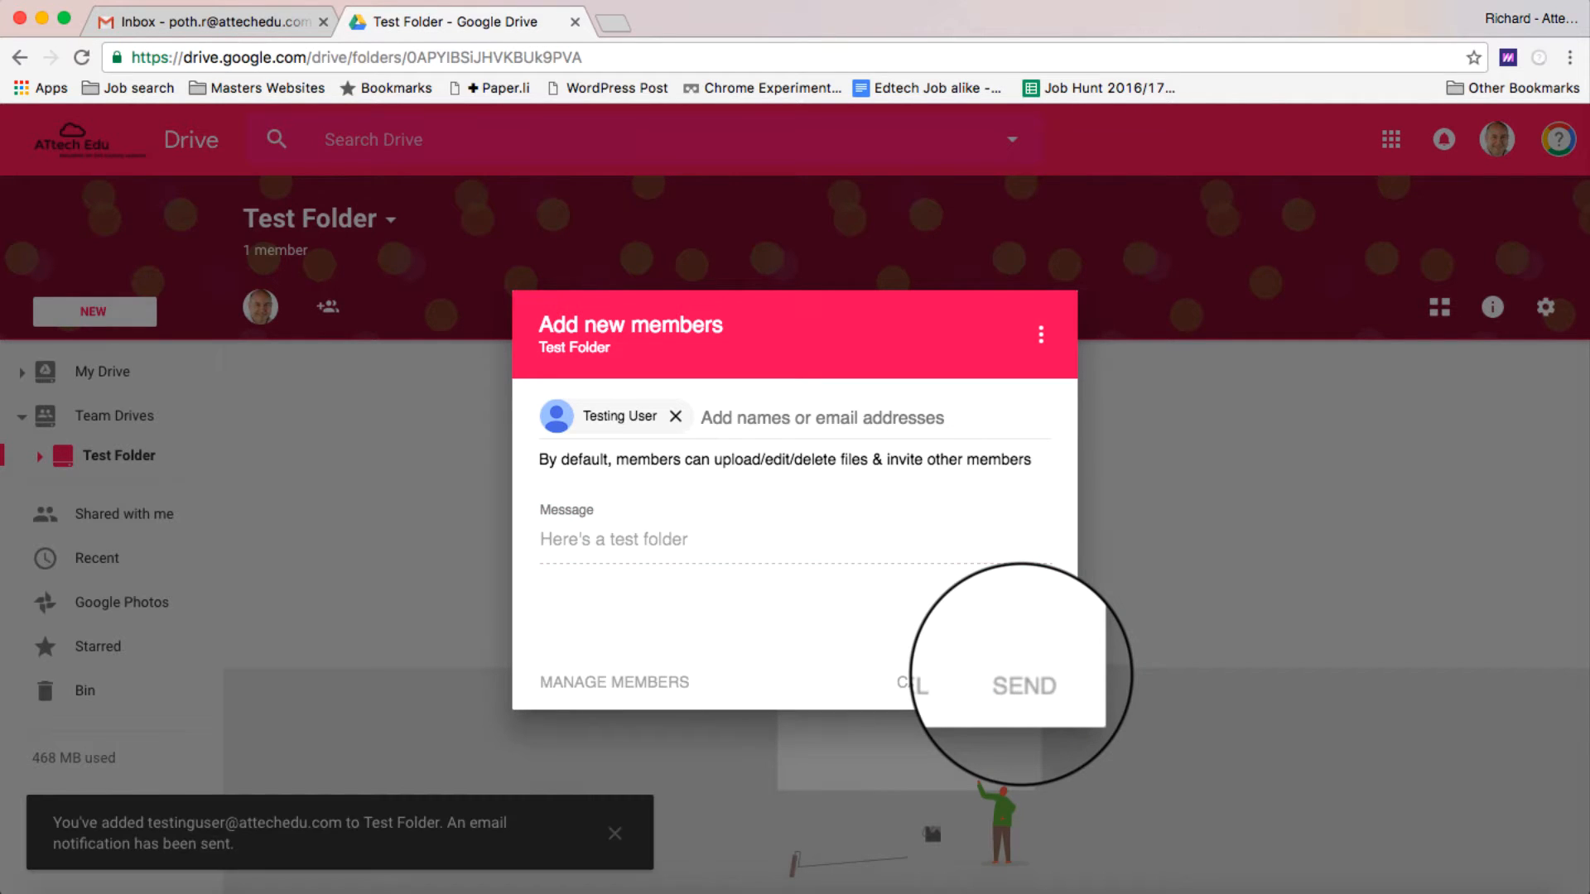
pyautogui.click(1022, 686)
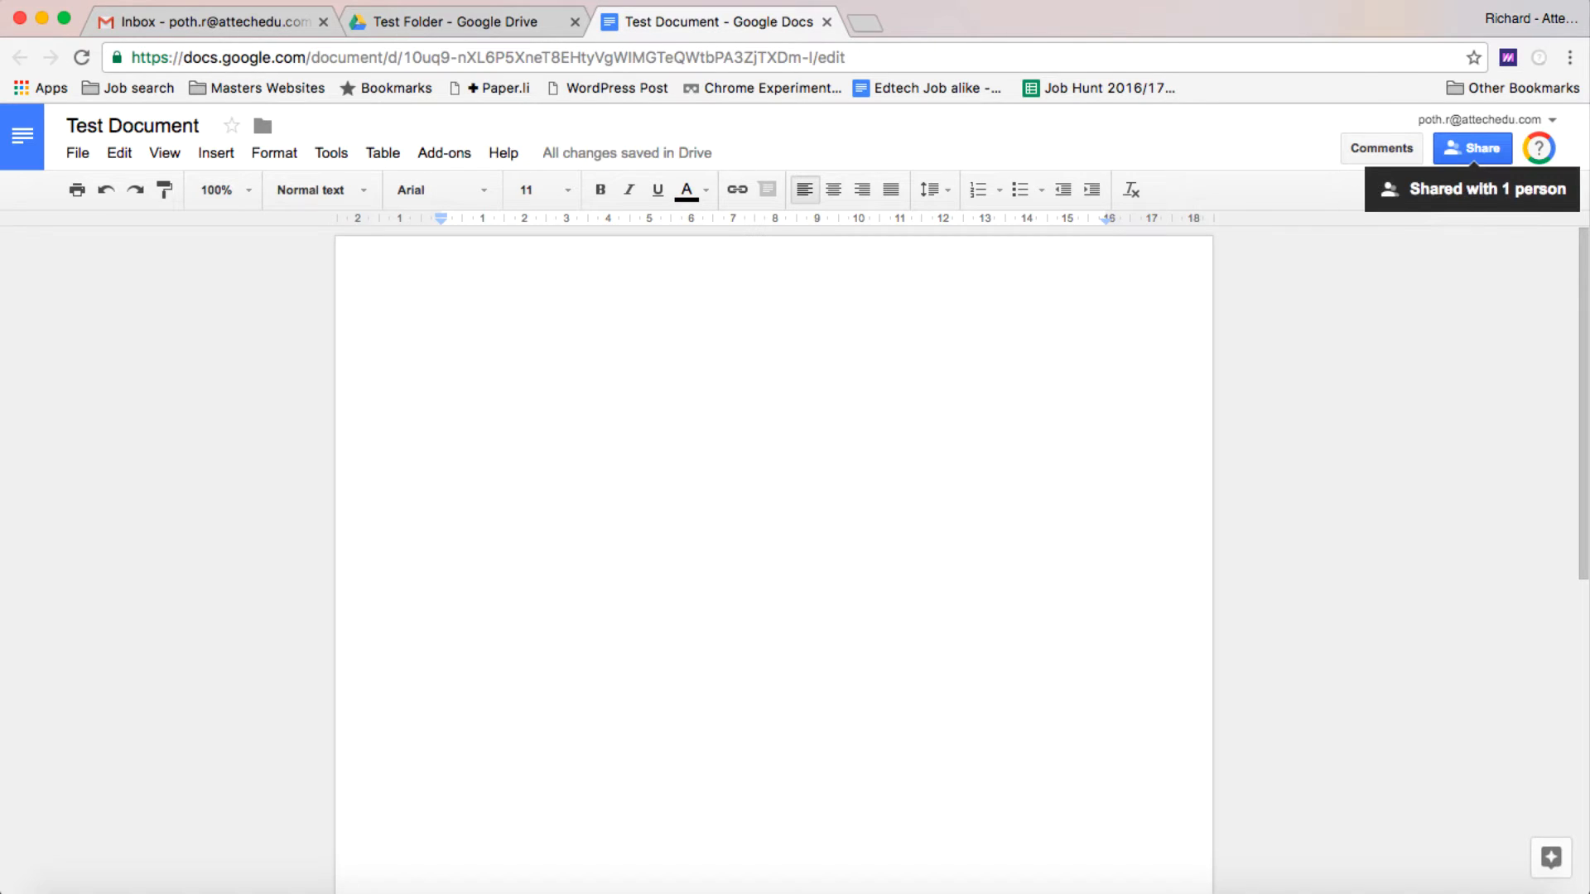
# Review Test Document's sharing settings, keeping edit access as the permission.
pyautogui.click(1470, 148)
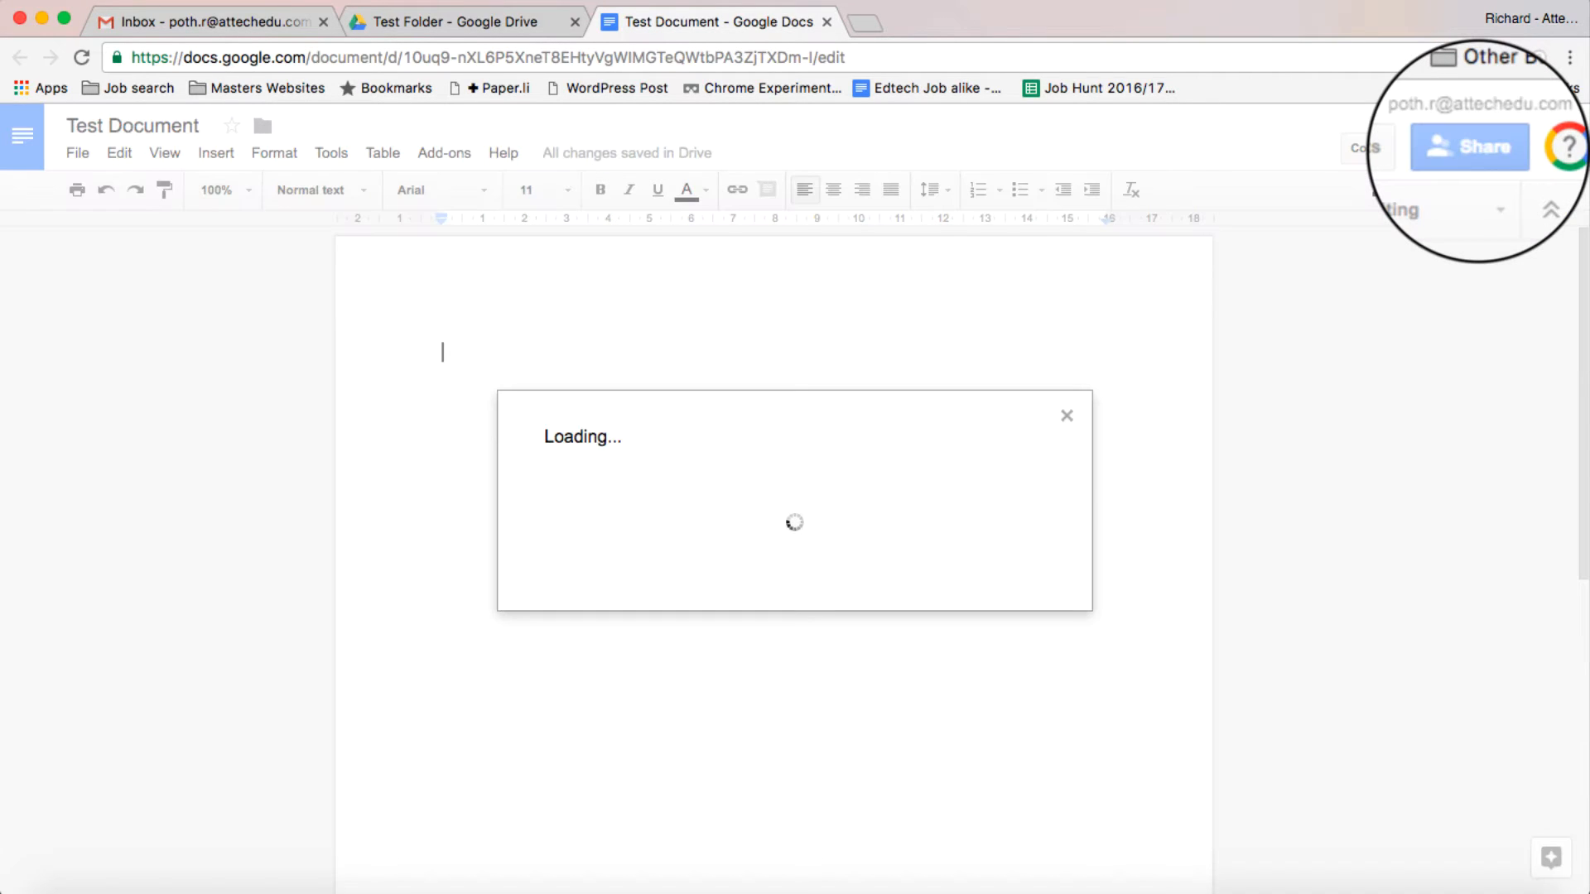
pyautogui.click(1468, 148)
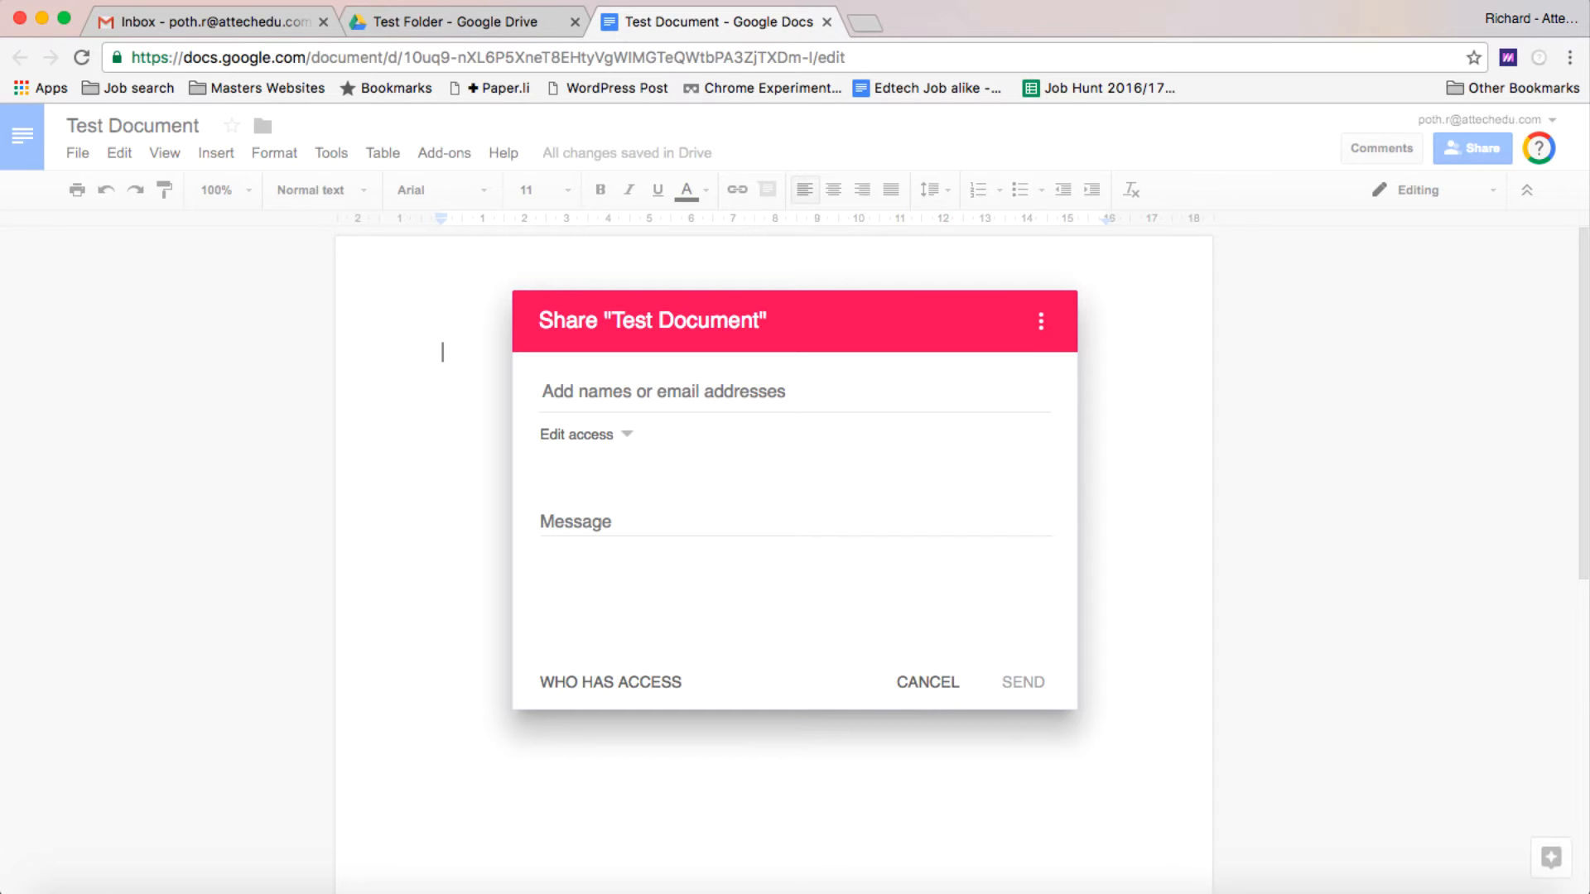
pyautogui.click(579, 434)
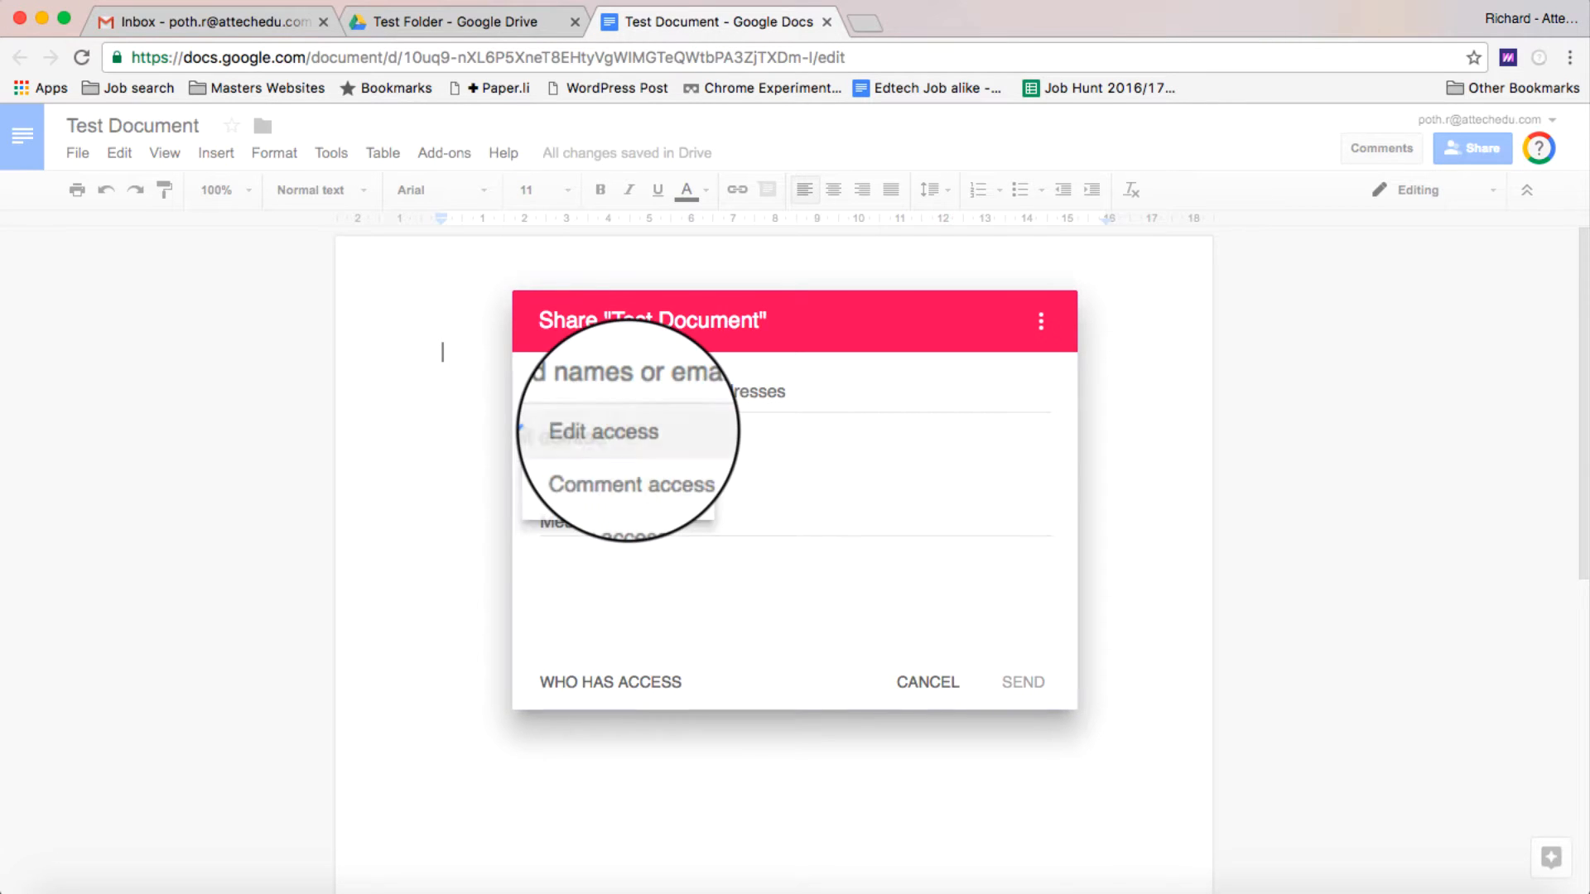
pyautogui.click(603, 432)
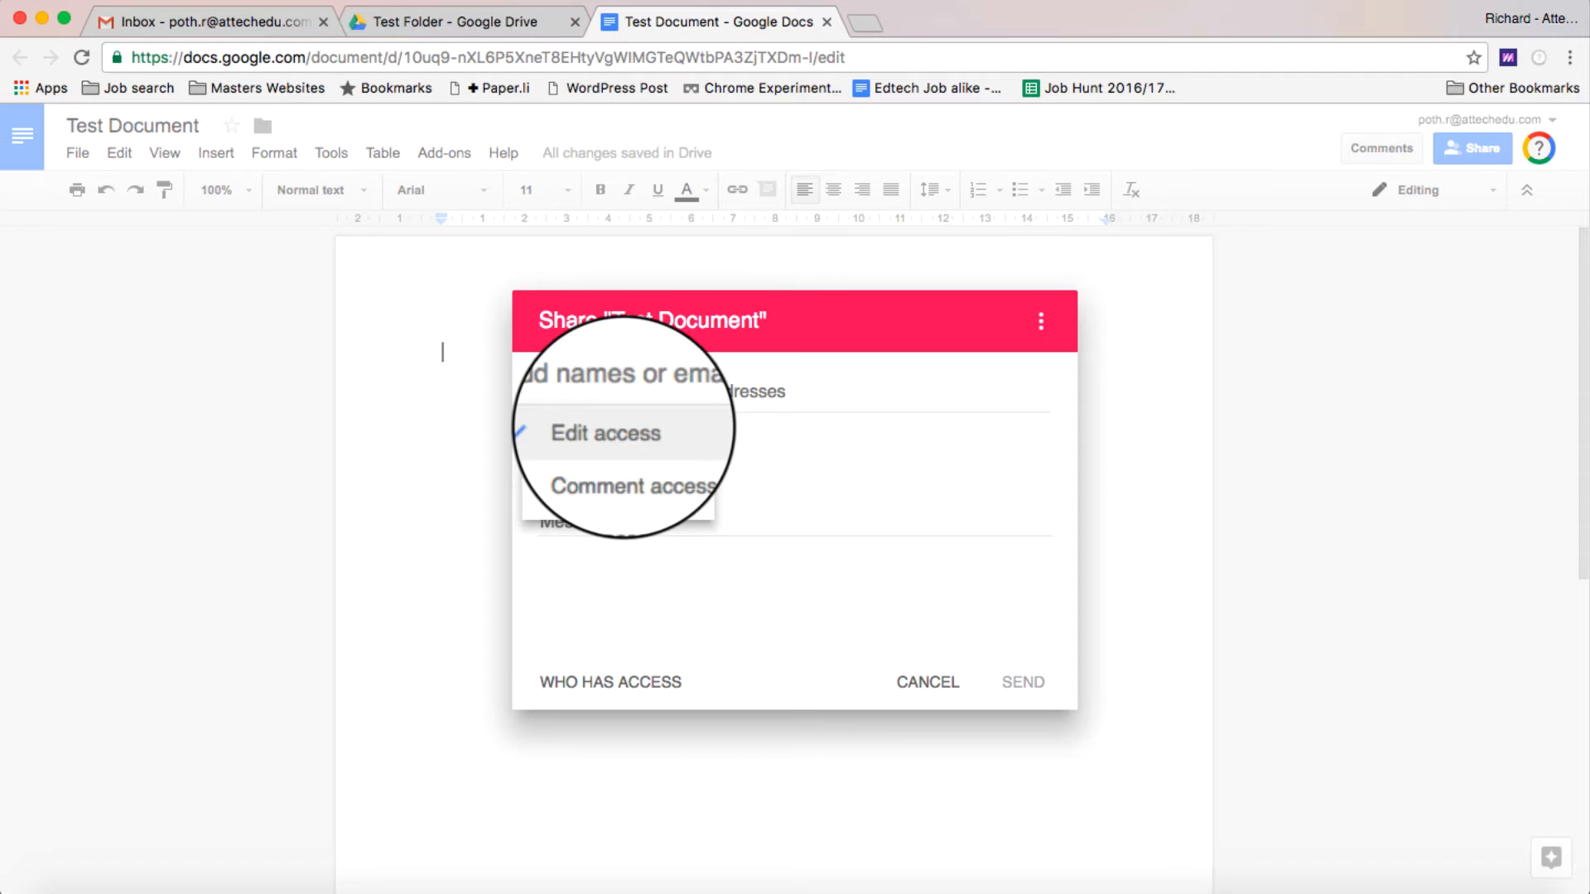
pyautogui.click(603, 433)
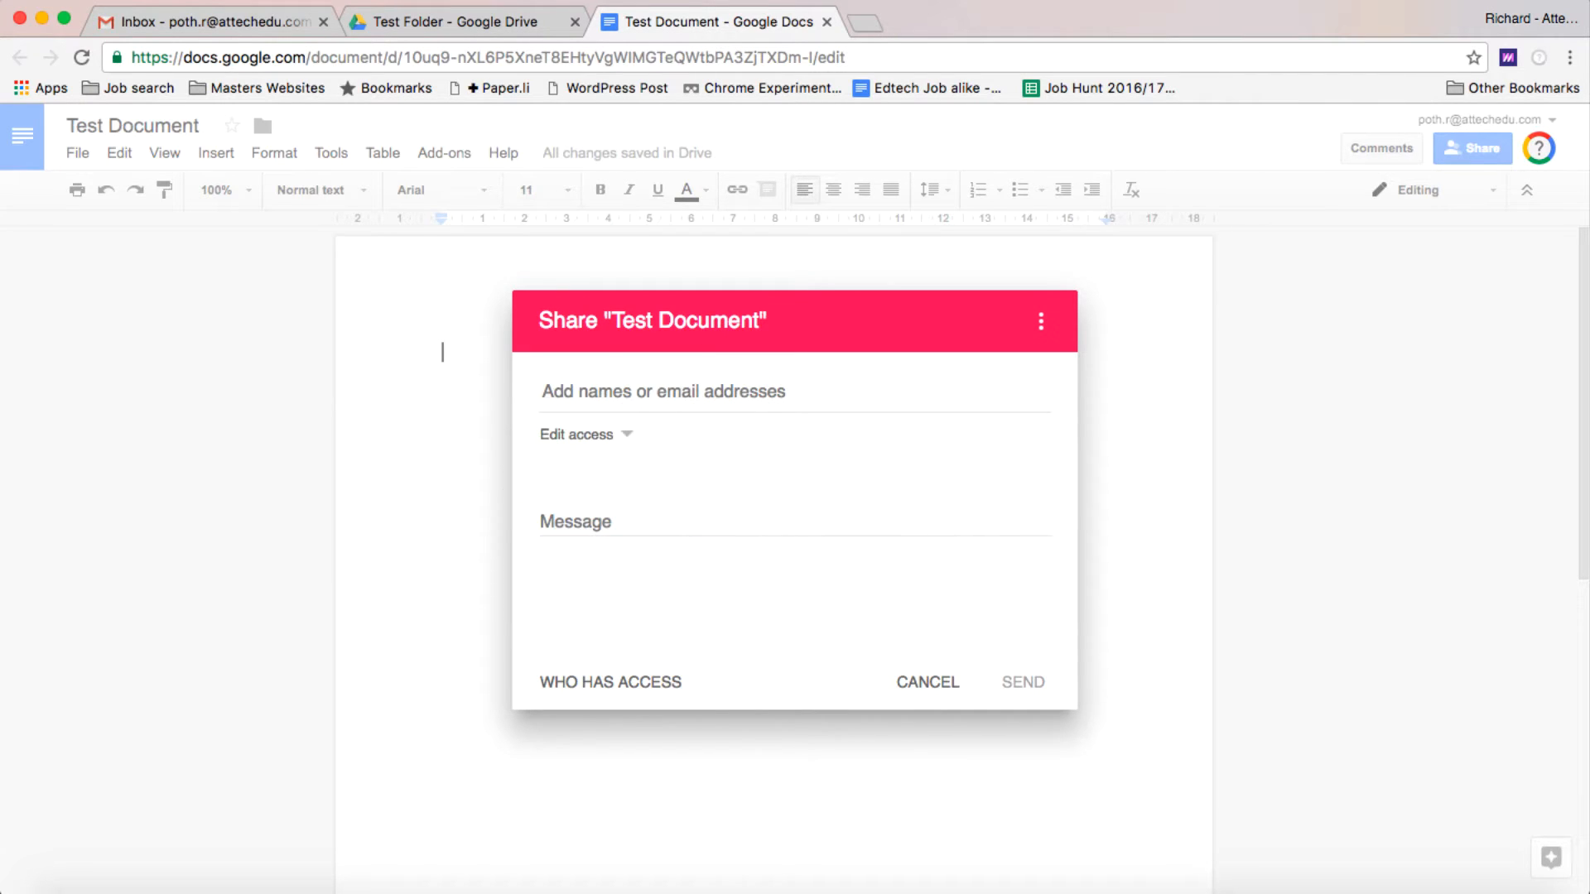
# Check who has access and confirm both Test Folder members are listed.
pyautogui.click(610, 680)
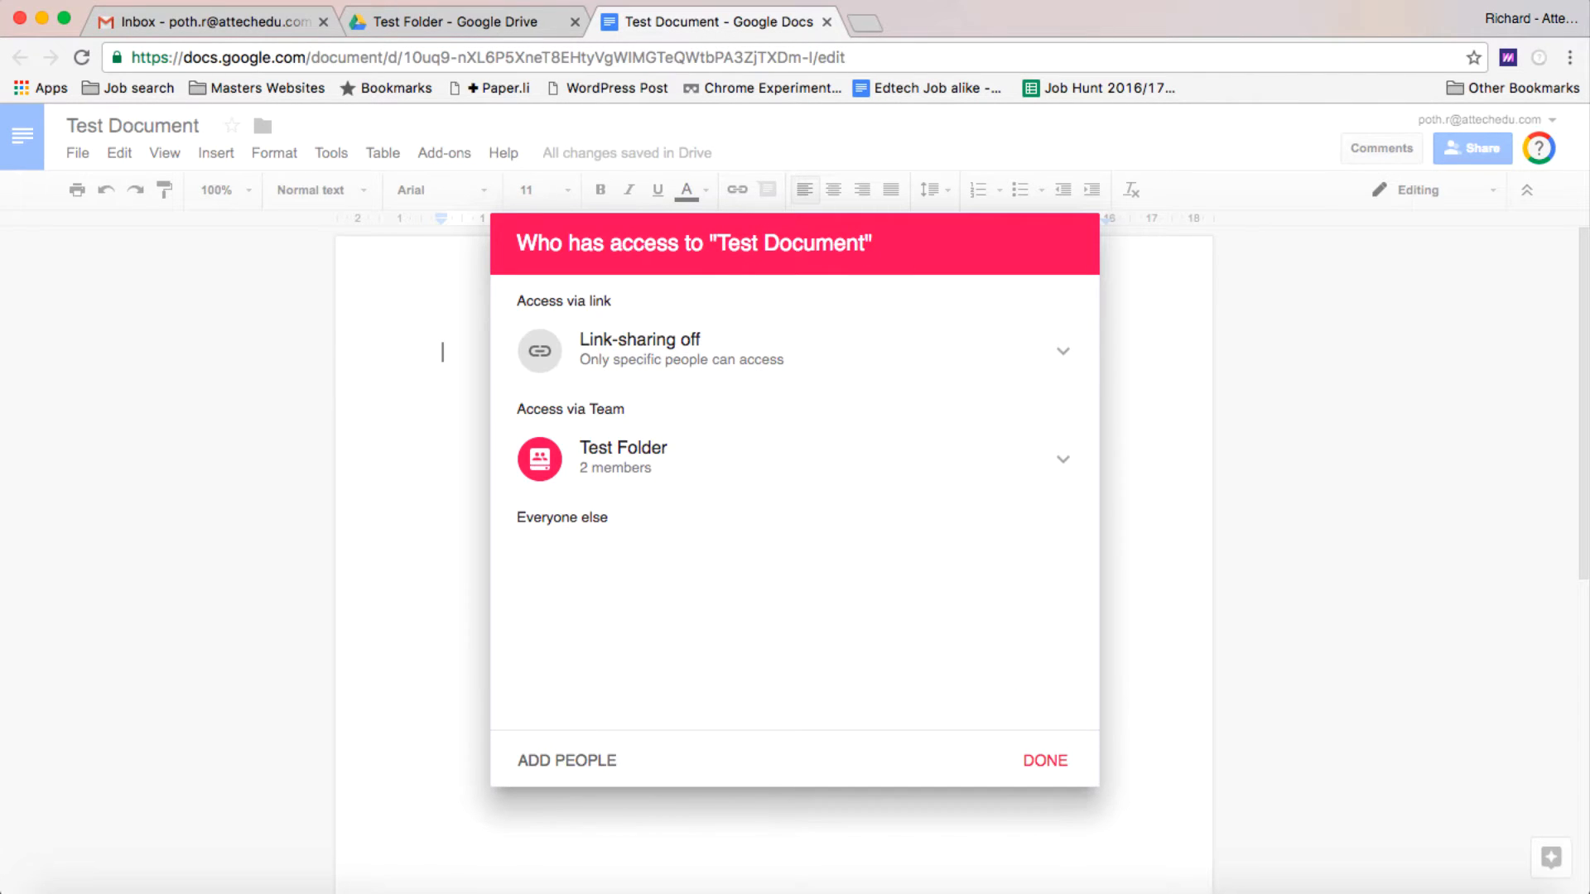
pyautogui.click(1064, 459)
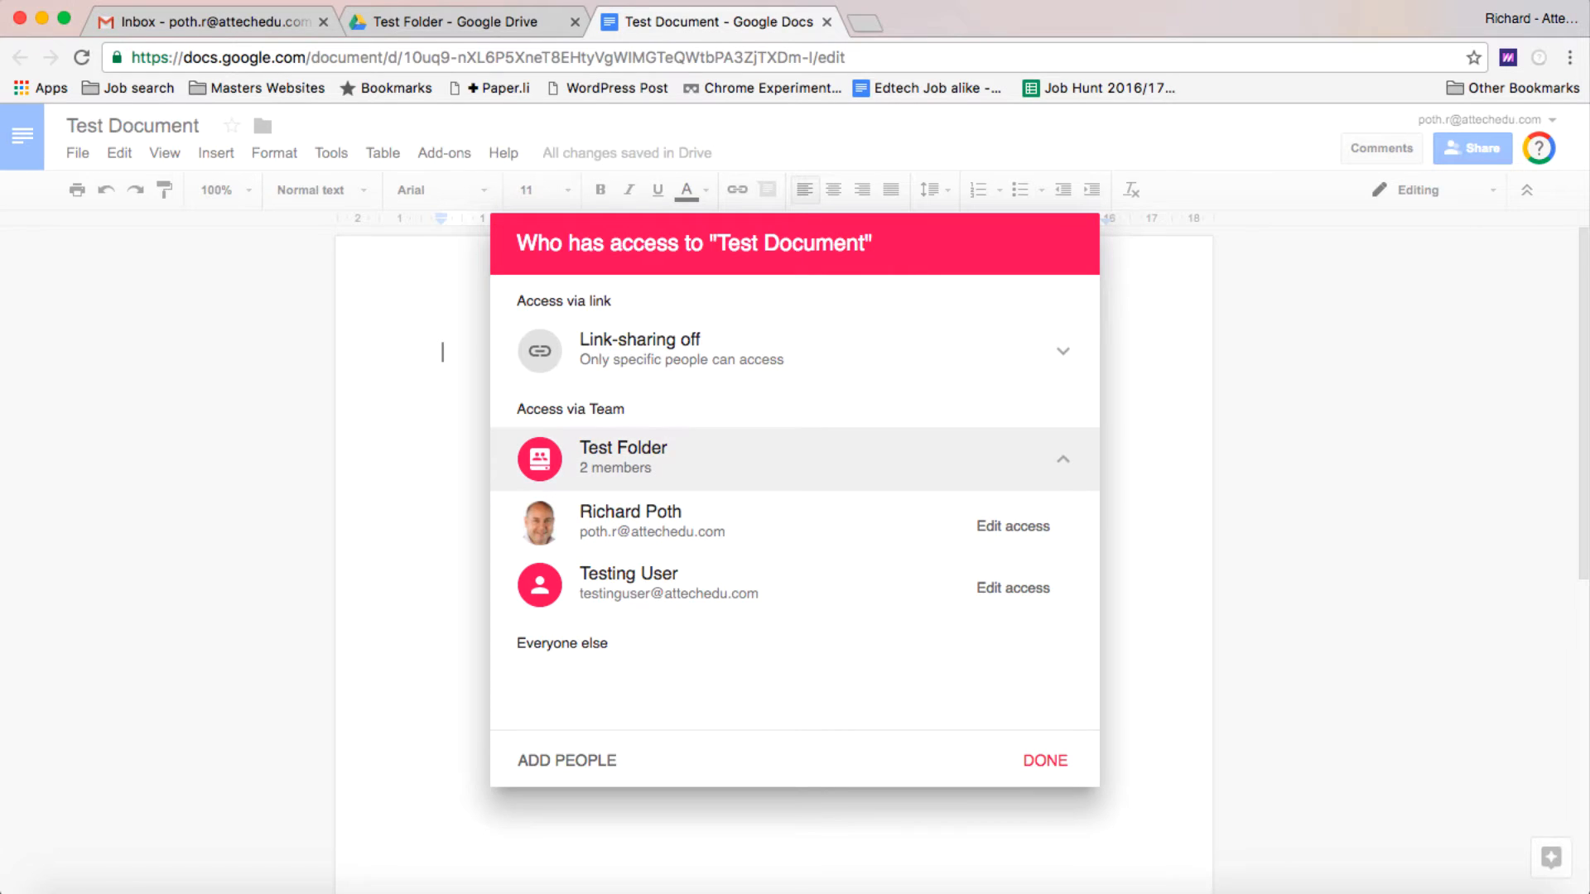
pyautogui.click(1046, 760)
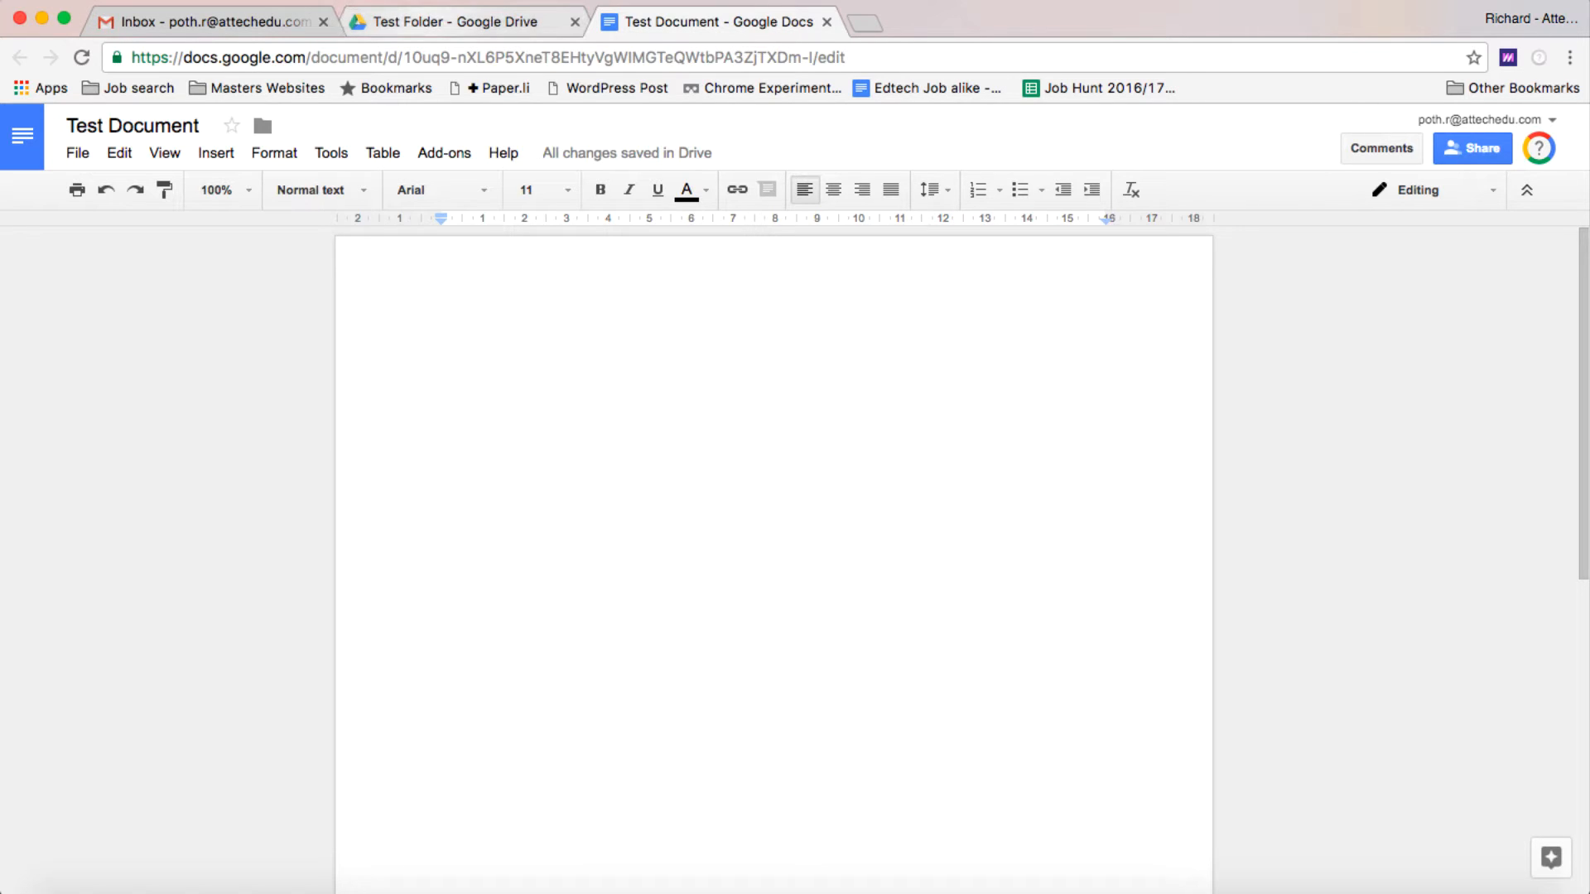
pyautogui.click(462, 20)
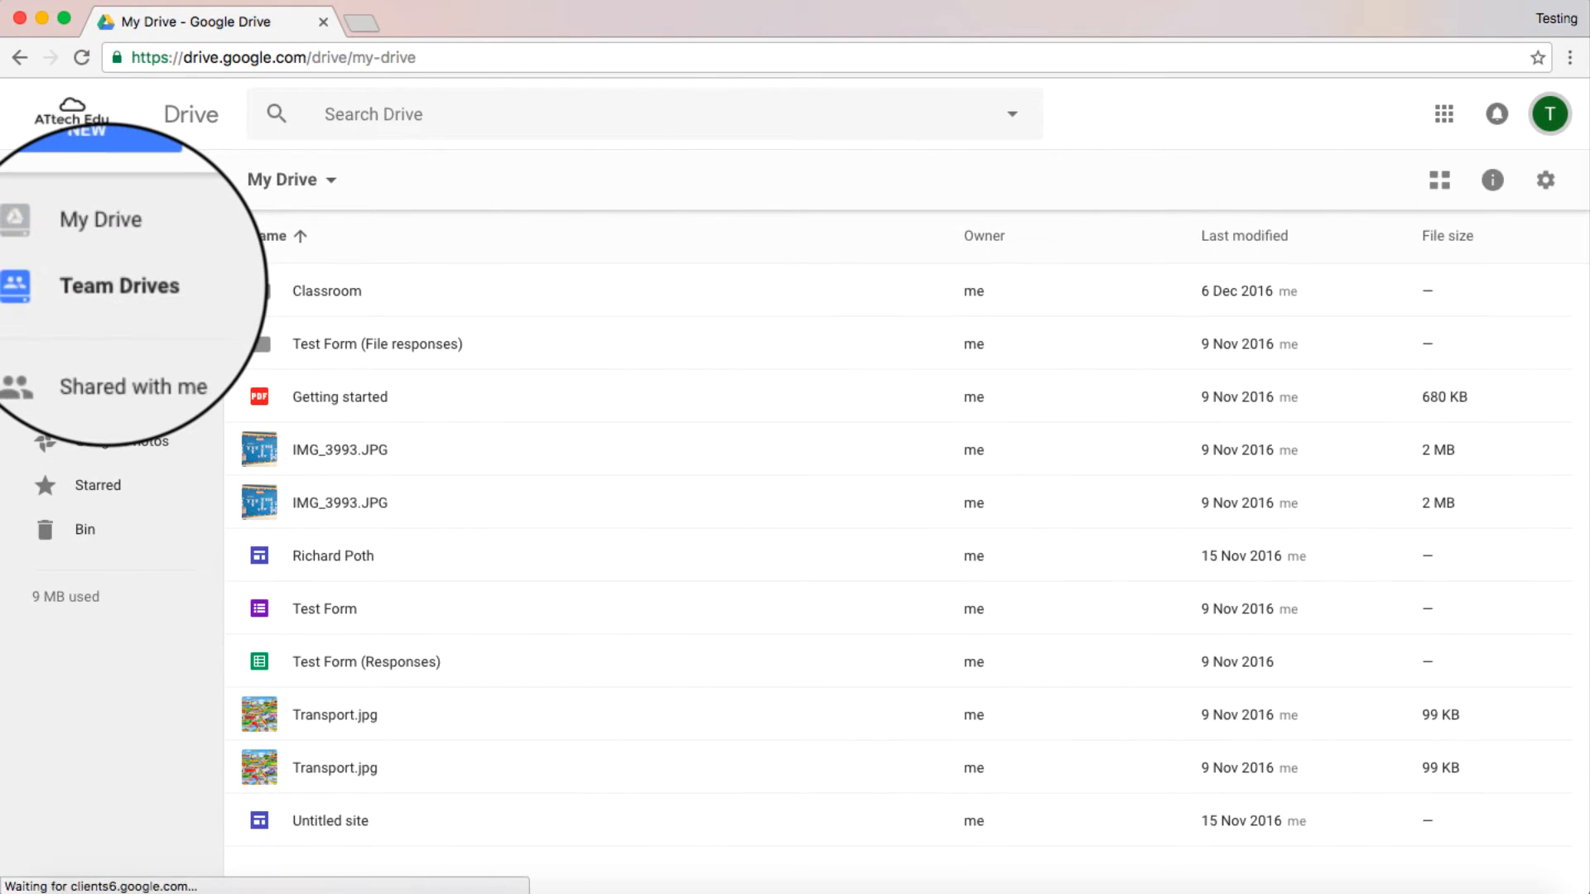
pyautogui.click(119, 284)
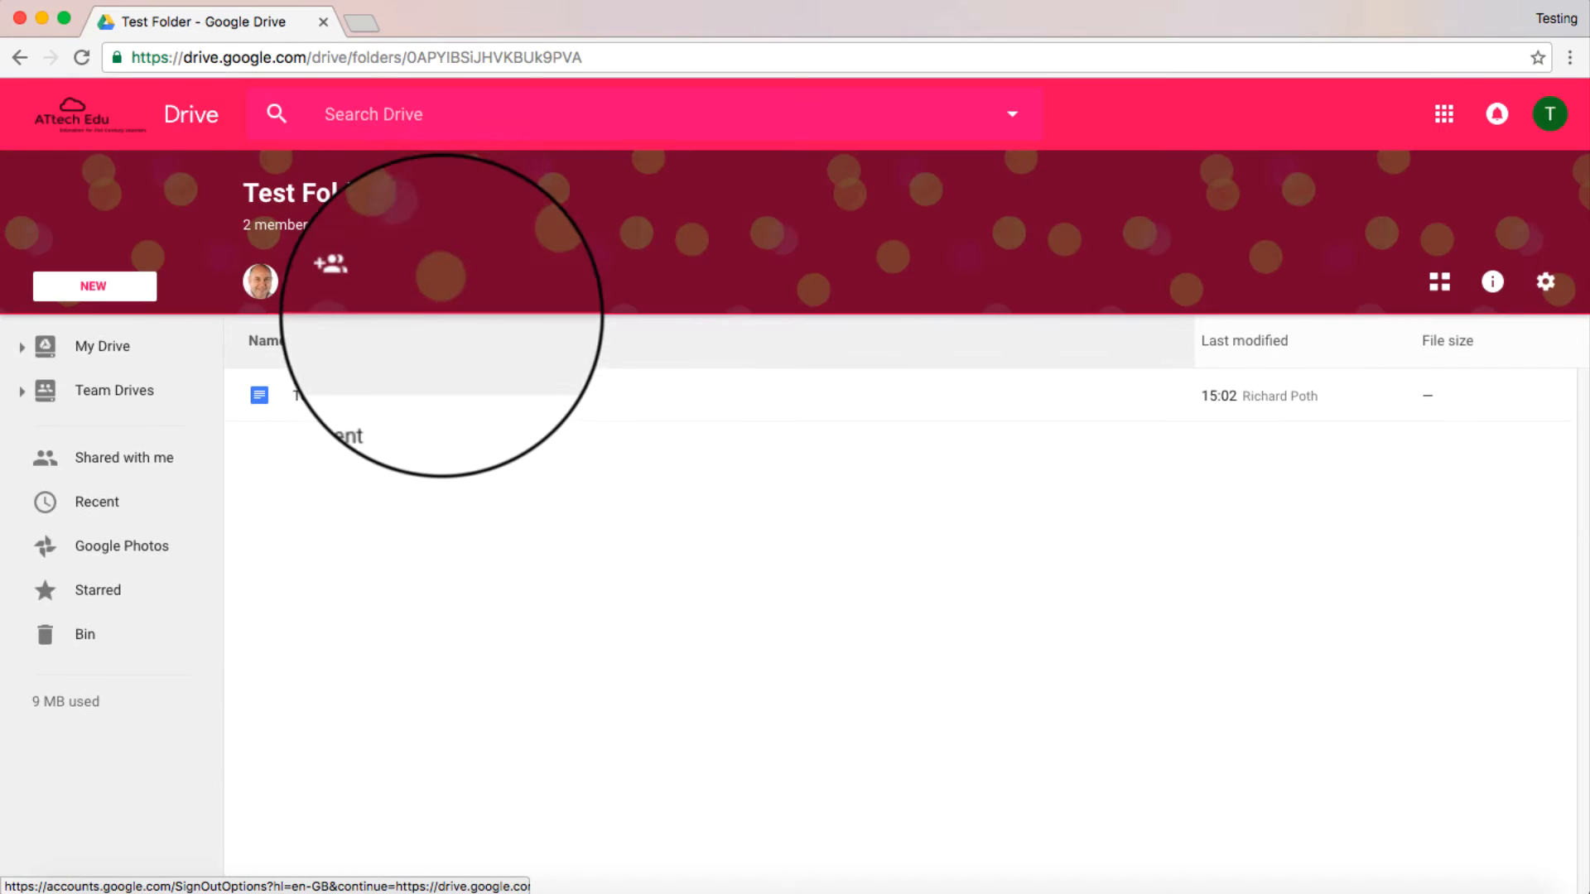
pyautogui.click(331, 396)
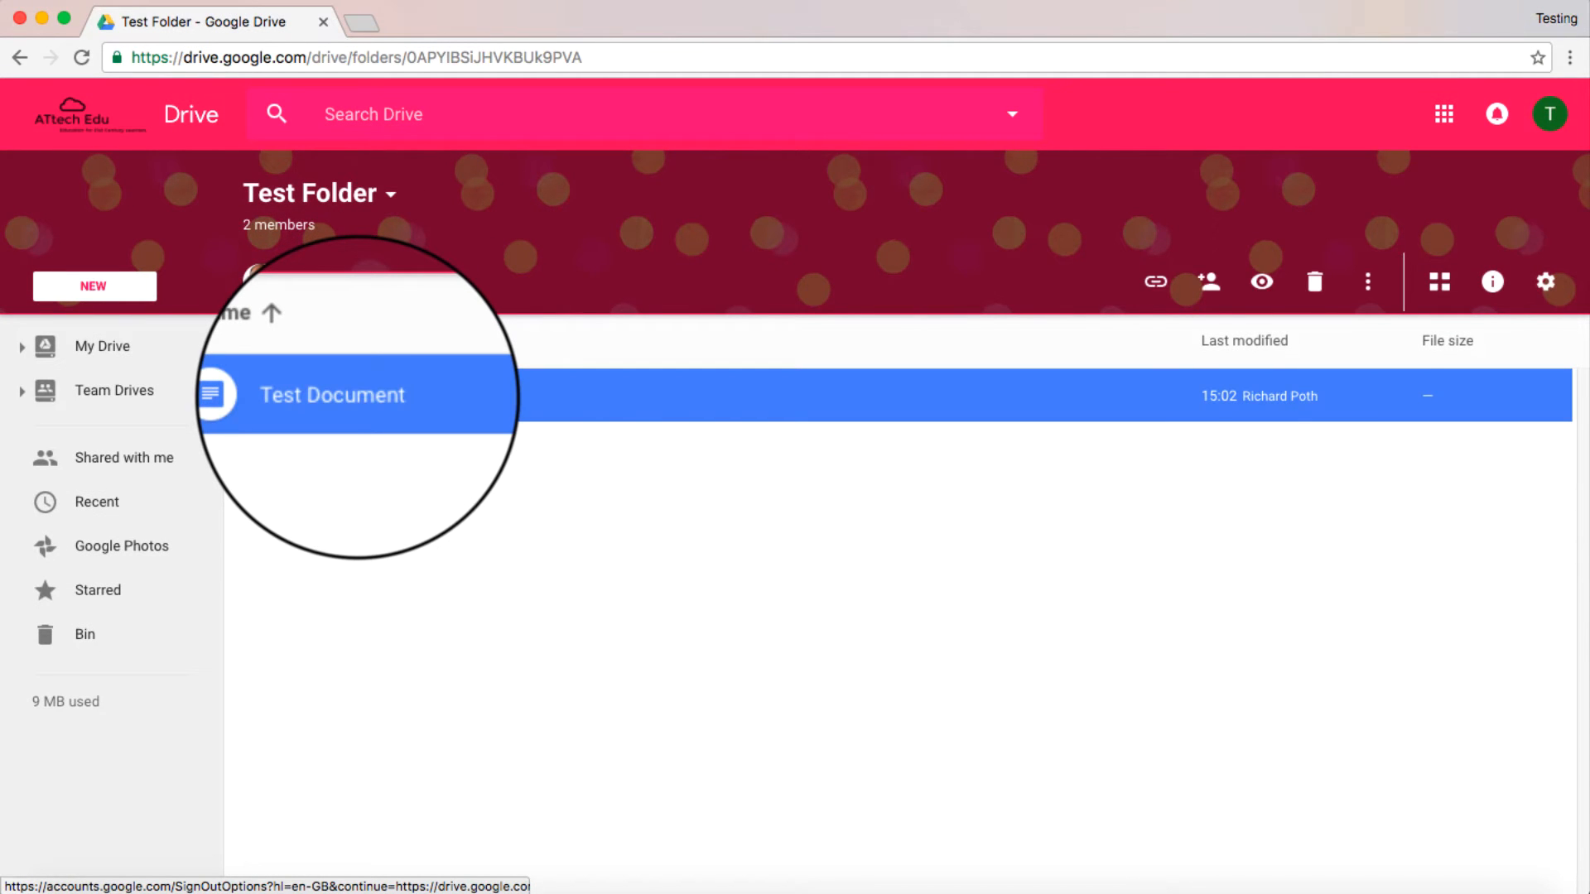
pyautogui.rightClick(333, 396)
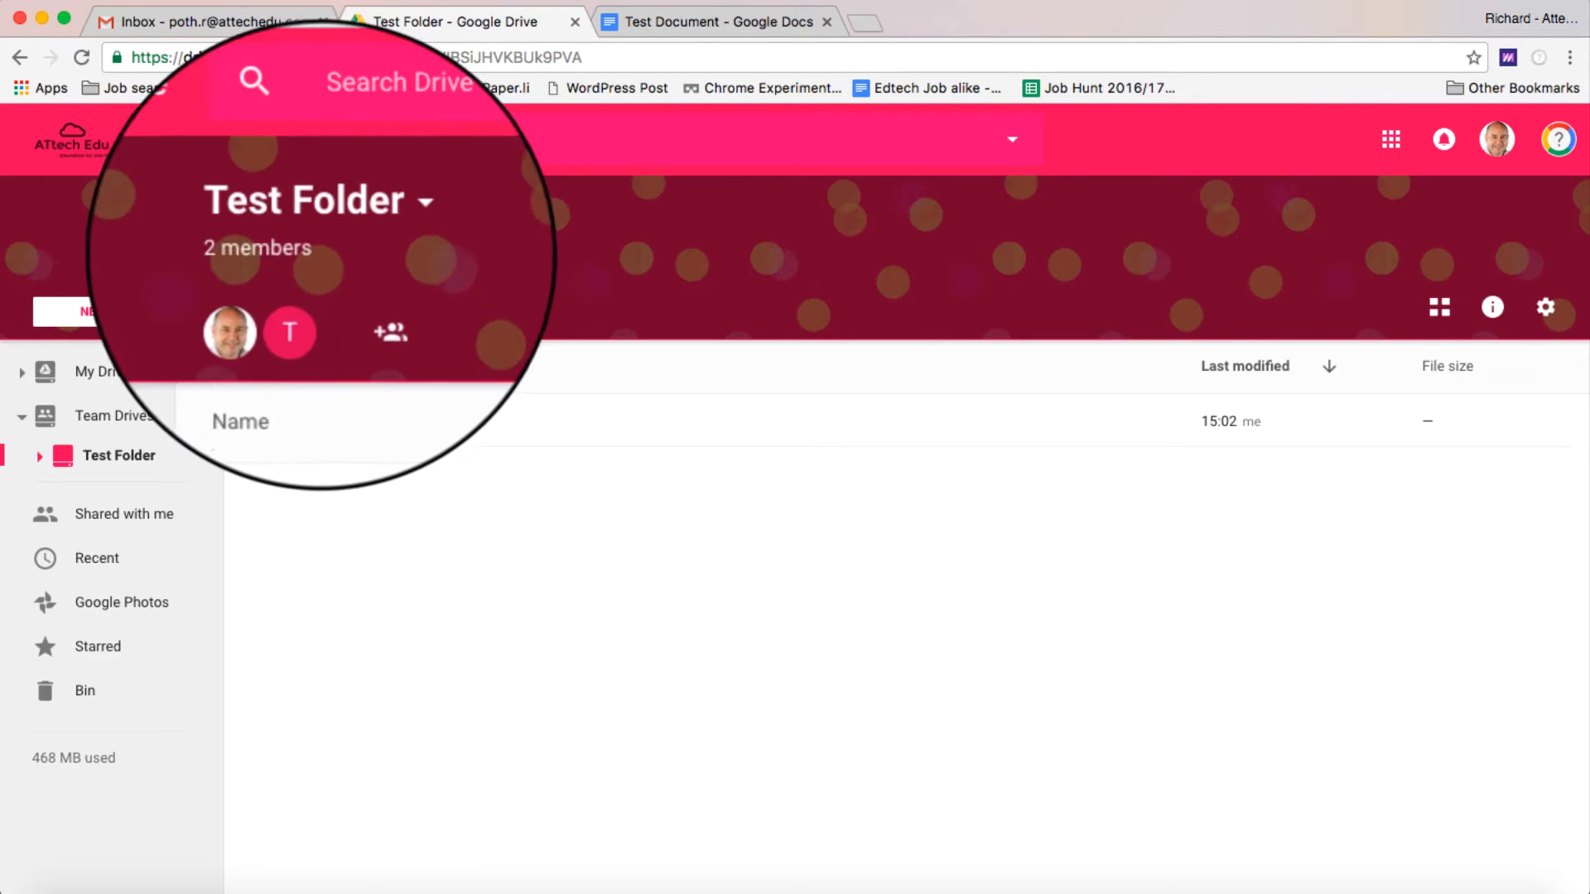
pyautogui.click(316, 200)
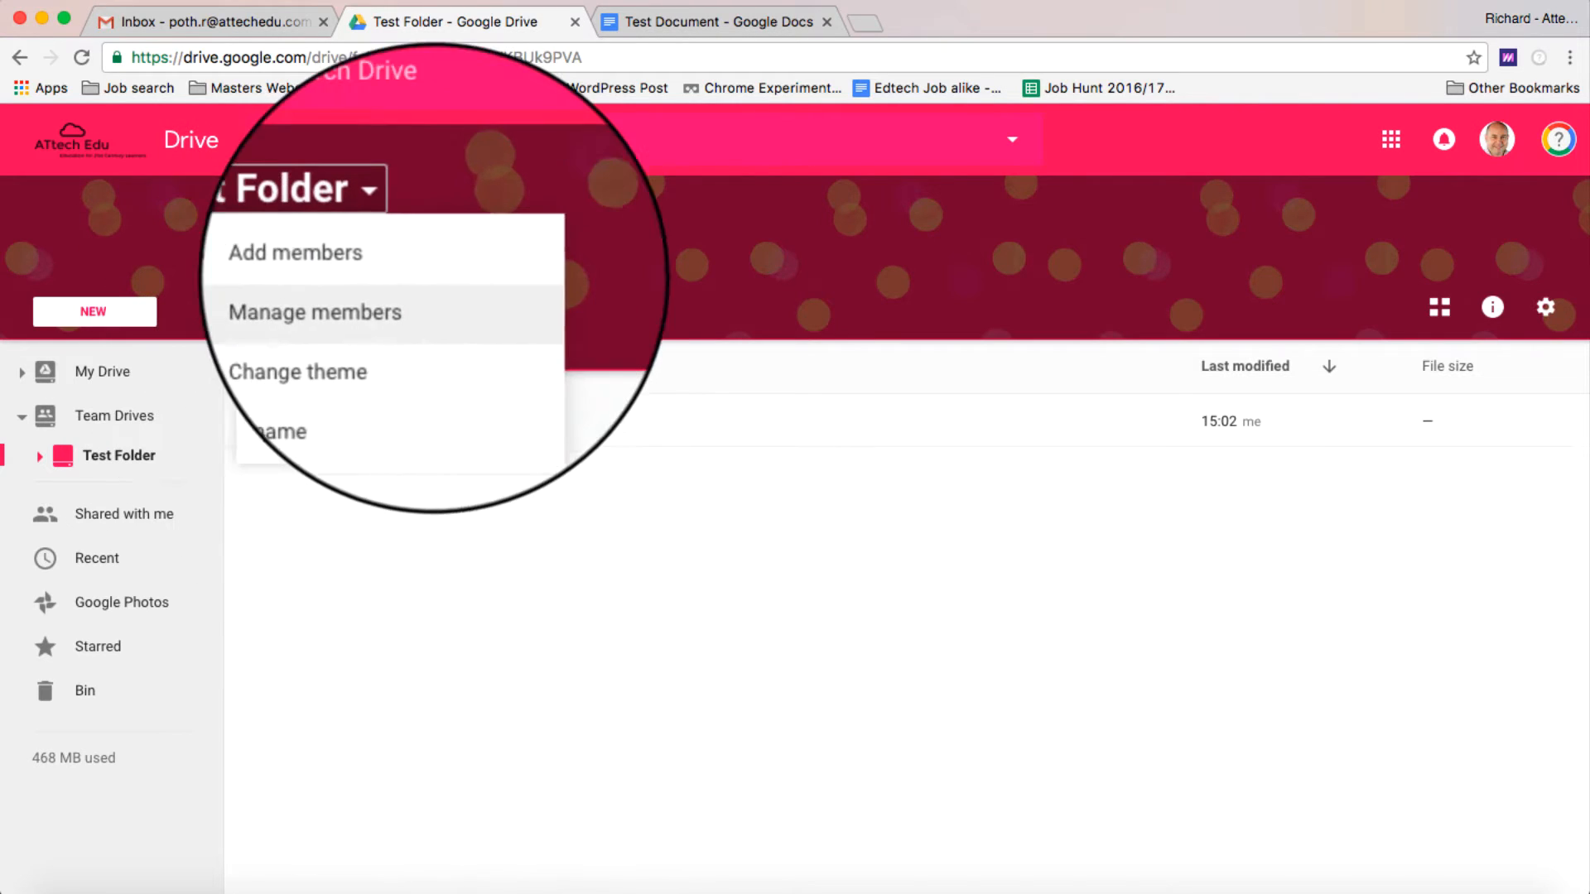
pyautogui.click(295, 251)
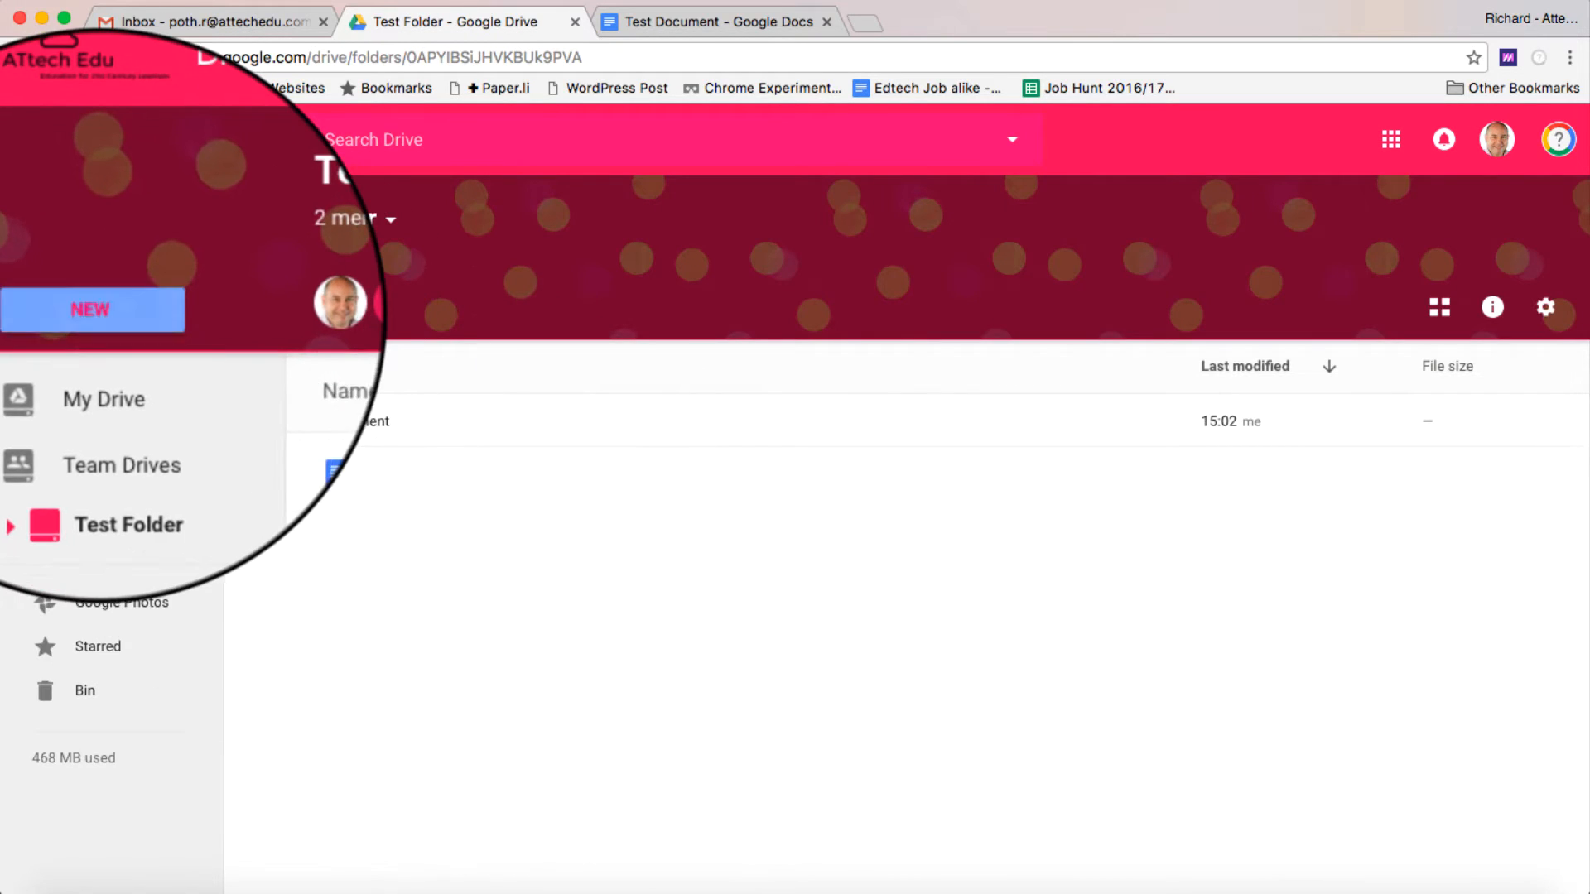
# Create a subfolder named 'Test Folder' inside the Team Drive.
pyautogui.click(93, 310)
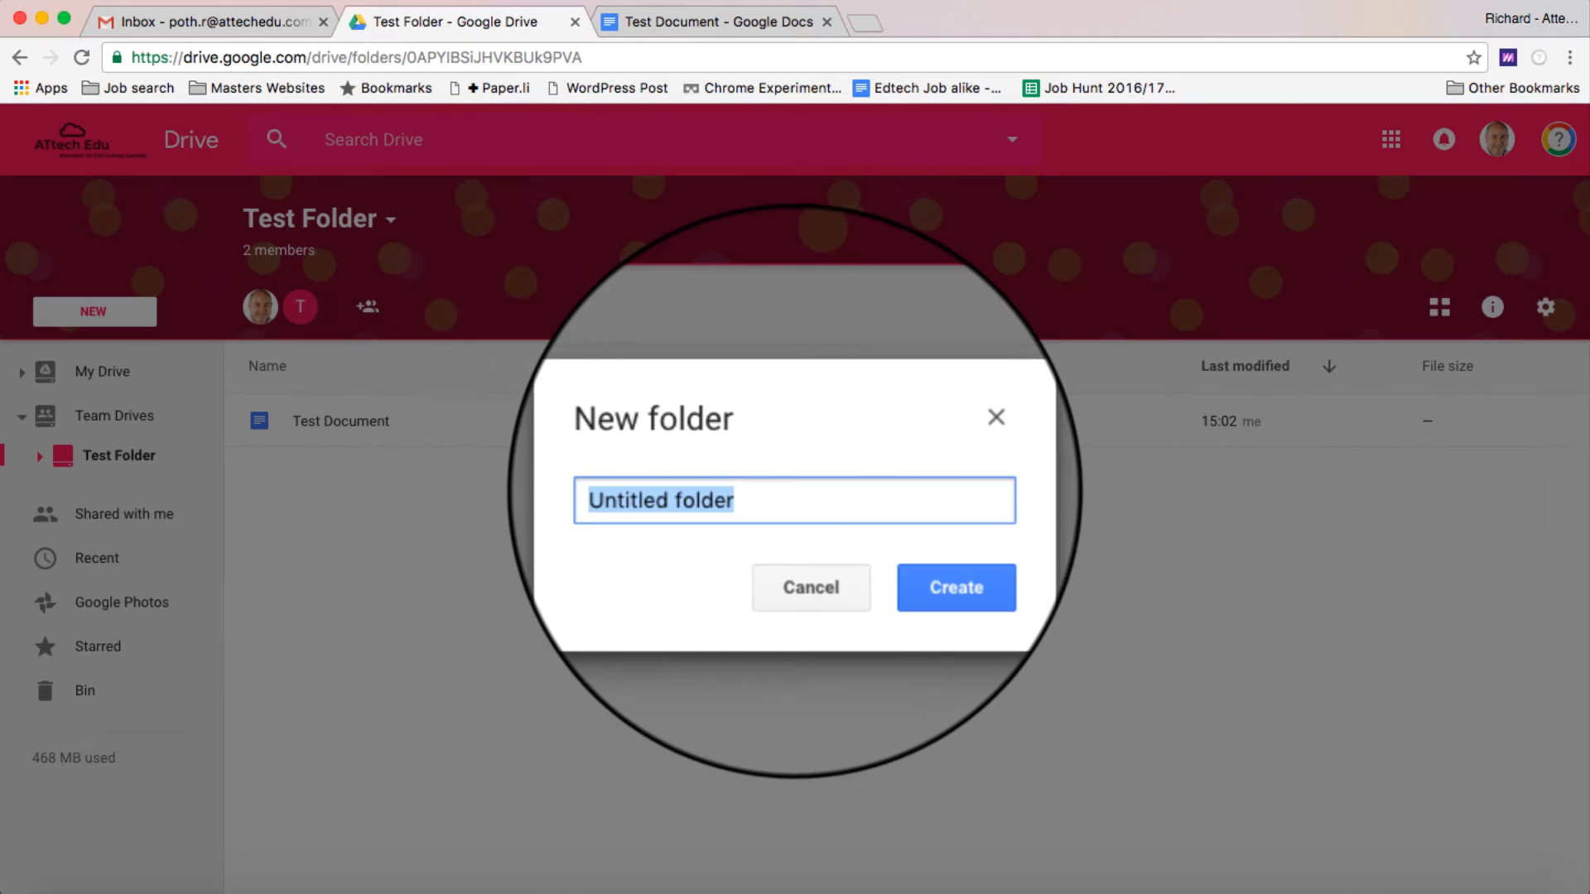
pyautogui.write('Test Folde')
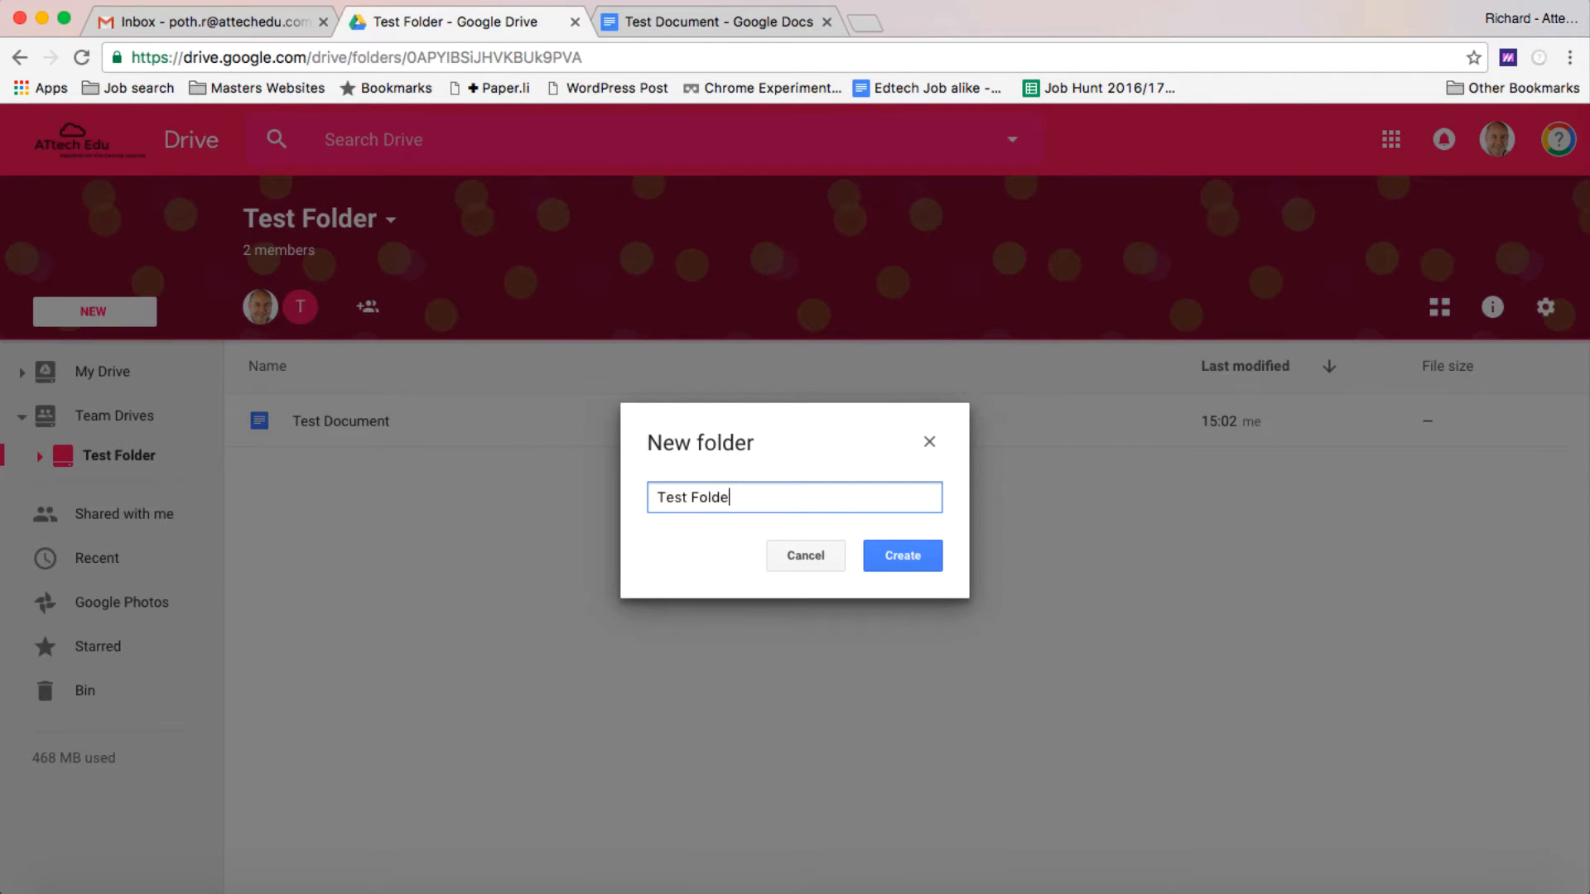
pyautogui.click(901, 557)
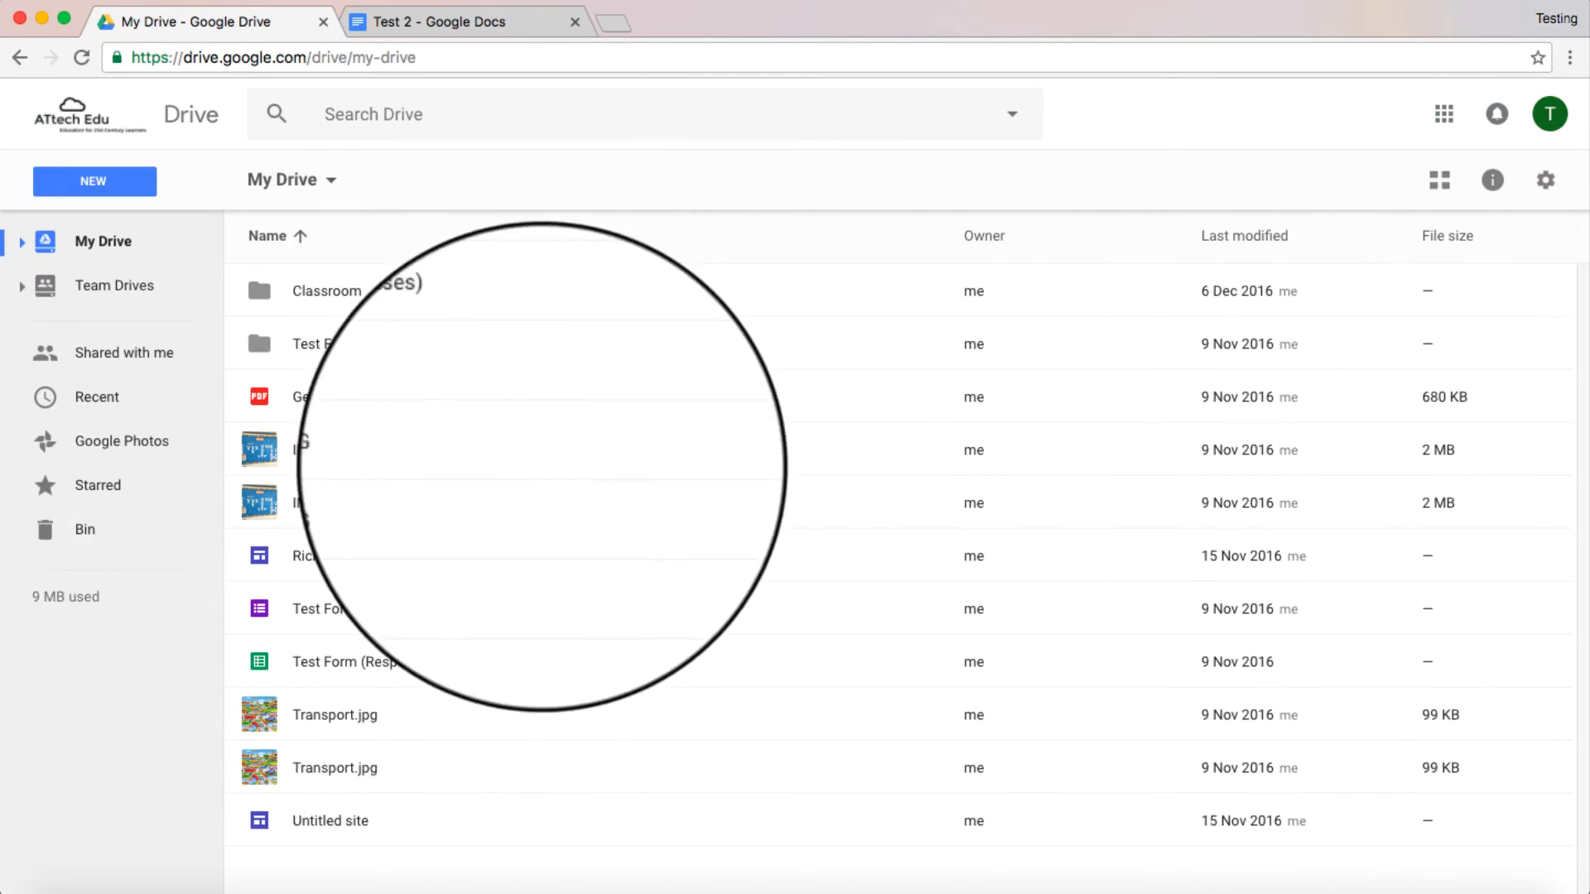
pyautogui.click(343, 451)
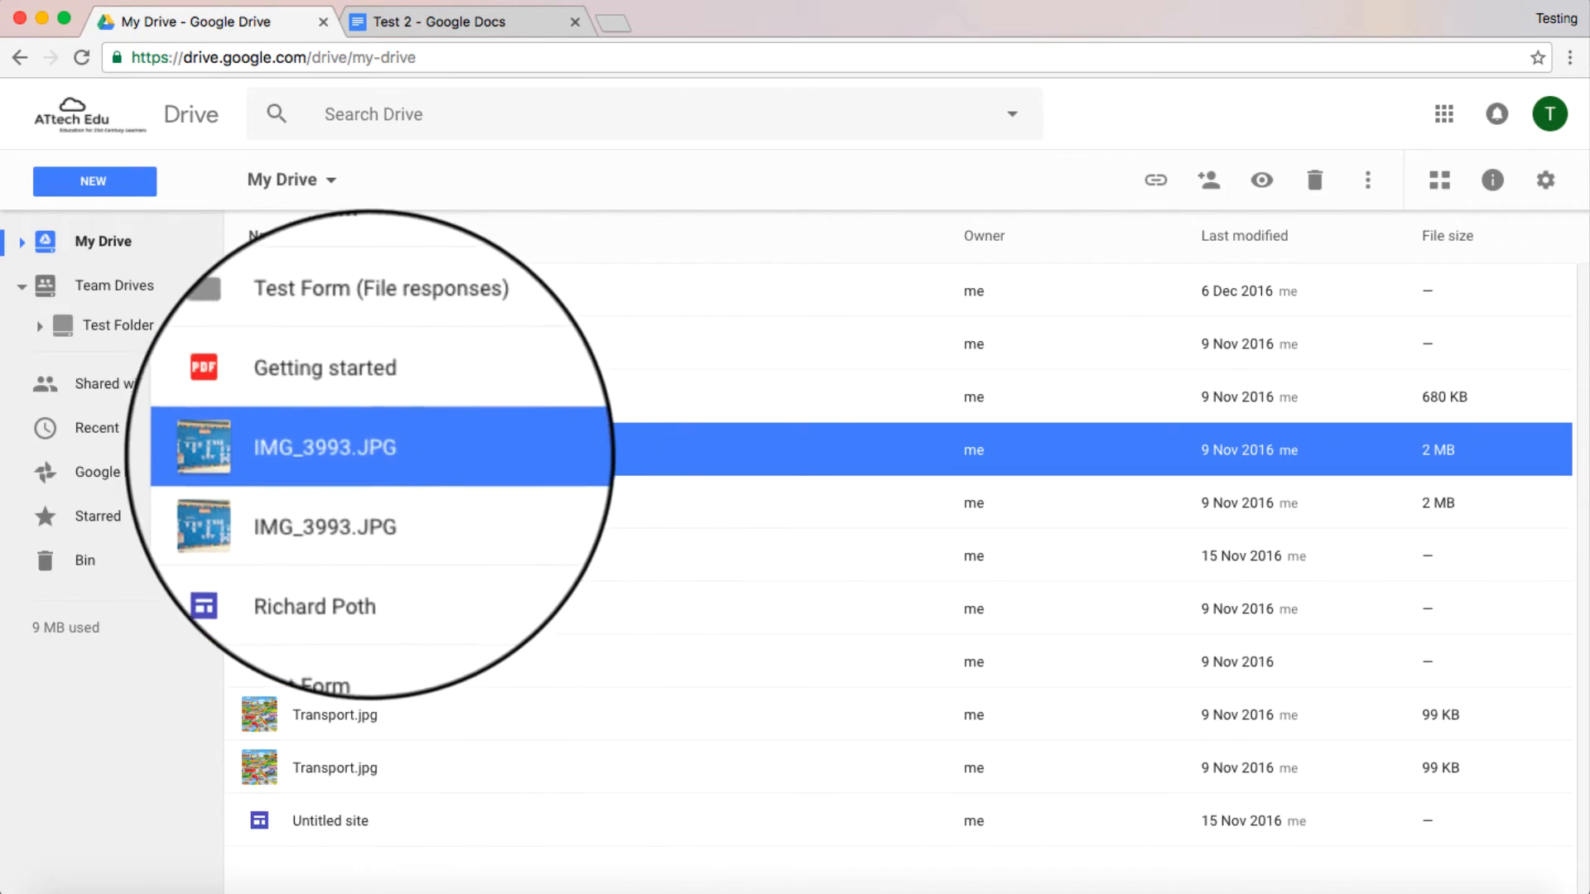
# Move IMG_3993.JPG from My Drive into Test Folder, accepting the can't-undo warning.
pyautogui.moveTo(324, 448); pyautogui.dragTo(121, 325)
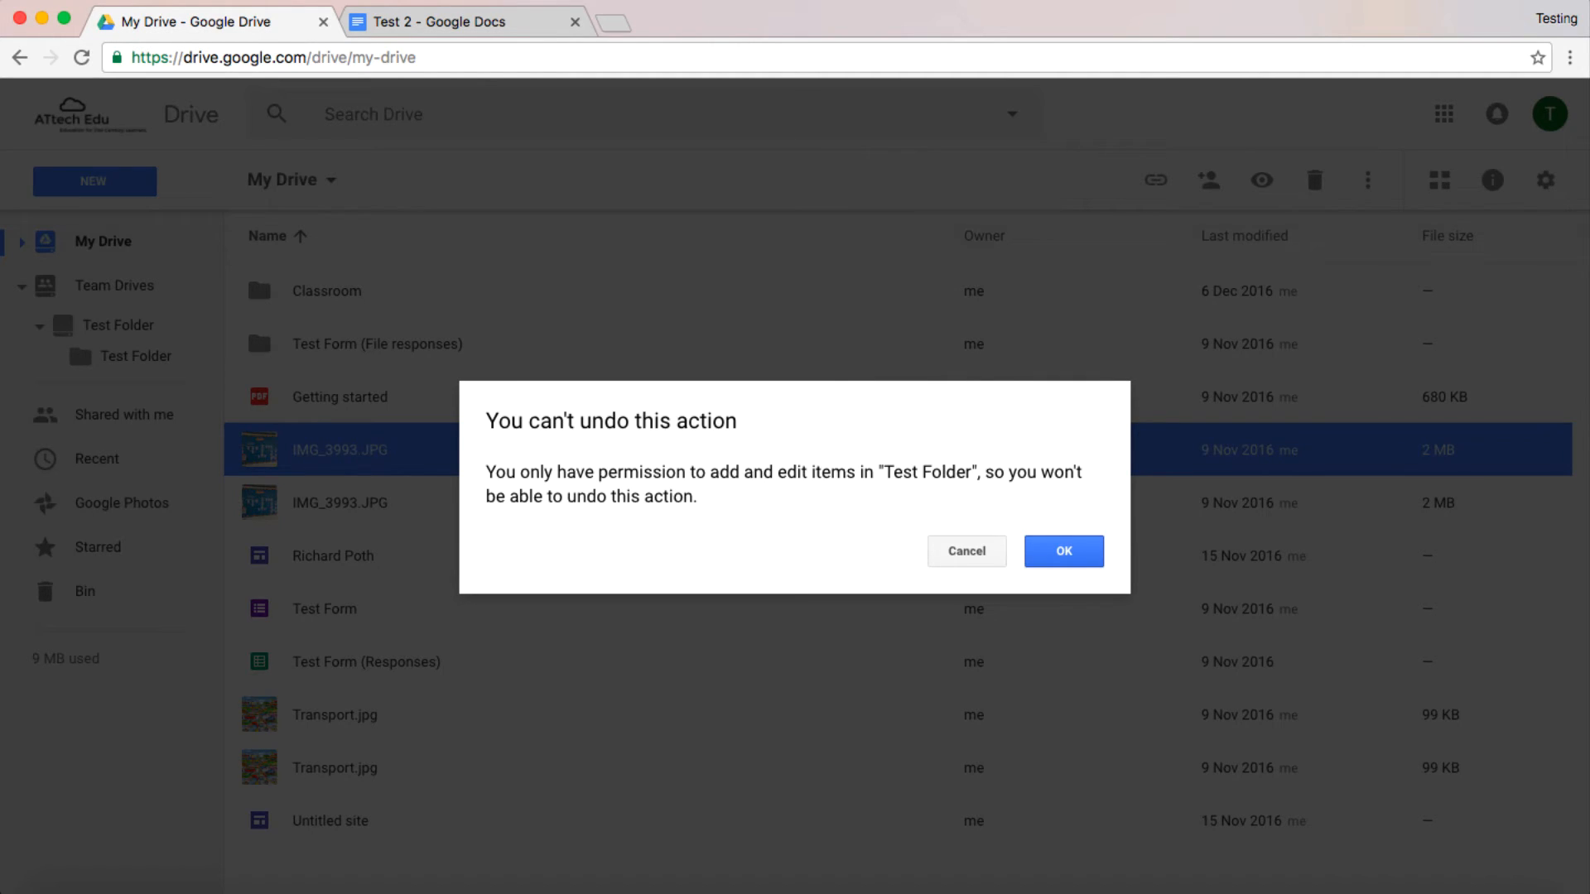
pyautogui.click(1064, 550)
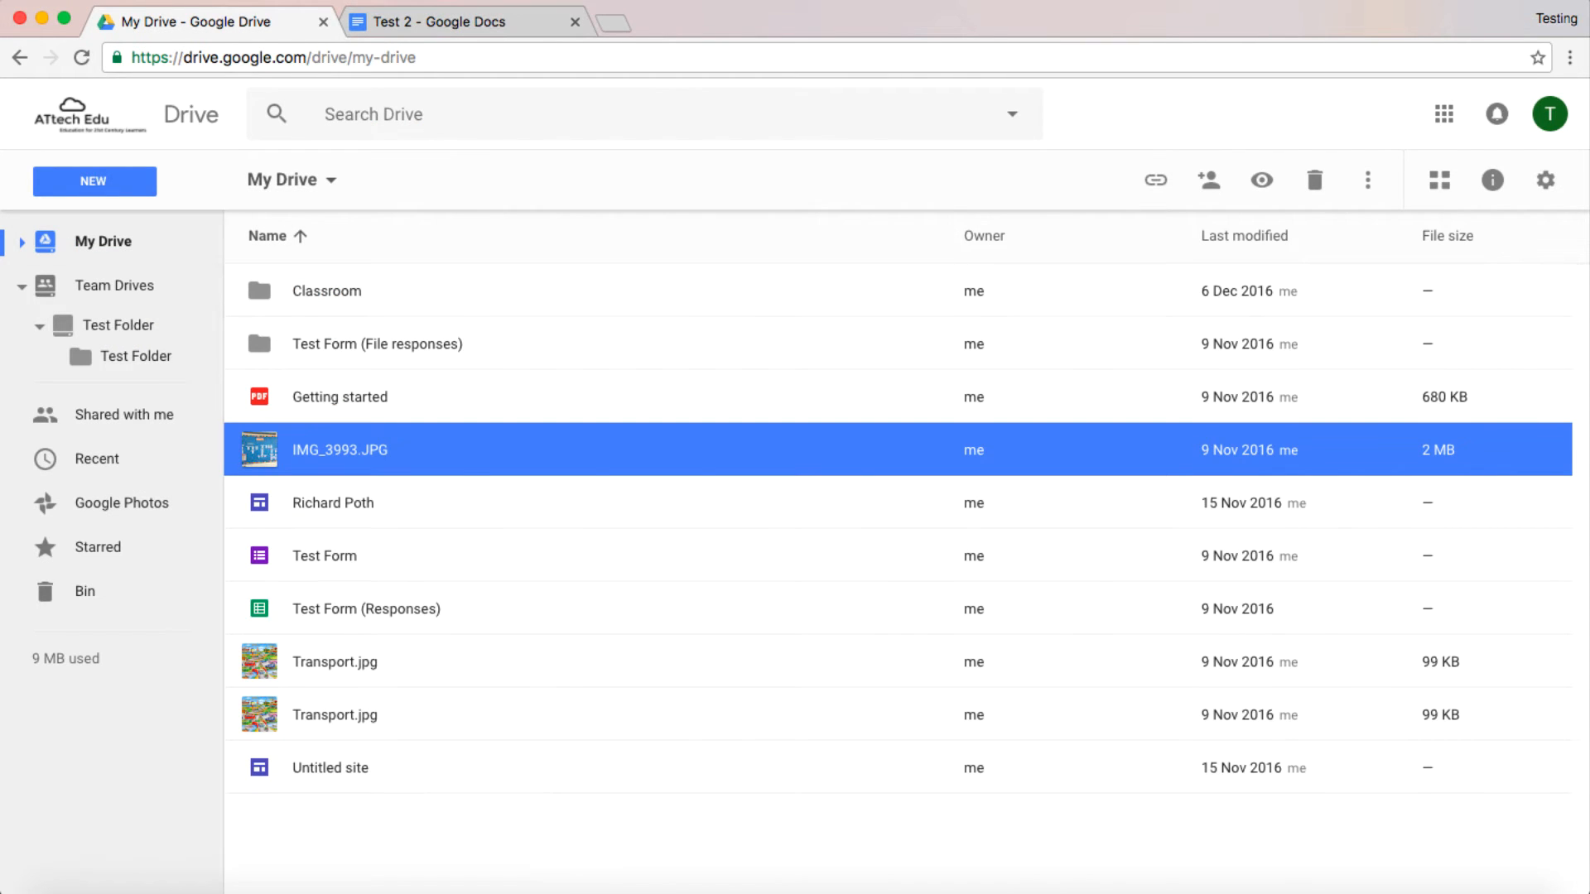
pyautogui.click(119, 324)
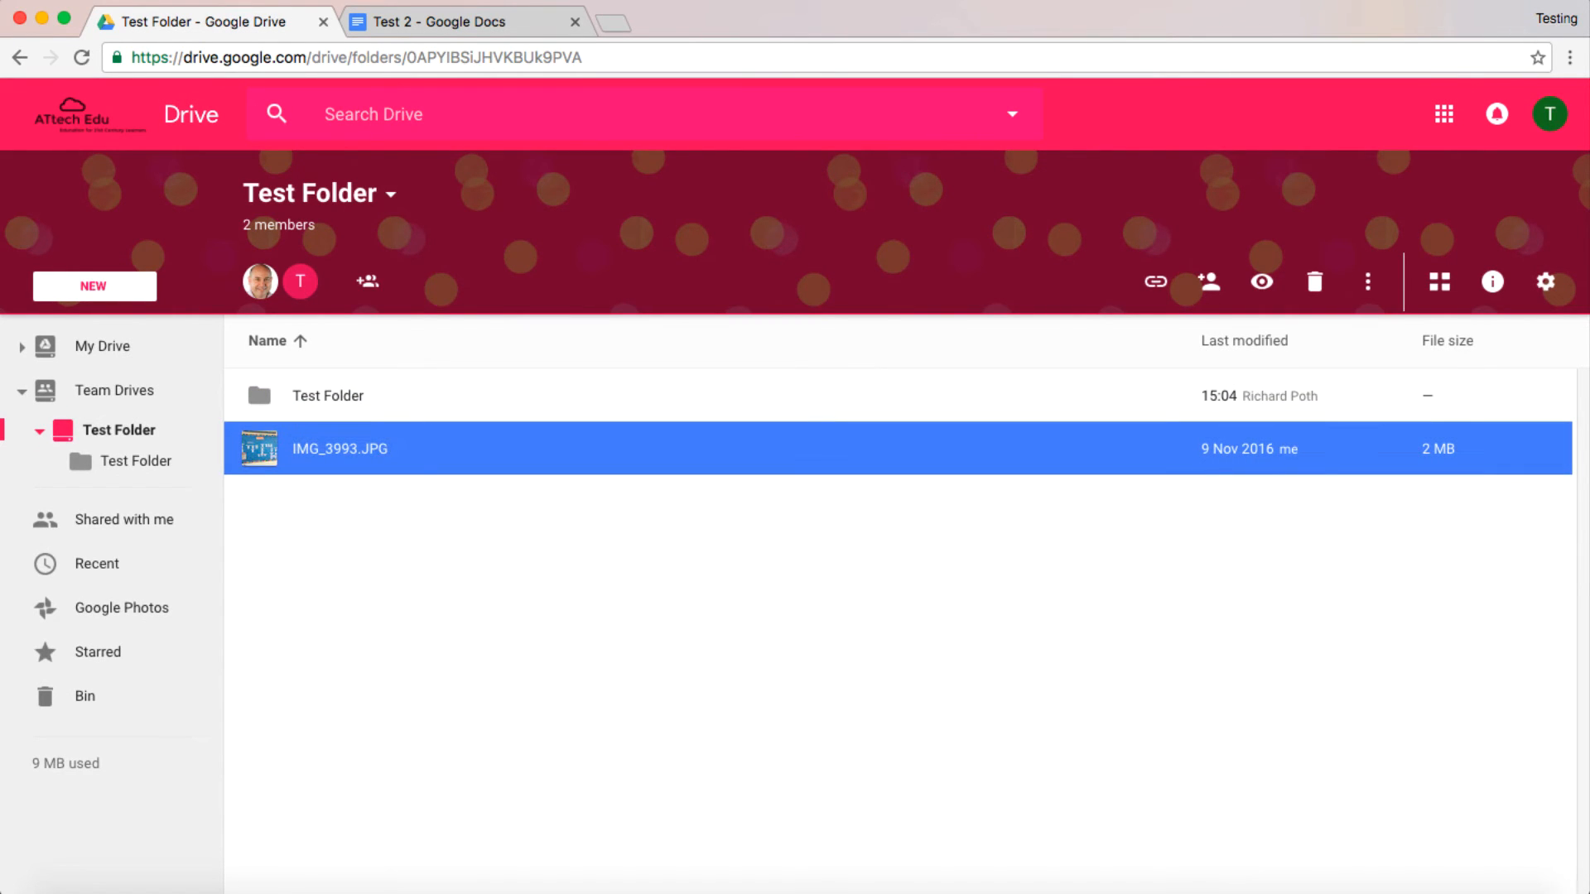
# Attempt to drag IMG_3993.JPG back to My Drive and dismiss the permission error.
pyautogui.moveTo(340, 449); pyautogui.dragTo(101, 346)
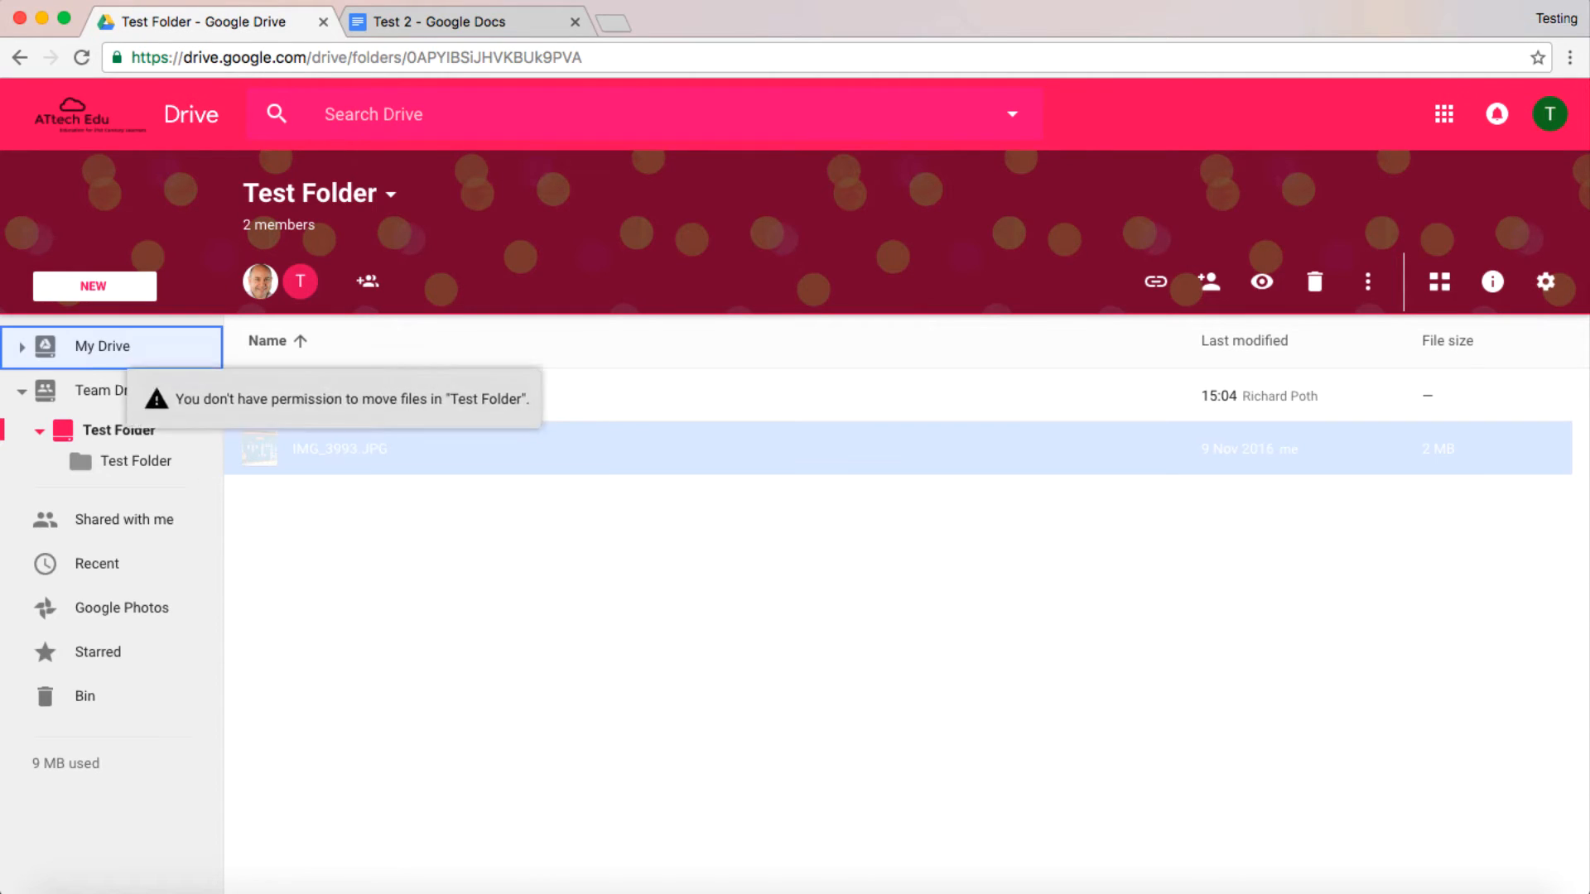
pyautogui.click(19, 346)
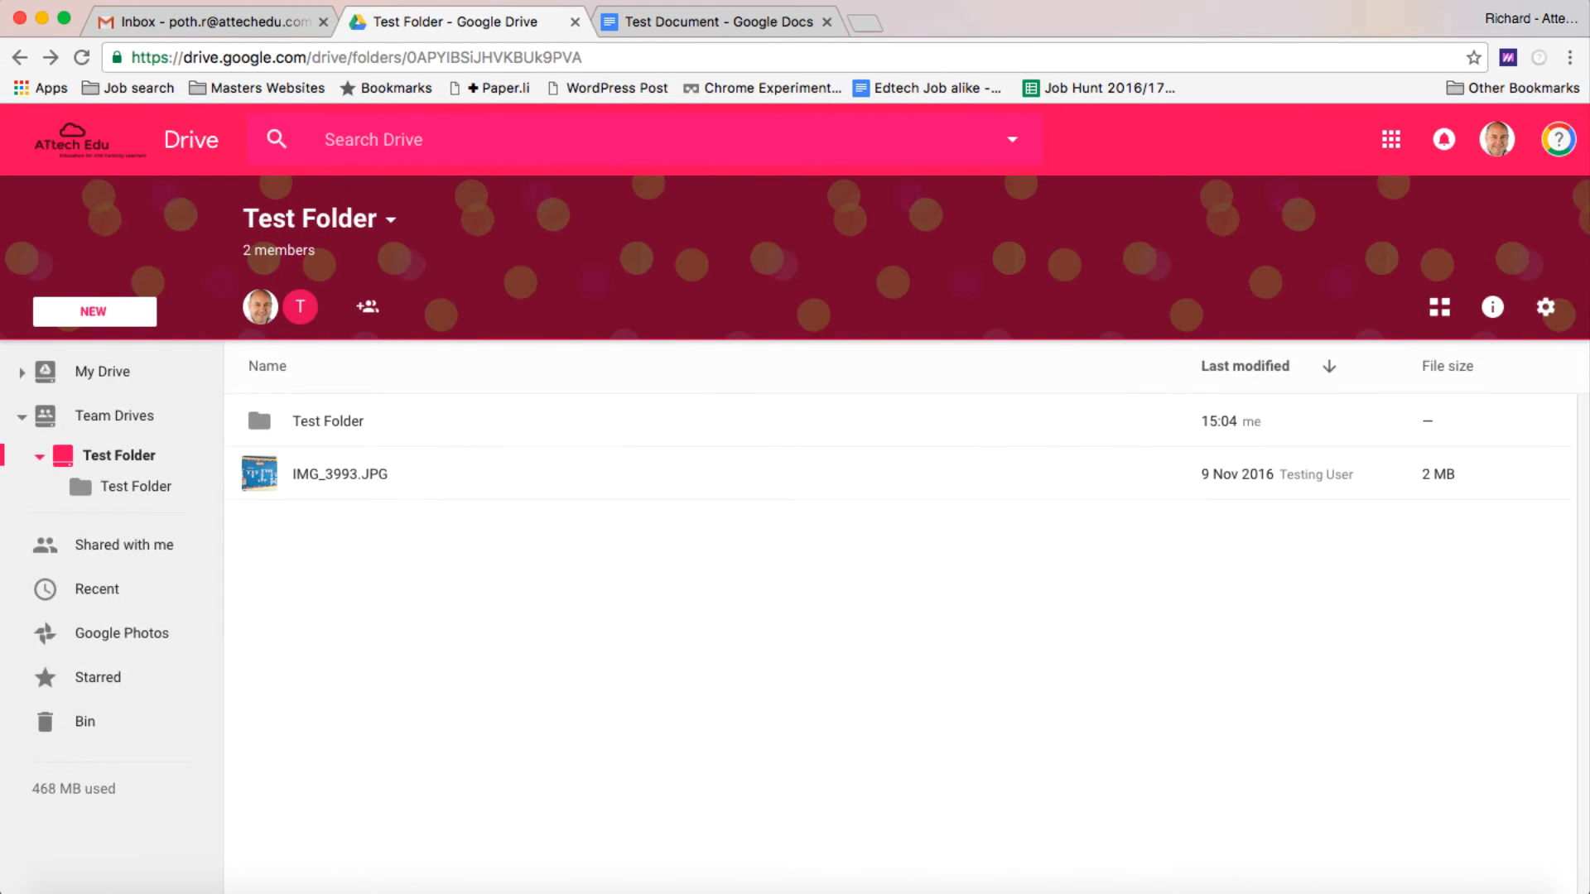
# Delete IMG_3993.JPG from the team drive and verify from the other account.
pyautogui.click(339, 474)
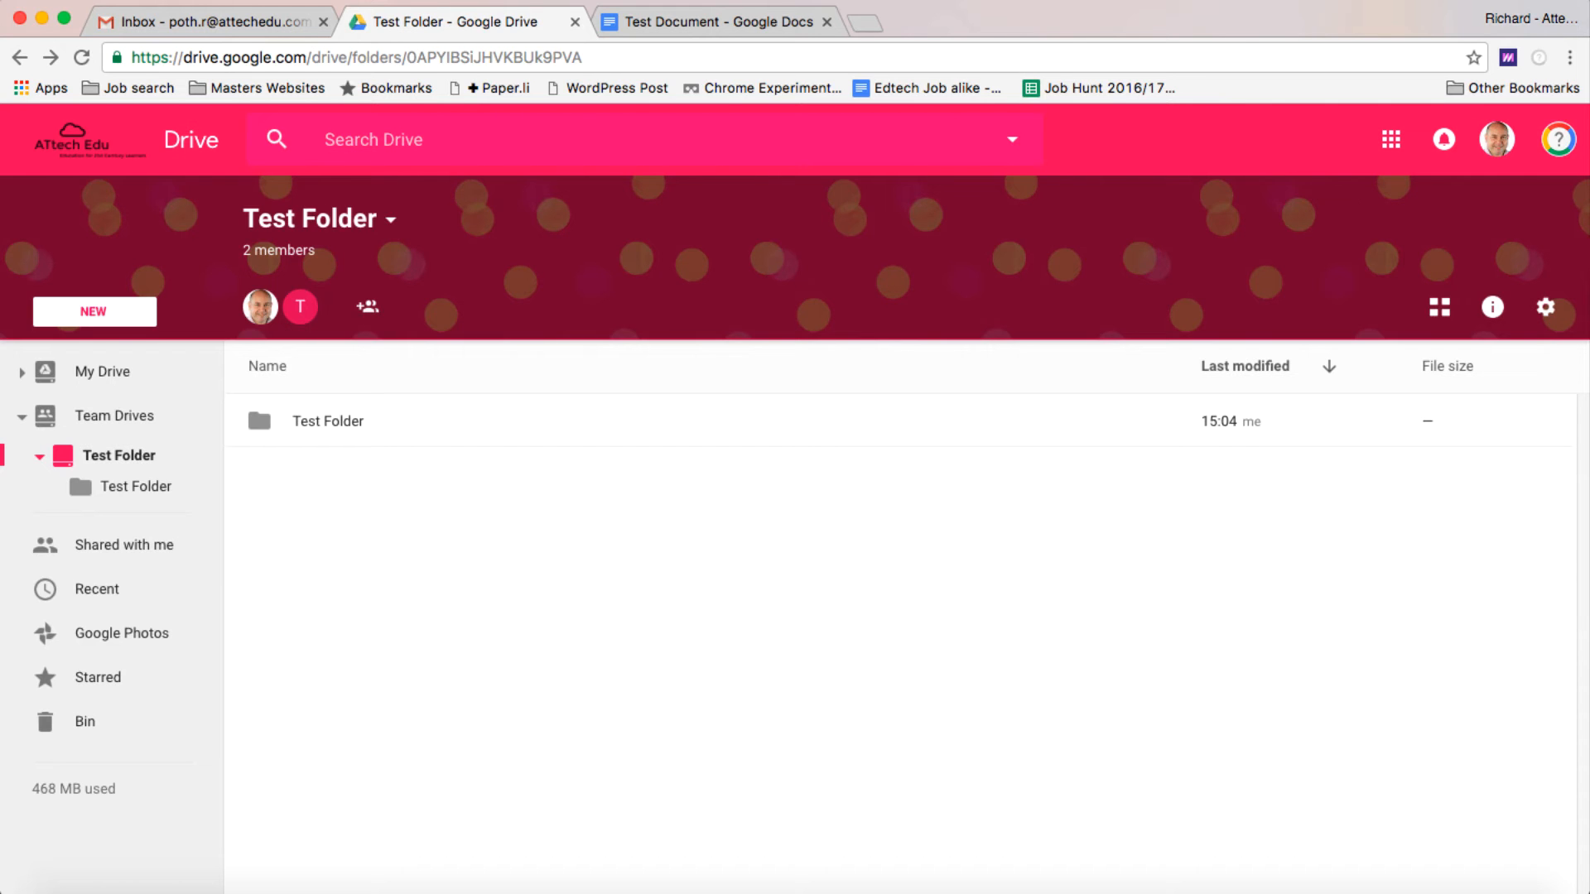
pyautogui.click(328, 420)
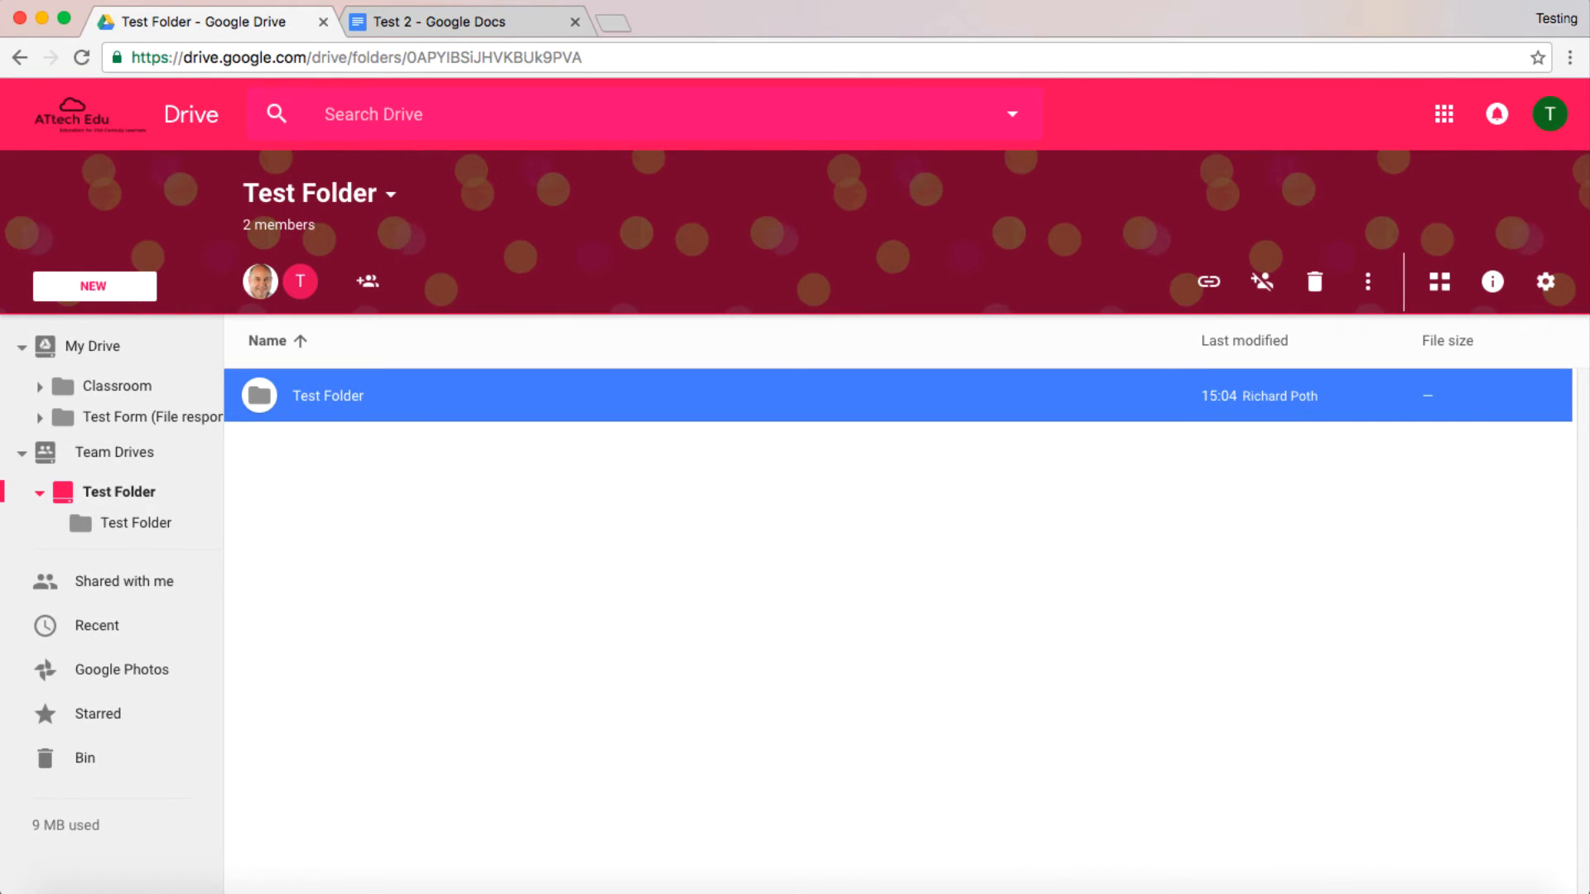
pyautogui.doubleClick(328, 395)
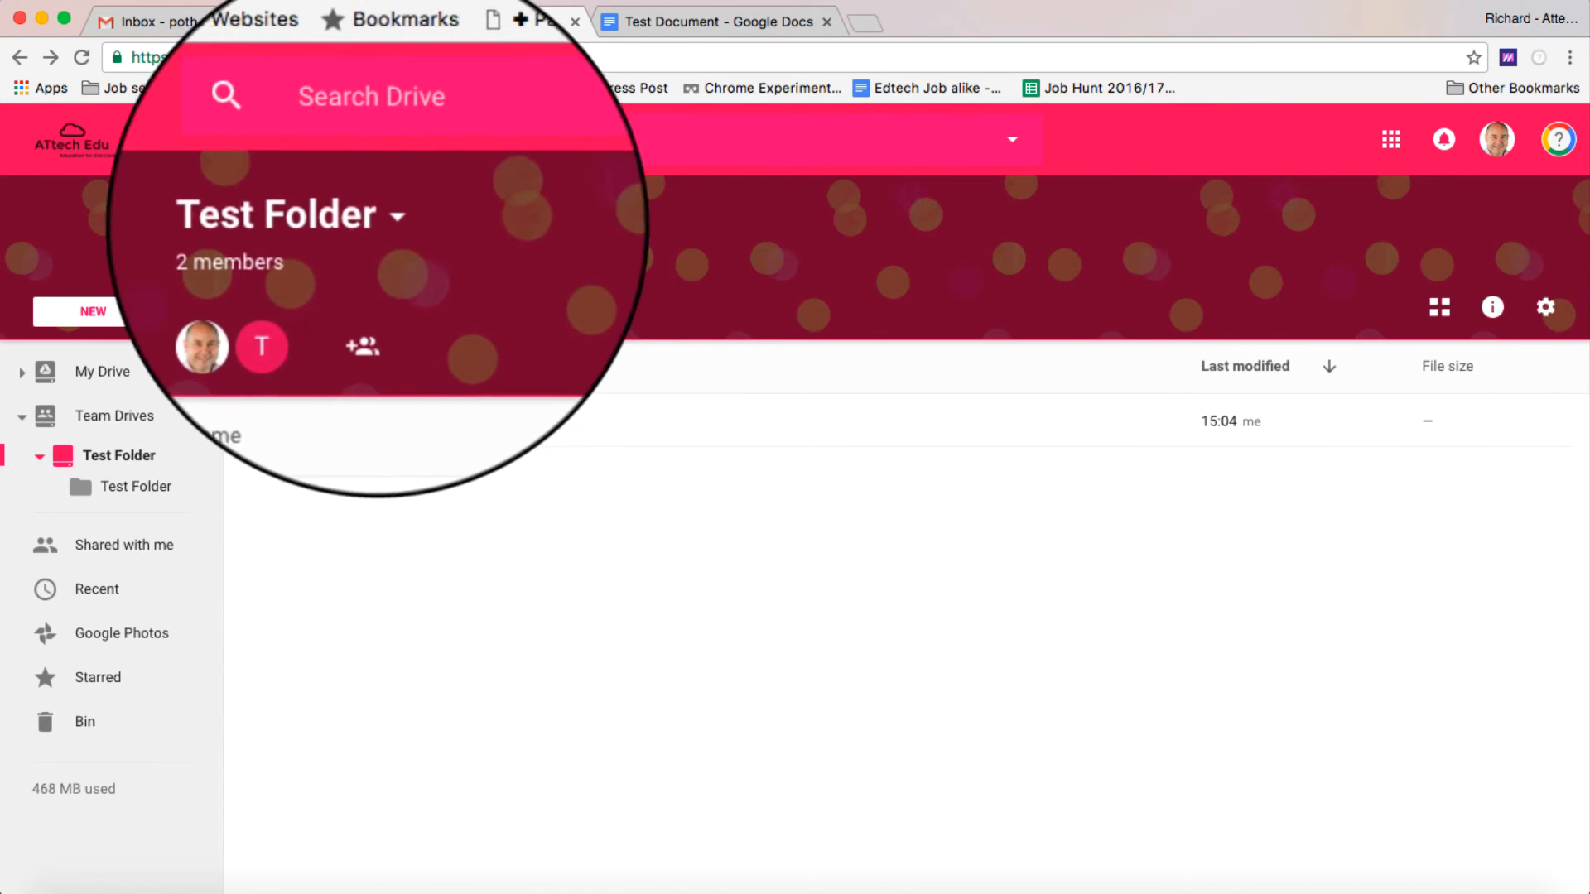
# Remove Testing User via Manage members, leaving Test Folder with one member.
pyautogui.click(295, 215)
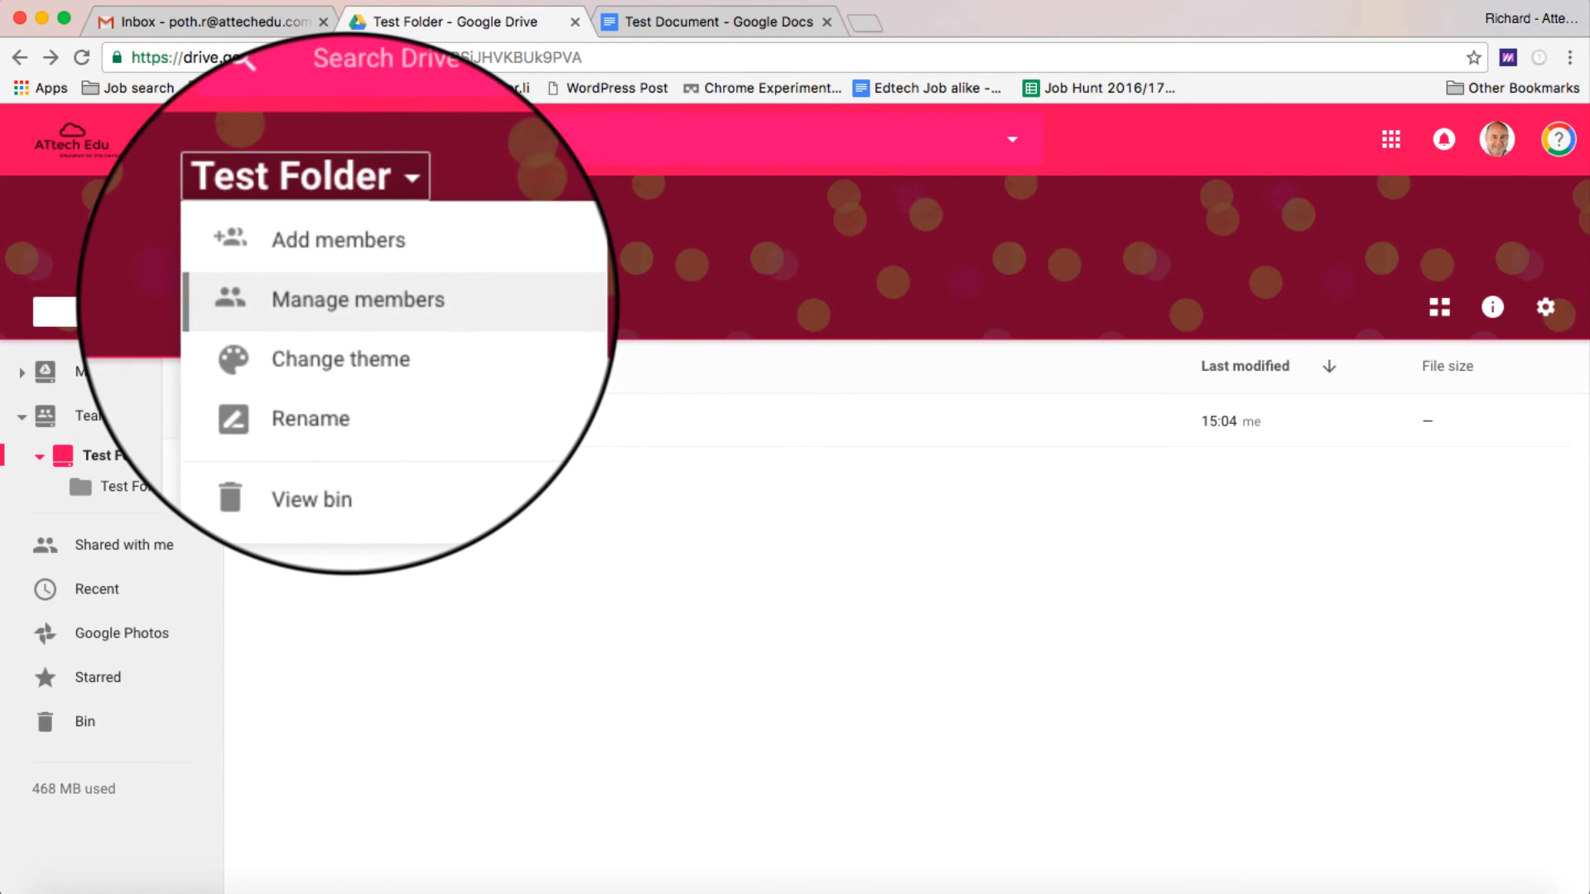
pyautogui.click(357, 299)
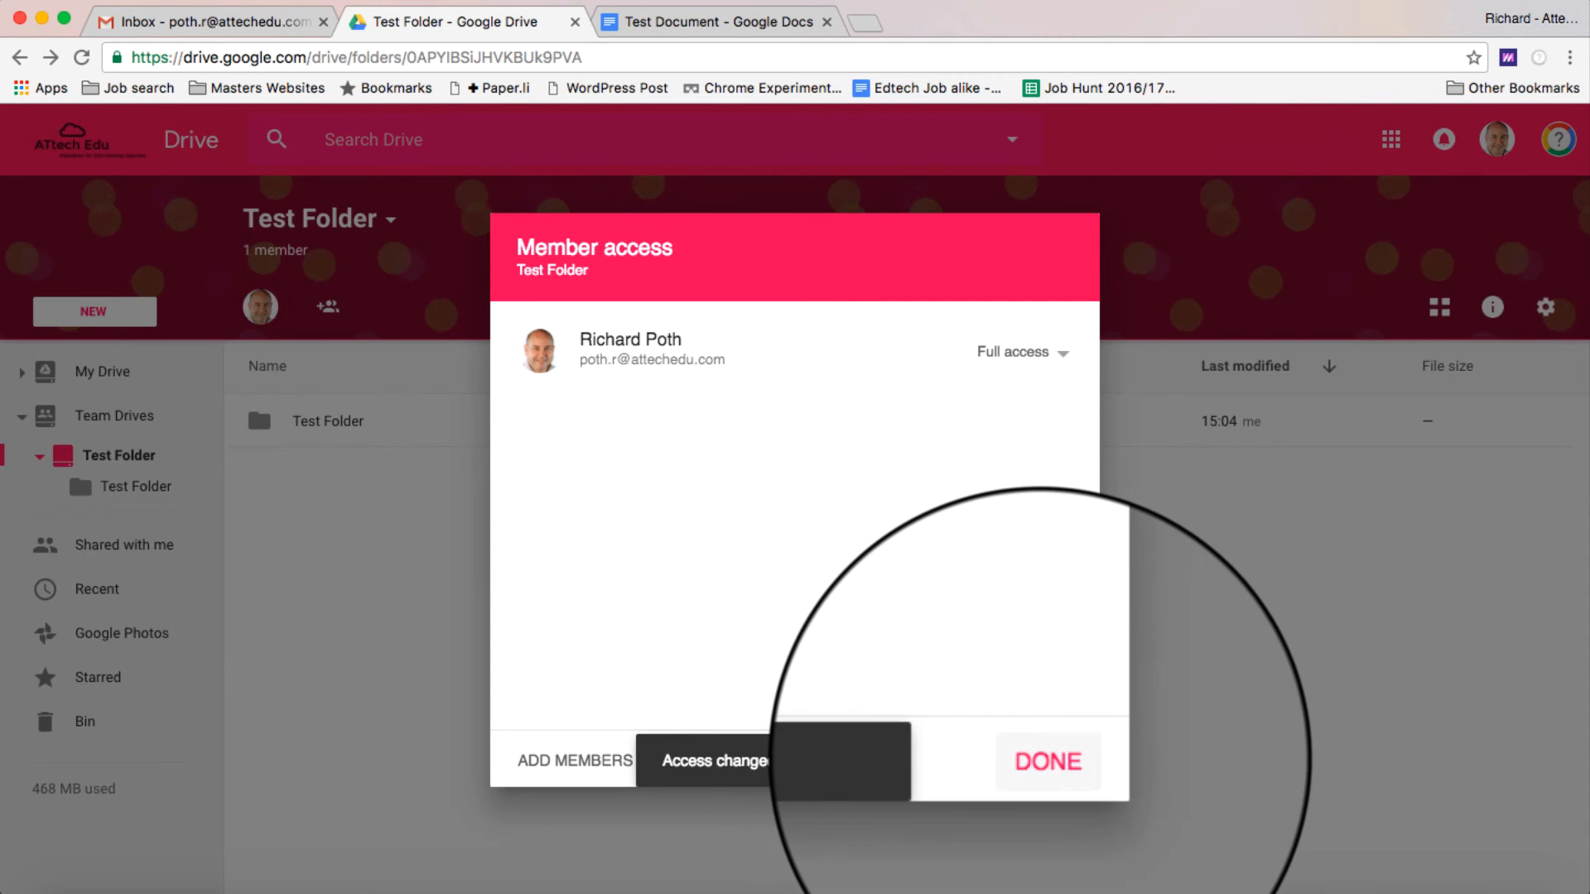
pyautogui.click(1047, 762)
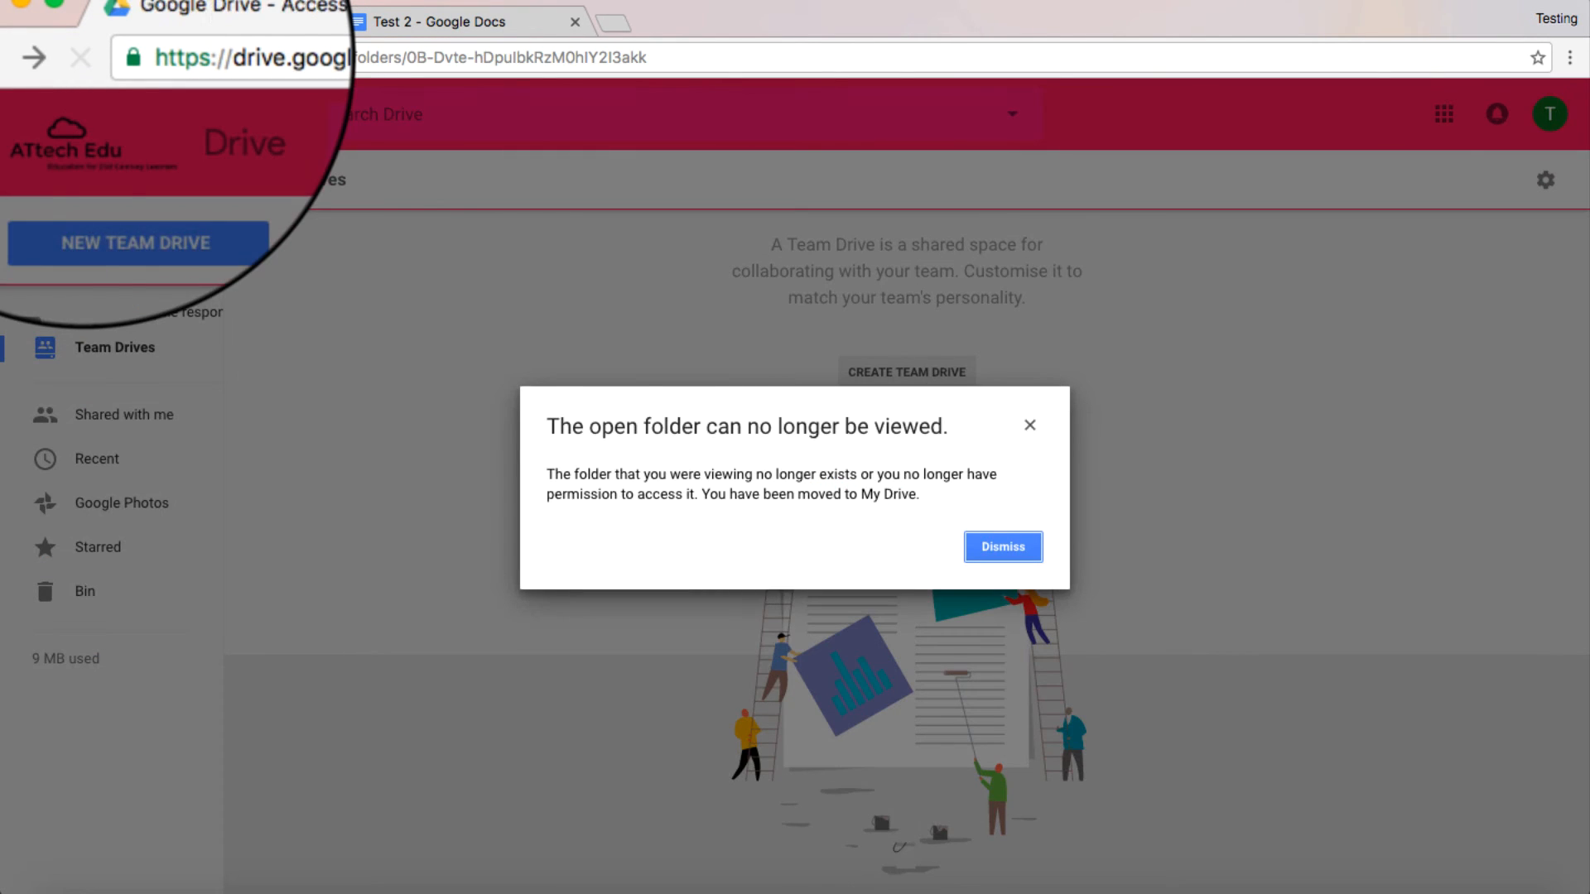
# Dismiss the lost-access notice and reload Test 2 to see Access Denied.
pyautogui.click(1002, 546)
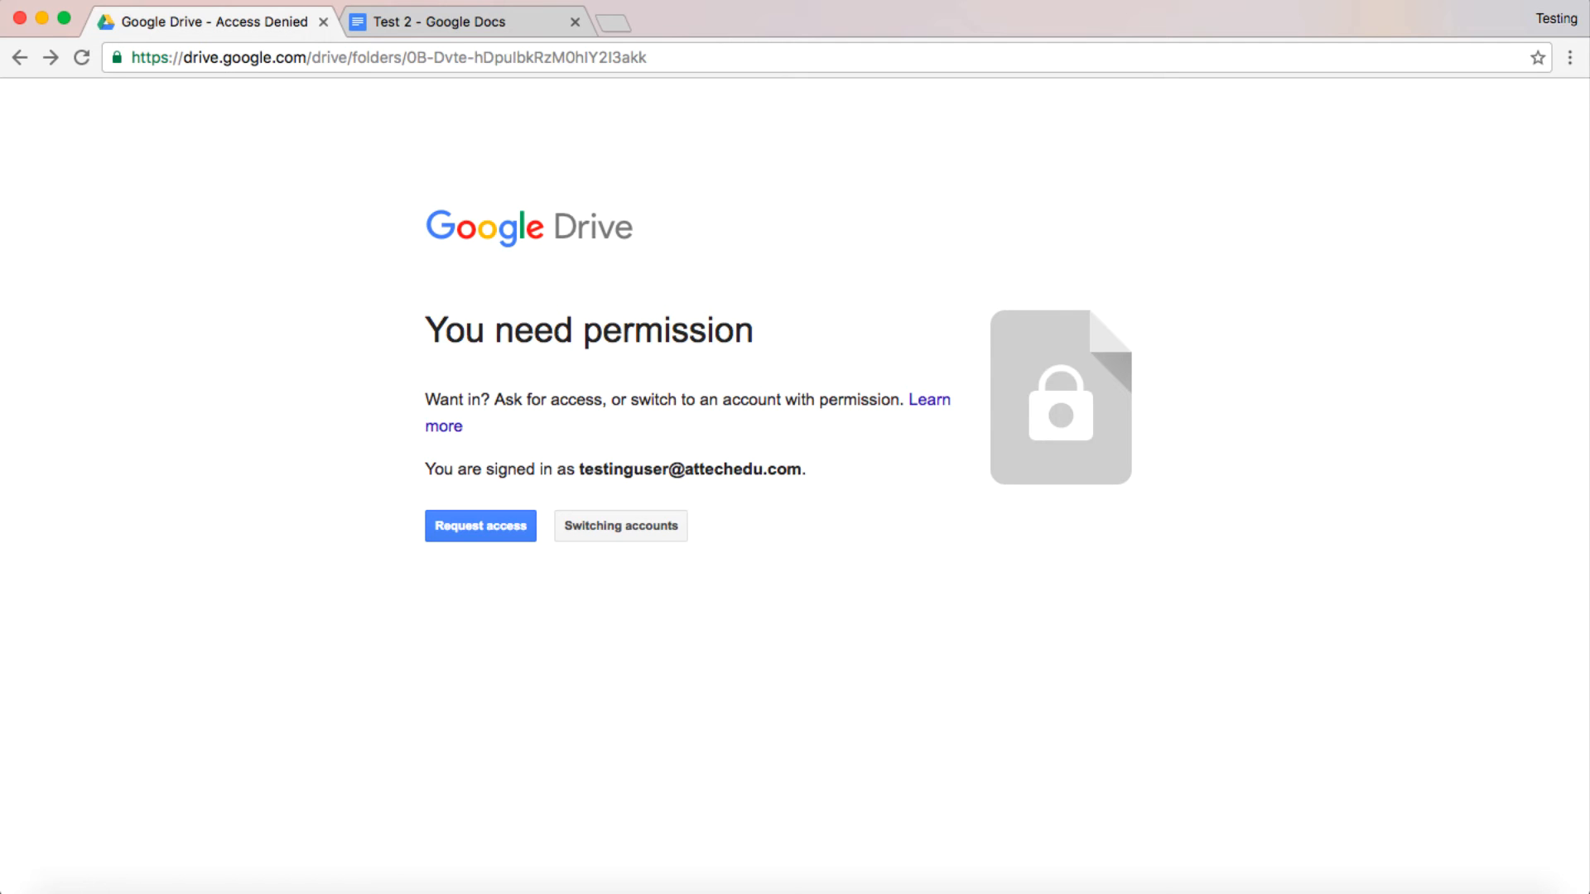
pyautogui.click(463, 21)
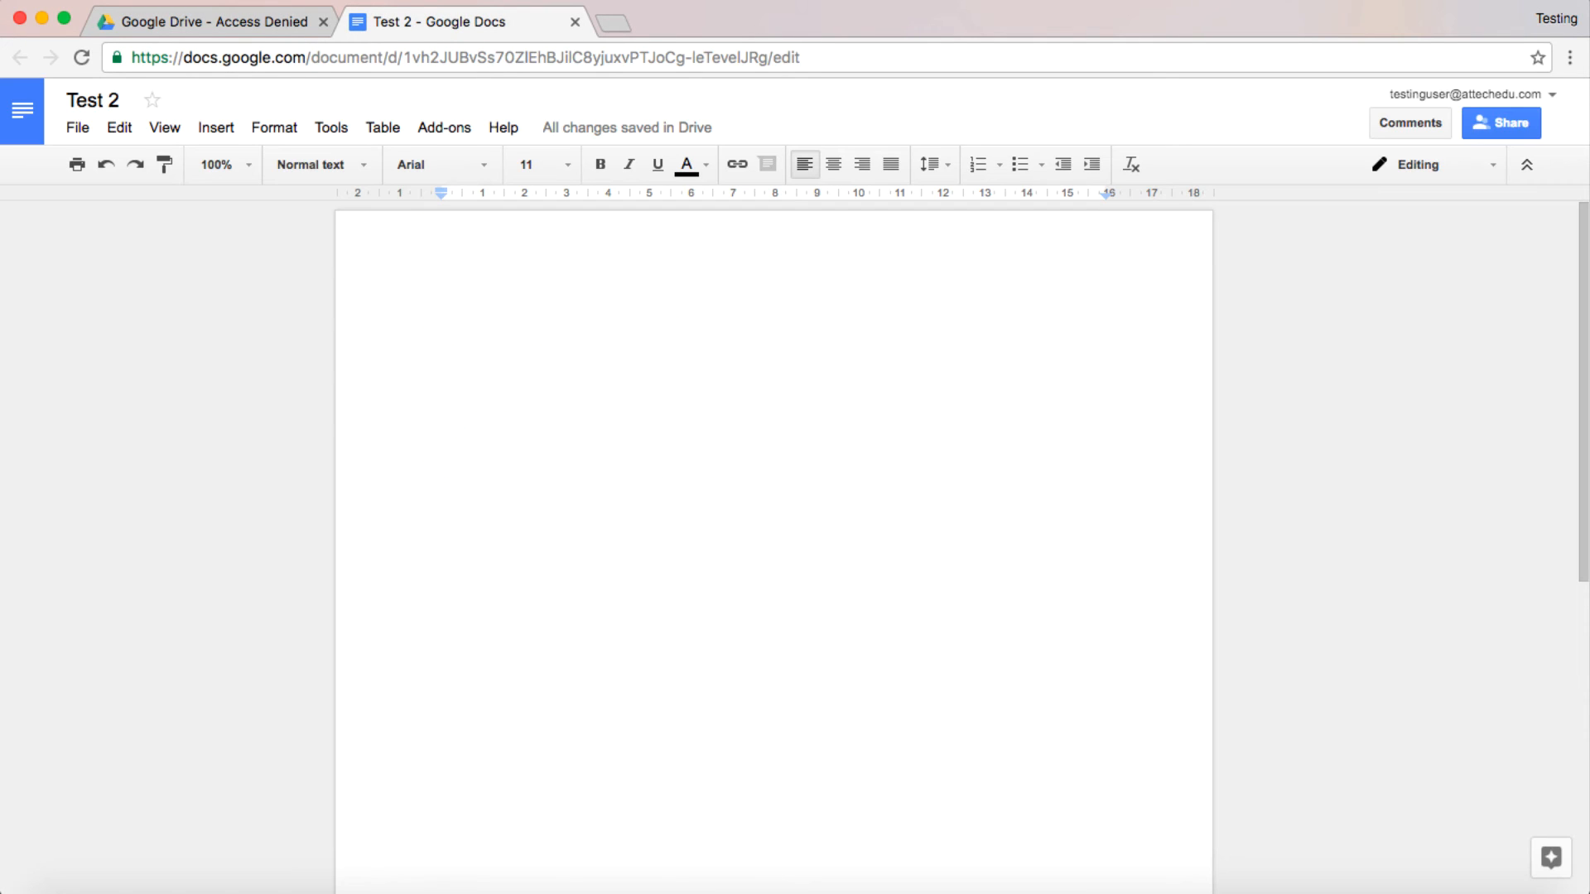
pyautogui.write('mn')
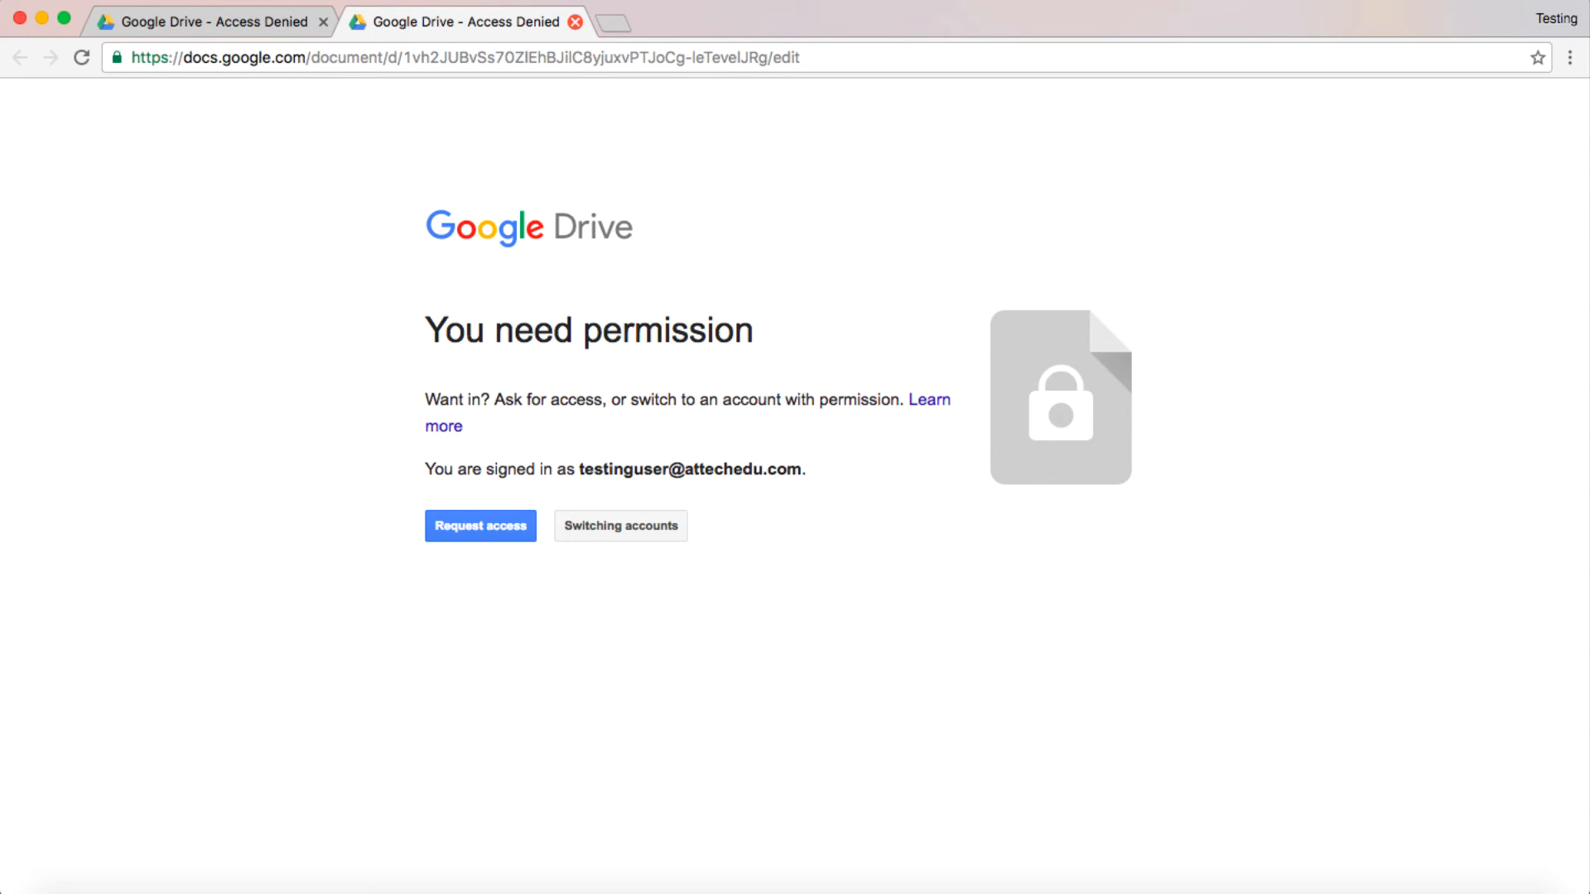
pyautogui.click(576, 22)
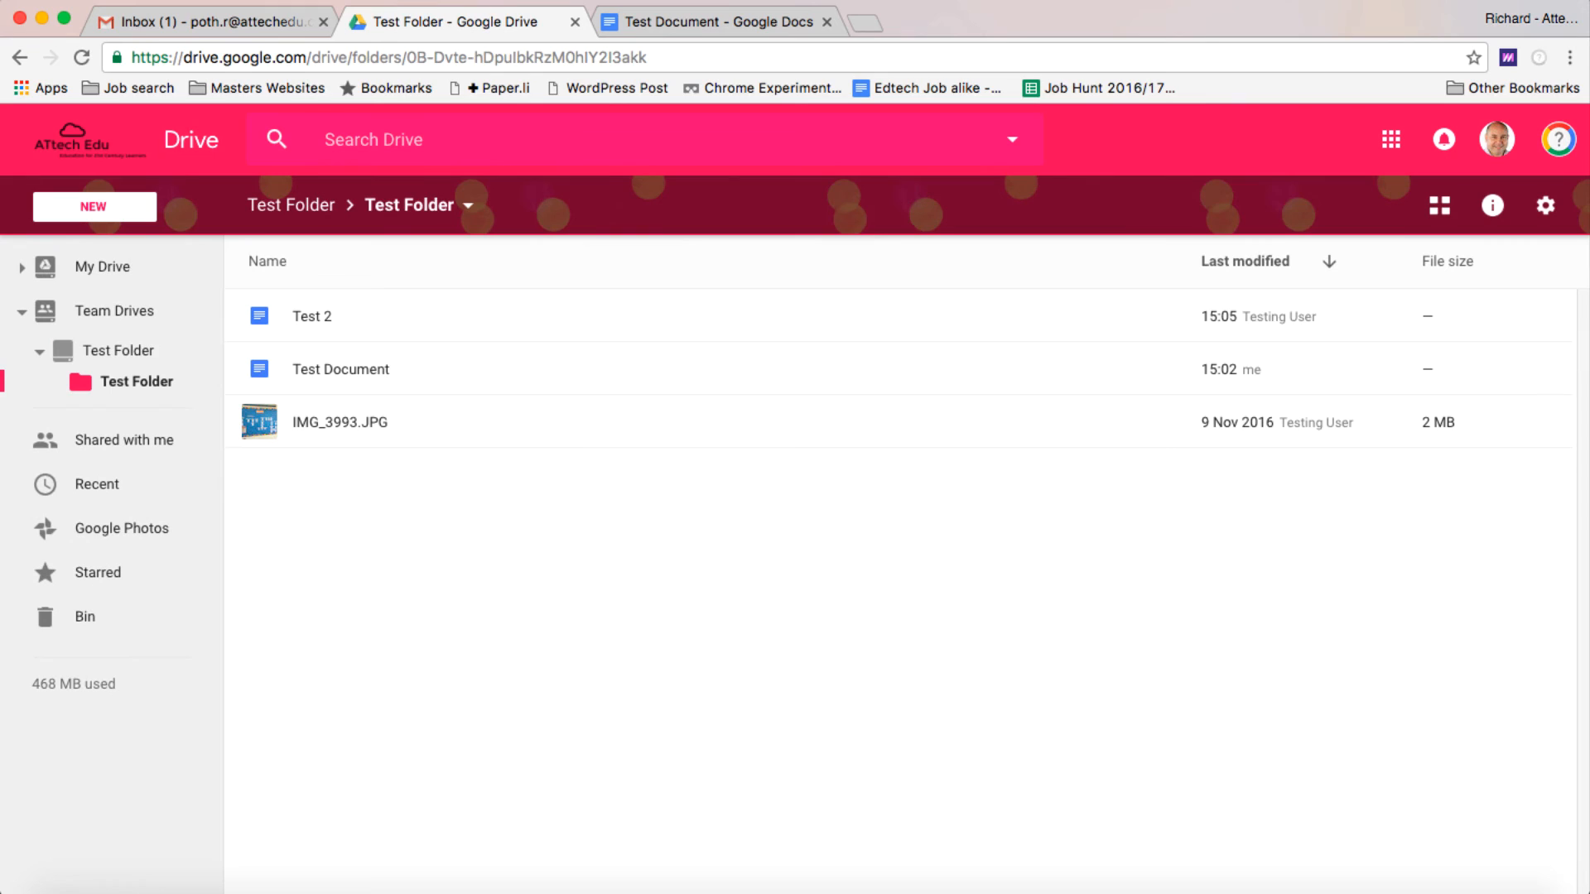
# Invite Testing User back to Test Folder via Add members, restoring two members.
pyautogui.click(313, 317)
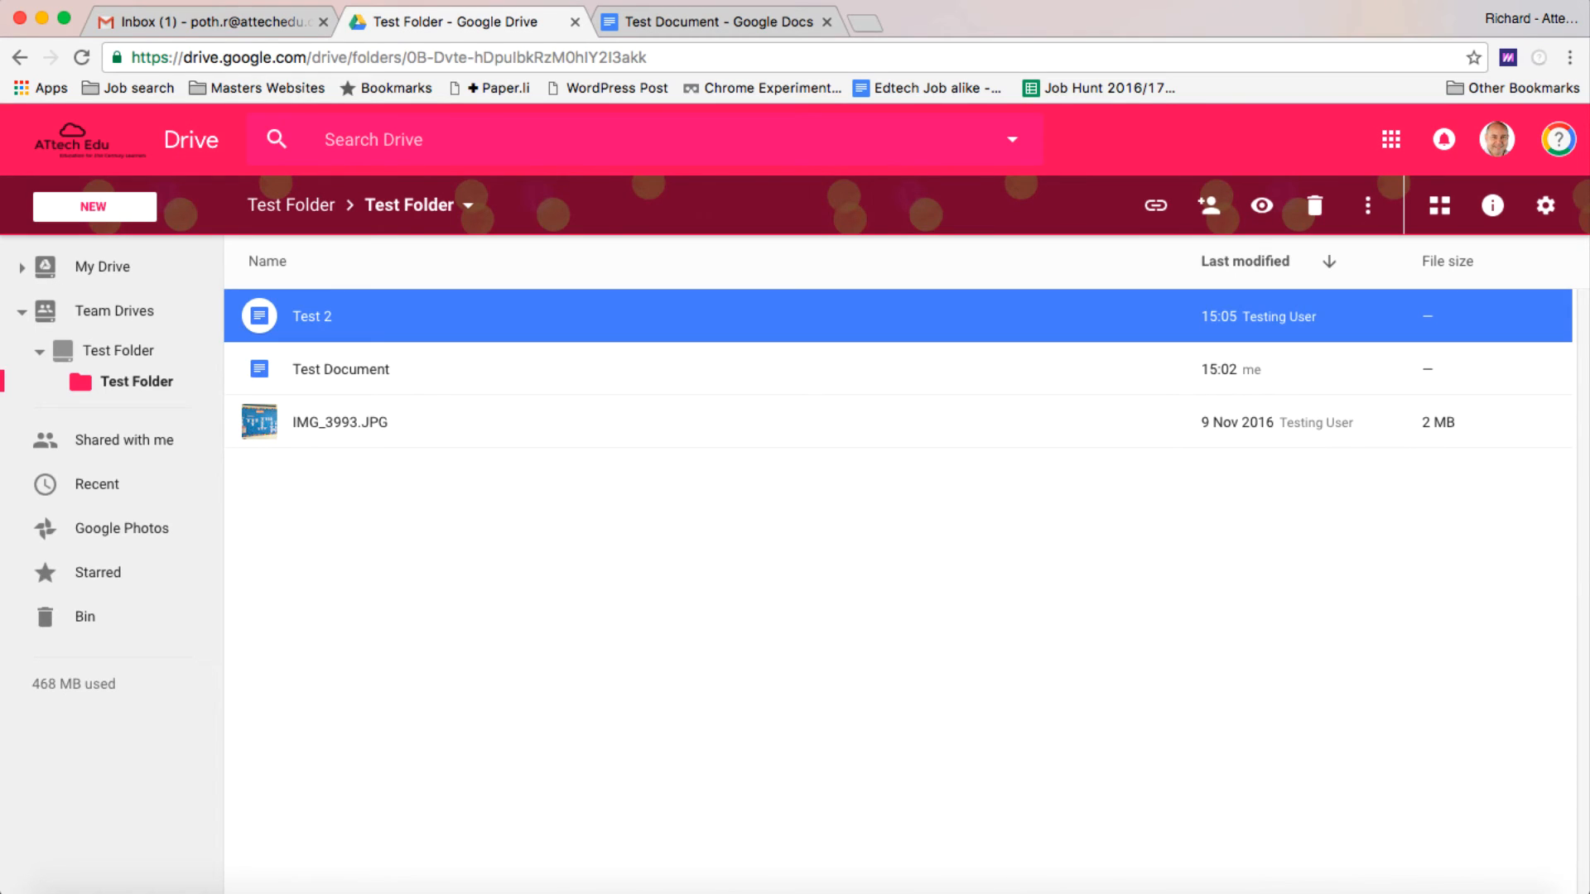
pyautogui.click(711, 608)
pyautogui.write('testing')
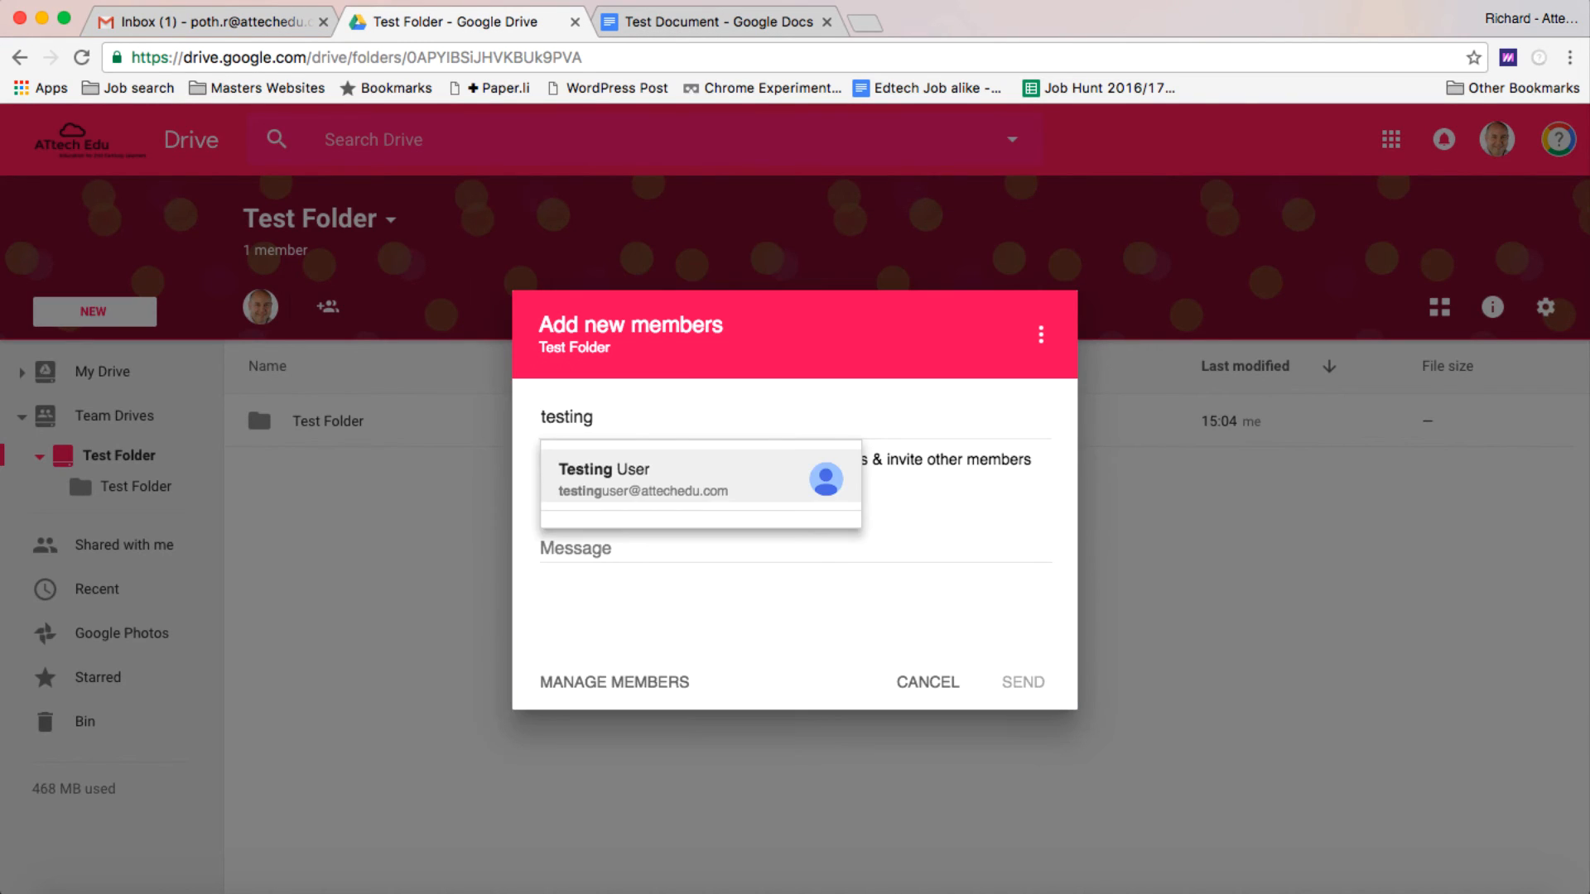
pyautogui.click(699, 481)
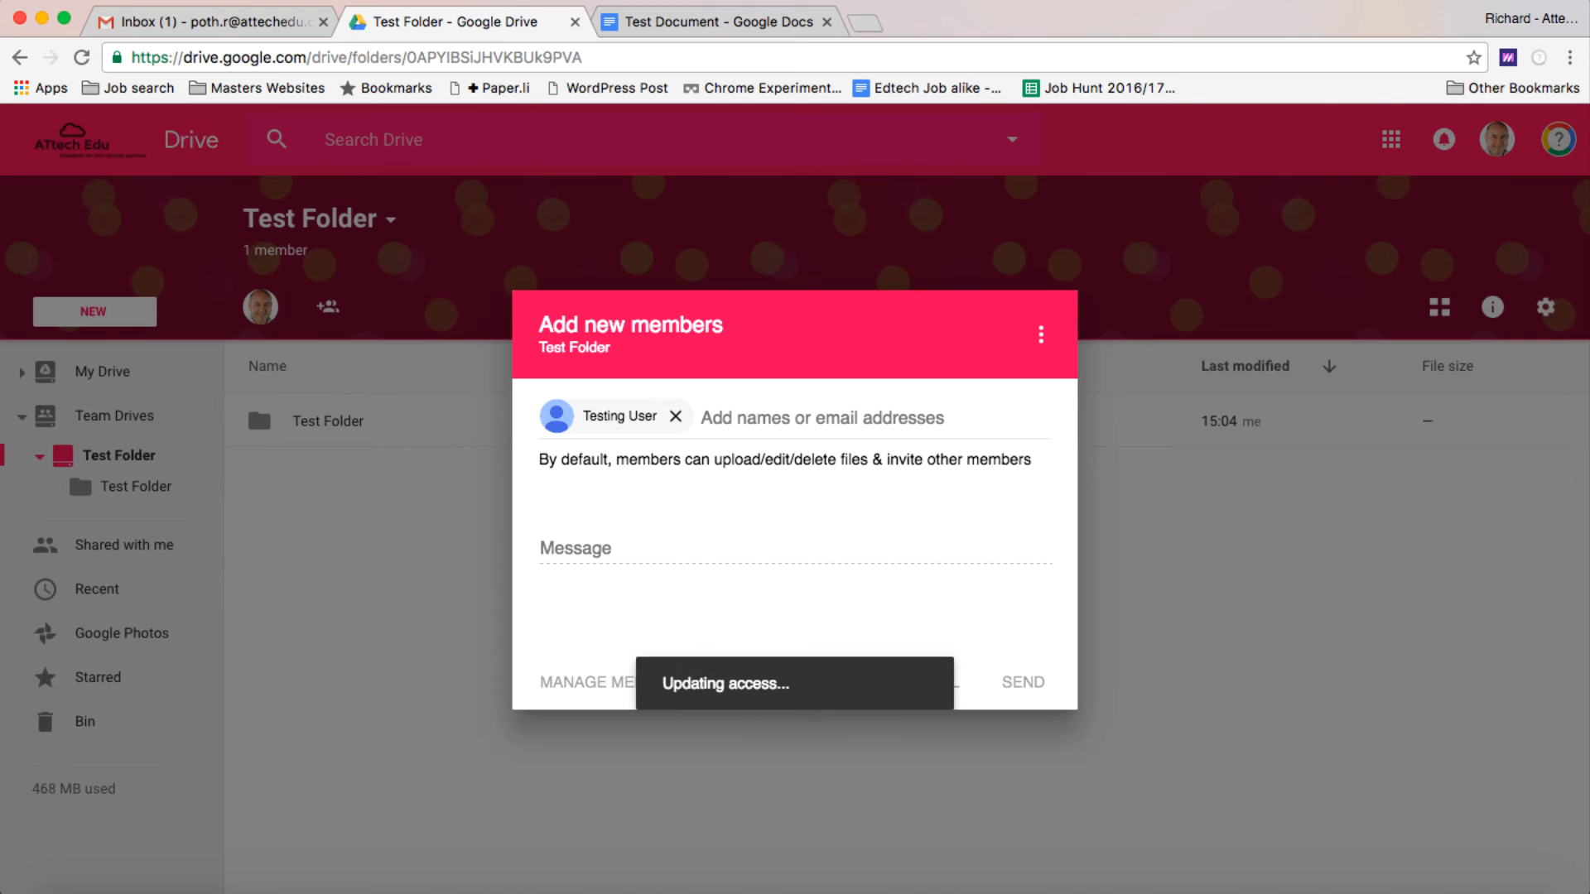
pyautogui.click(1022, 681)
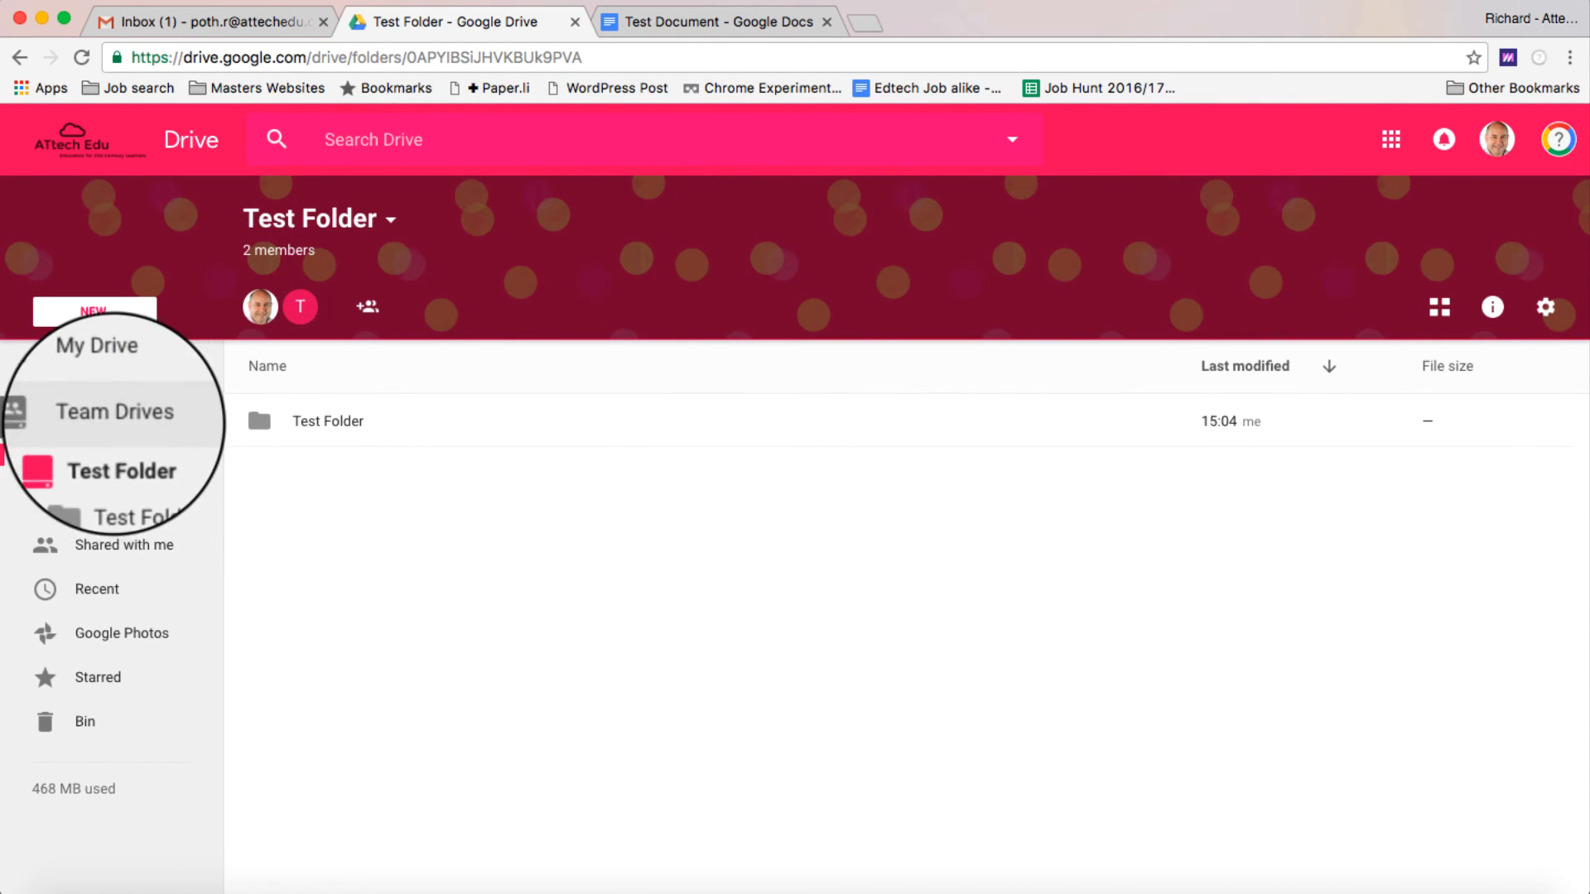
# Attempt to move Media Integration from My Drive into Test Folder and check its contents.
pyautogui.click(96, 344)
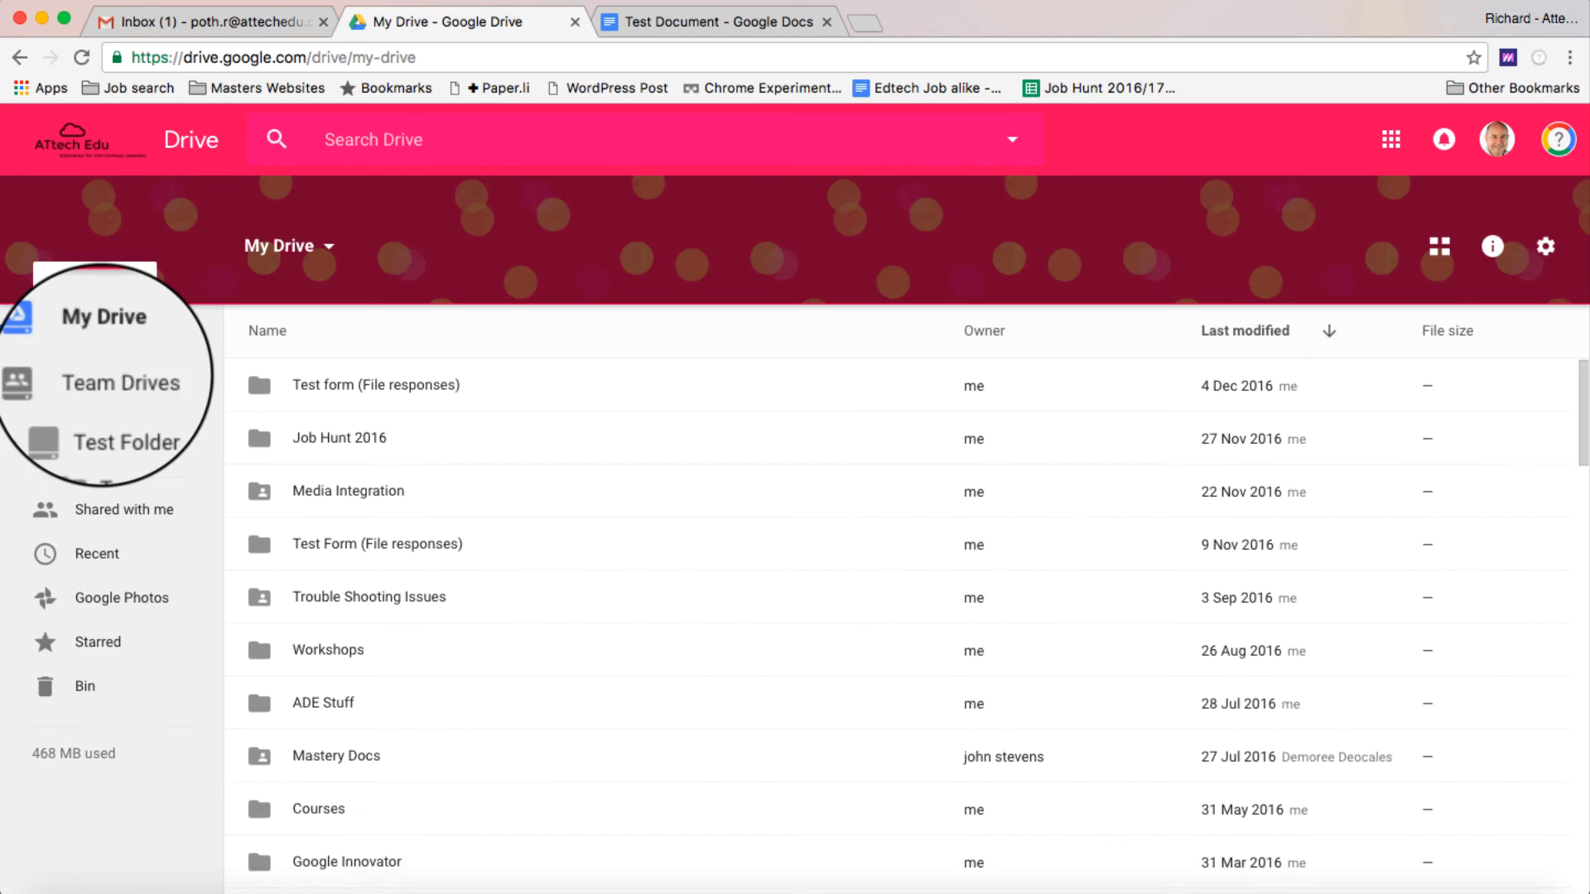
pyautogui.click(348, 491)
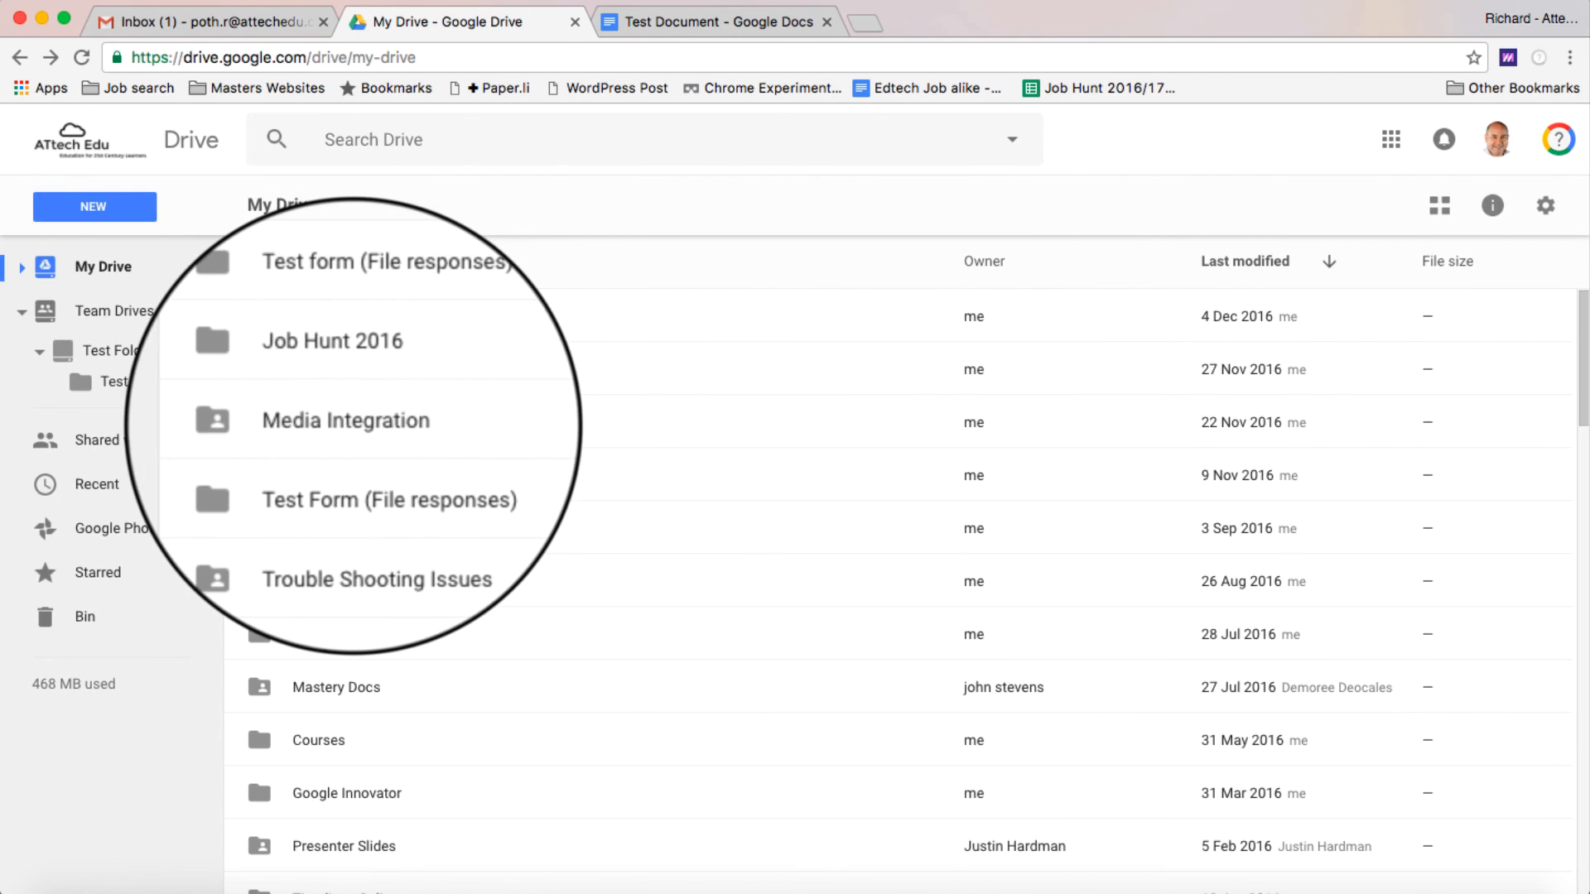
pyautogui.click(345, 419)
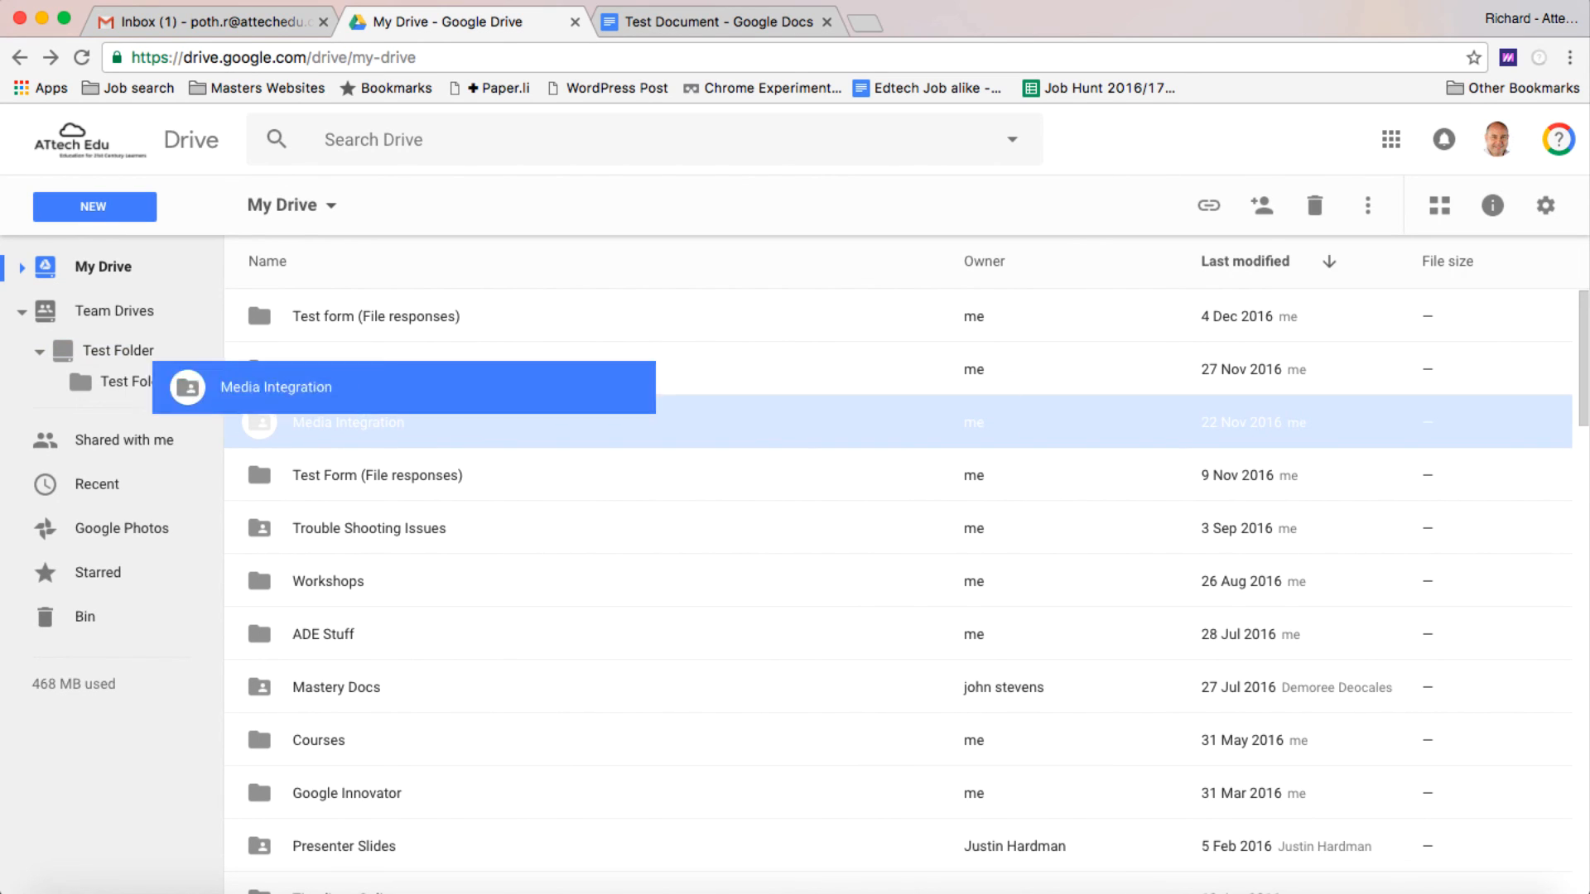
pyautogui.doubleClick(348, 422)
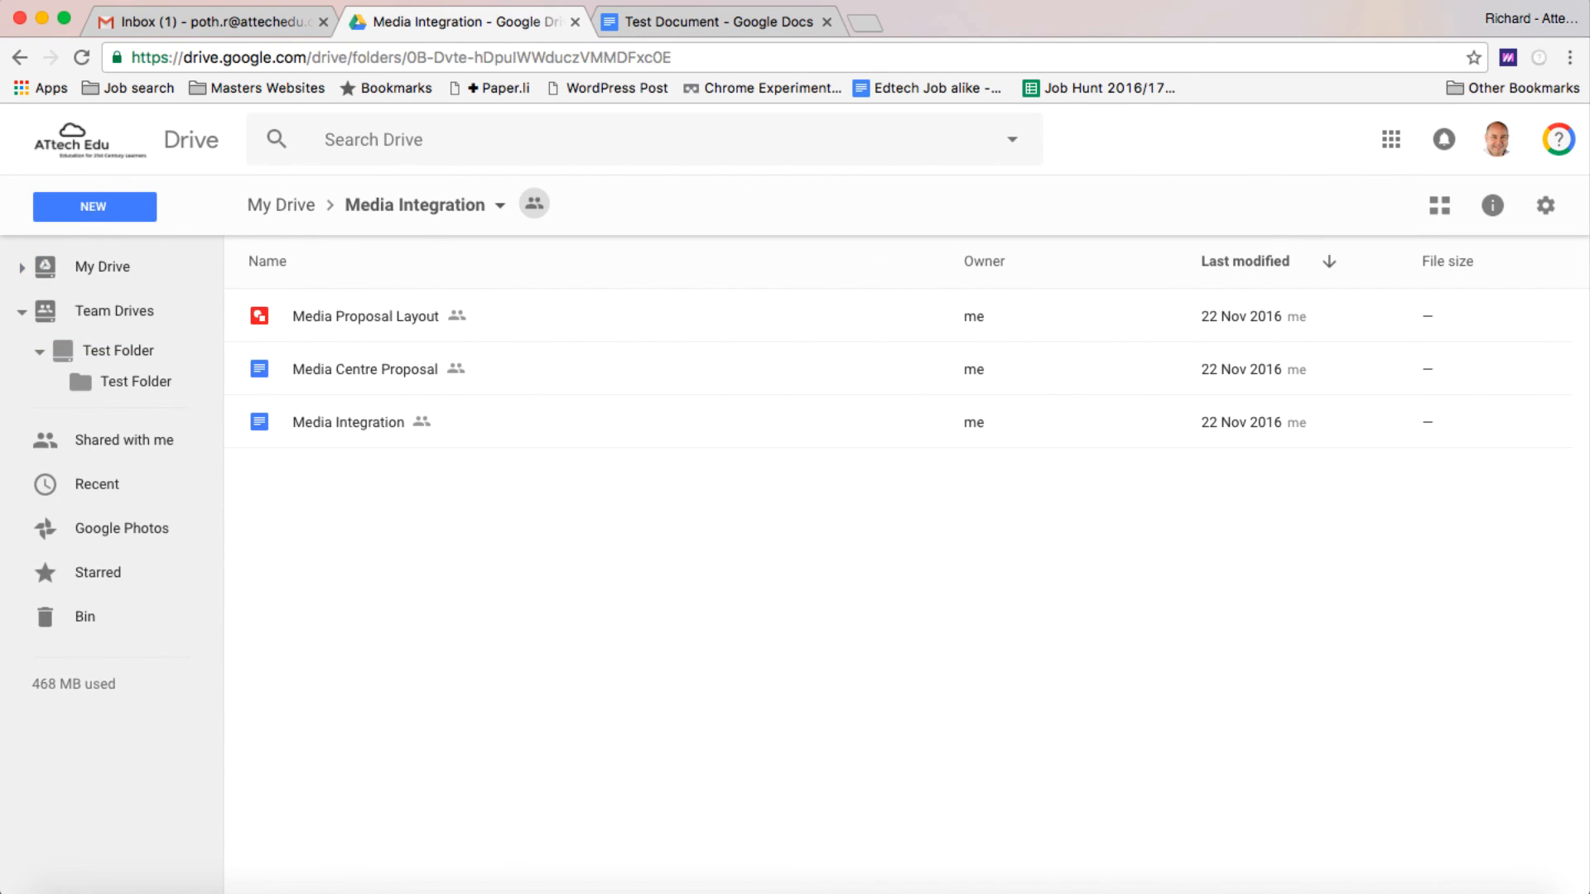
pyautogui.click(364, 315)
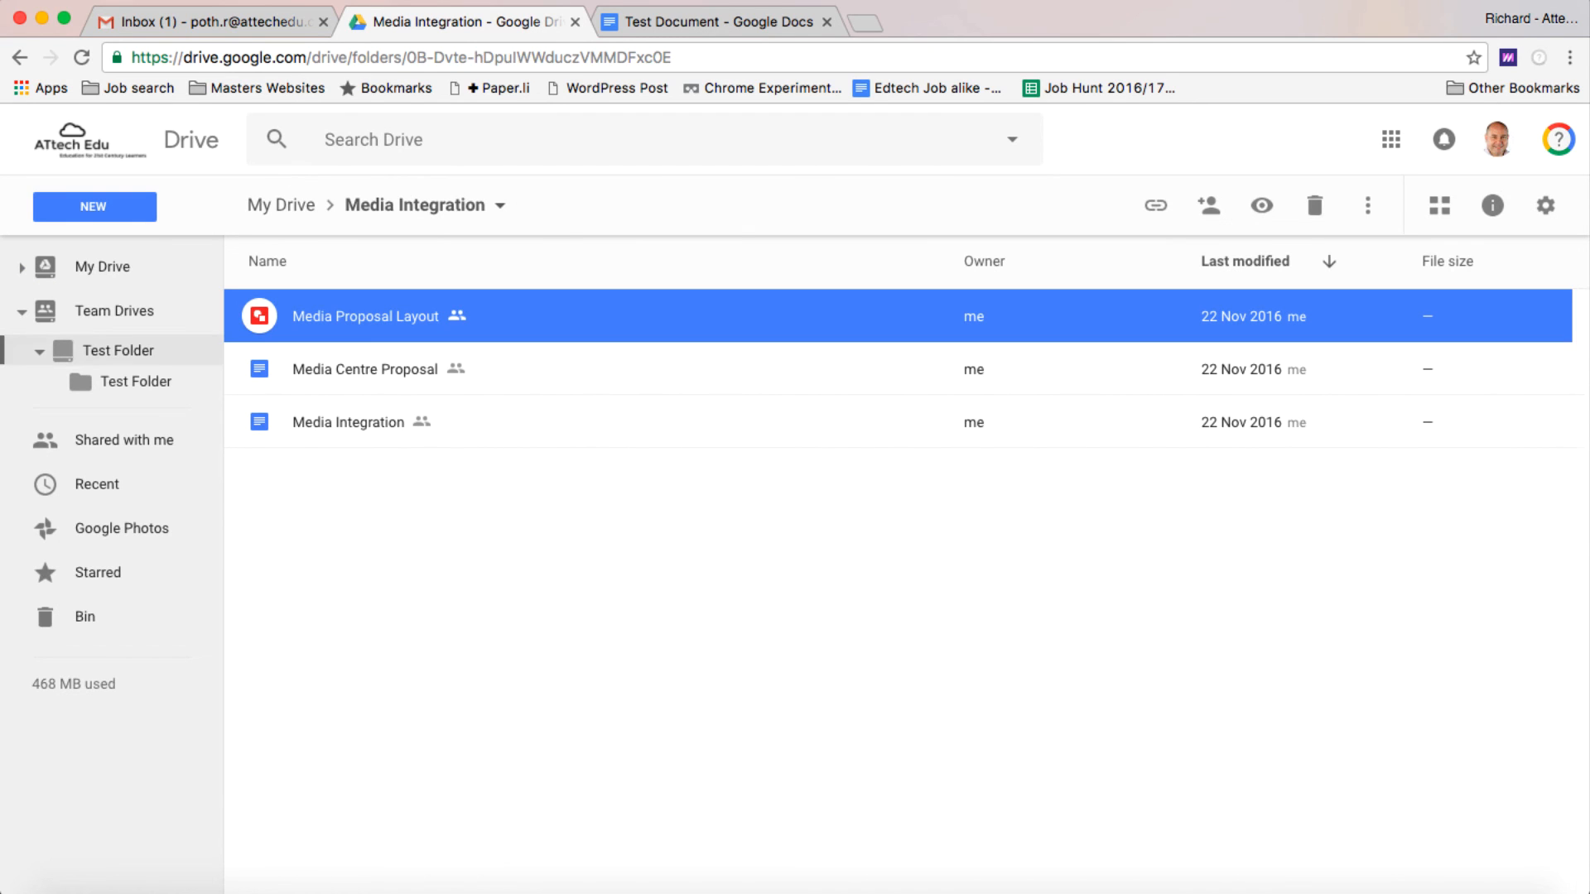
# Verify Media Integration still sits in My Drive and show the Team Drives overview.
pyautogui.click(114, 311)
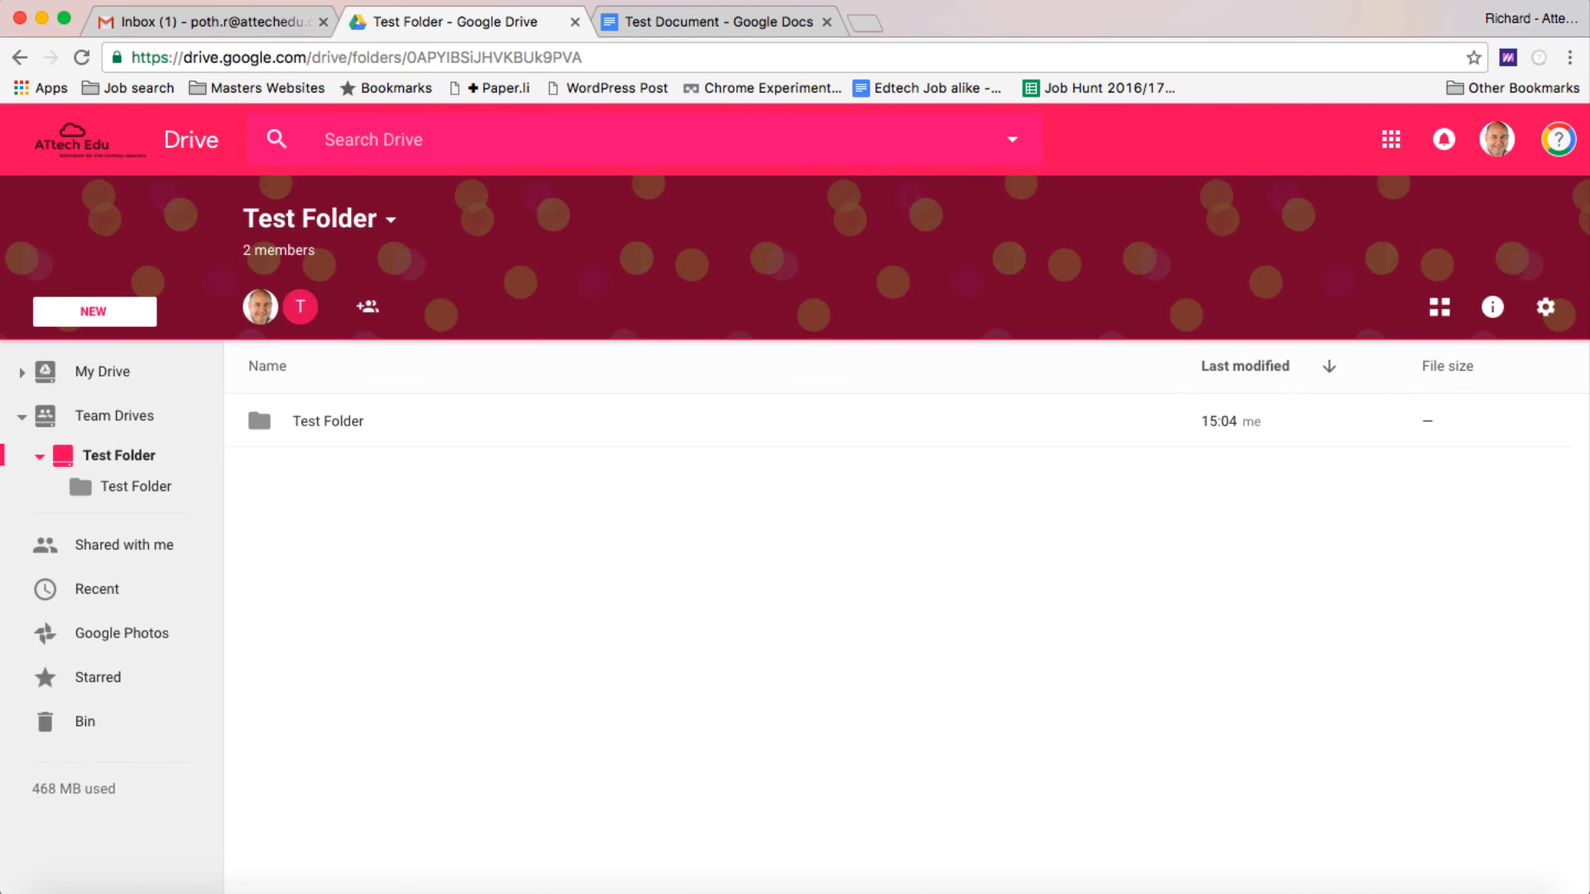
pyautogui.click(103, 266)
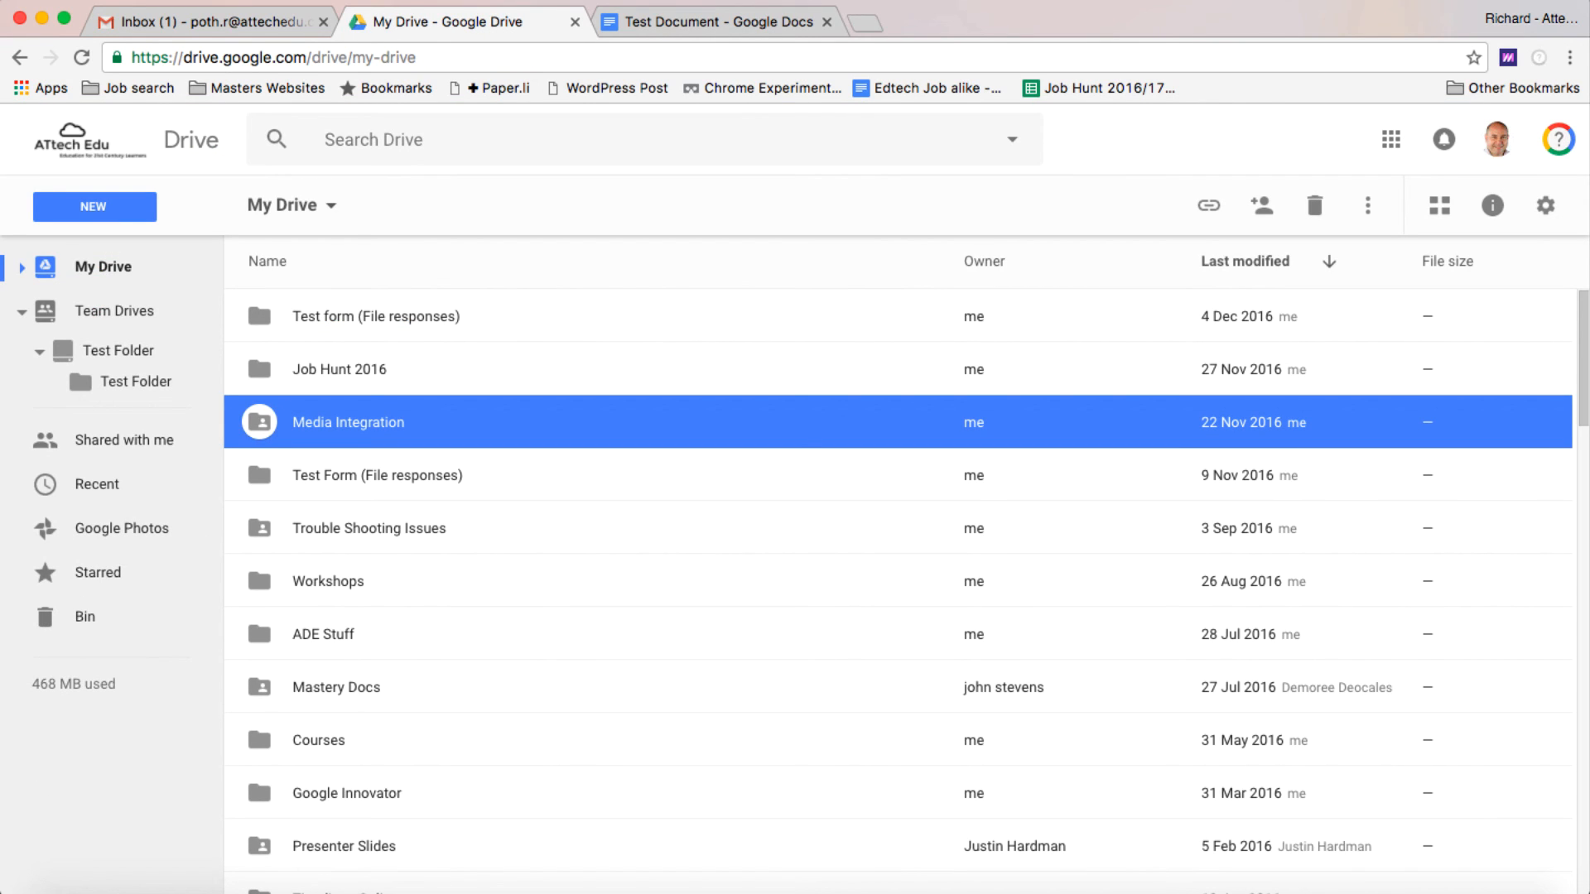
pyautogui.click(133, 381)
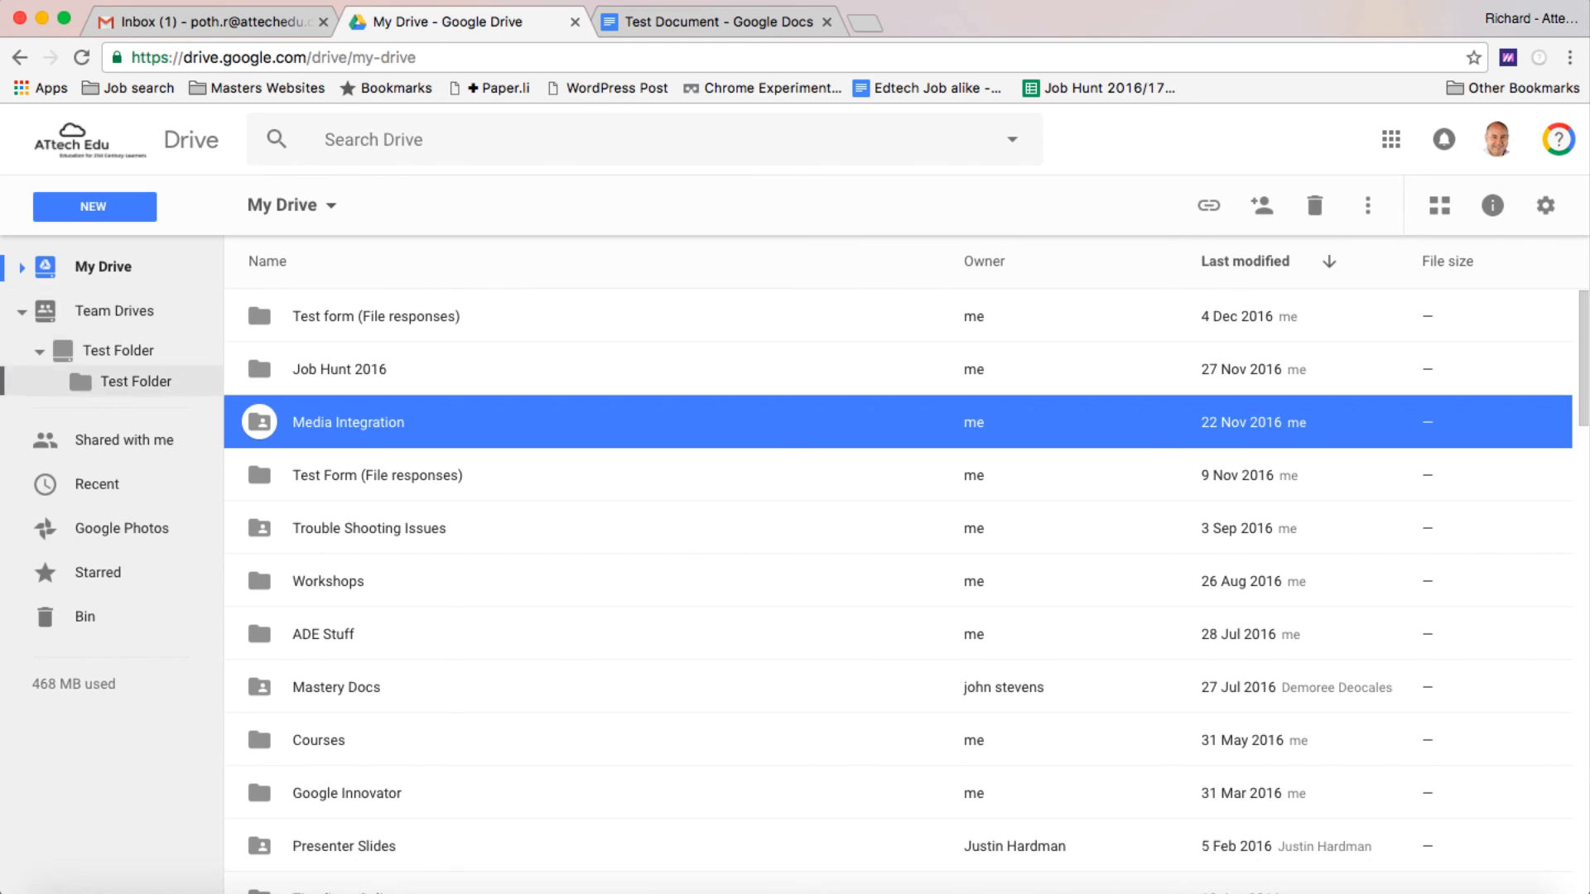
pyautogui.click(114, 309)
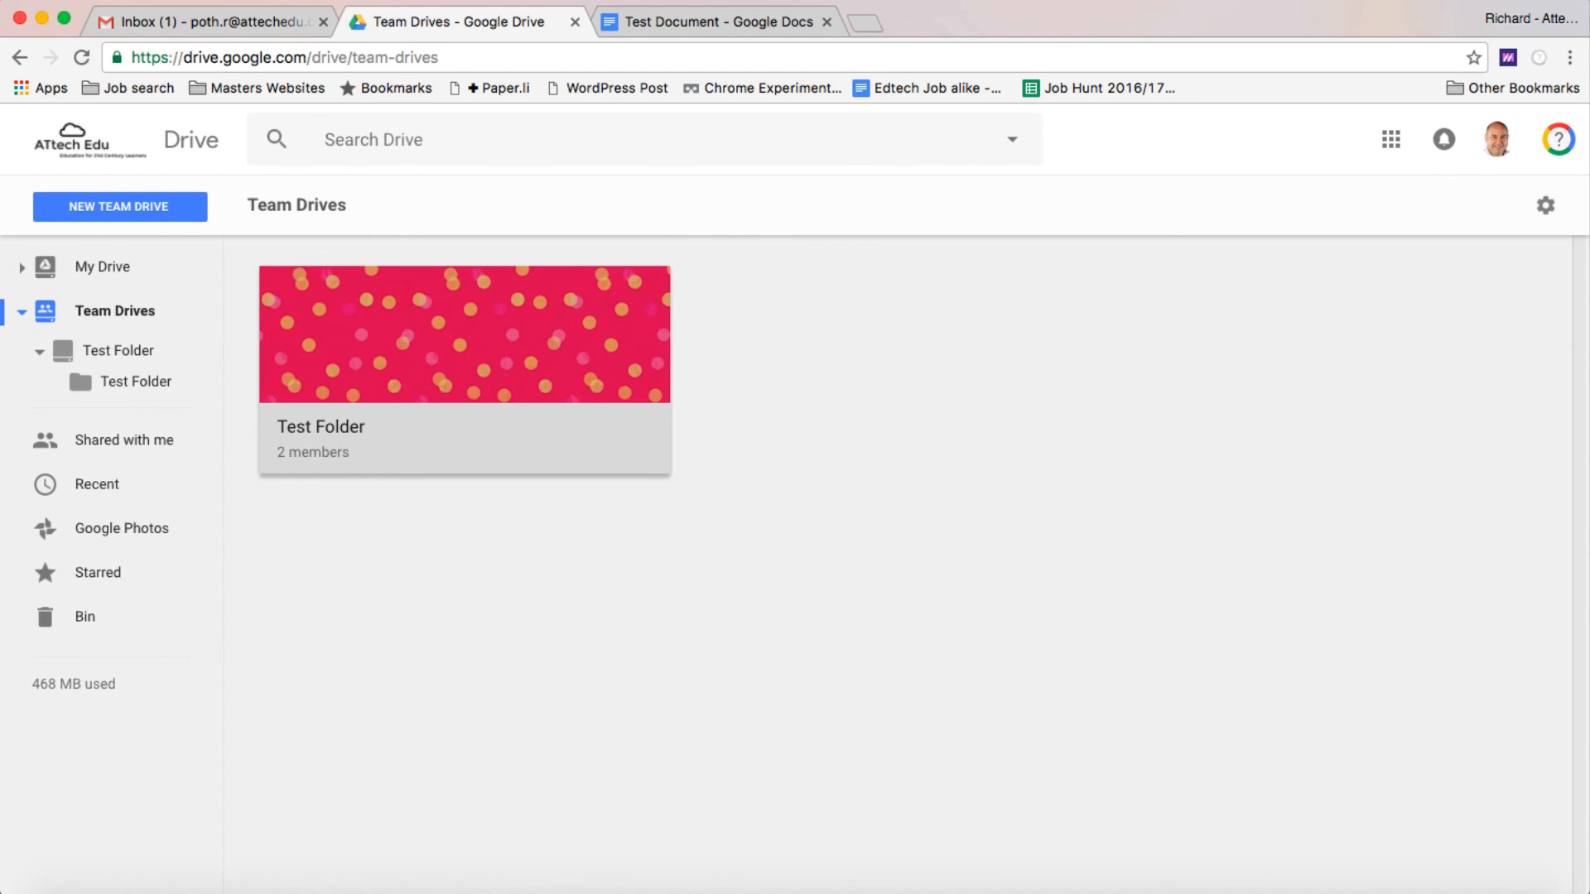